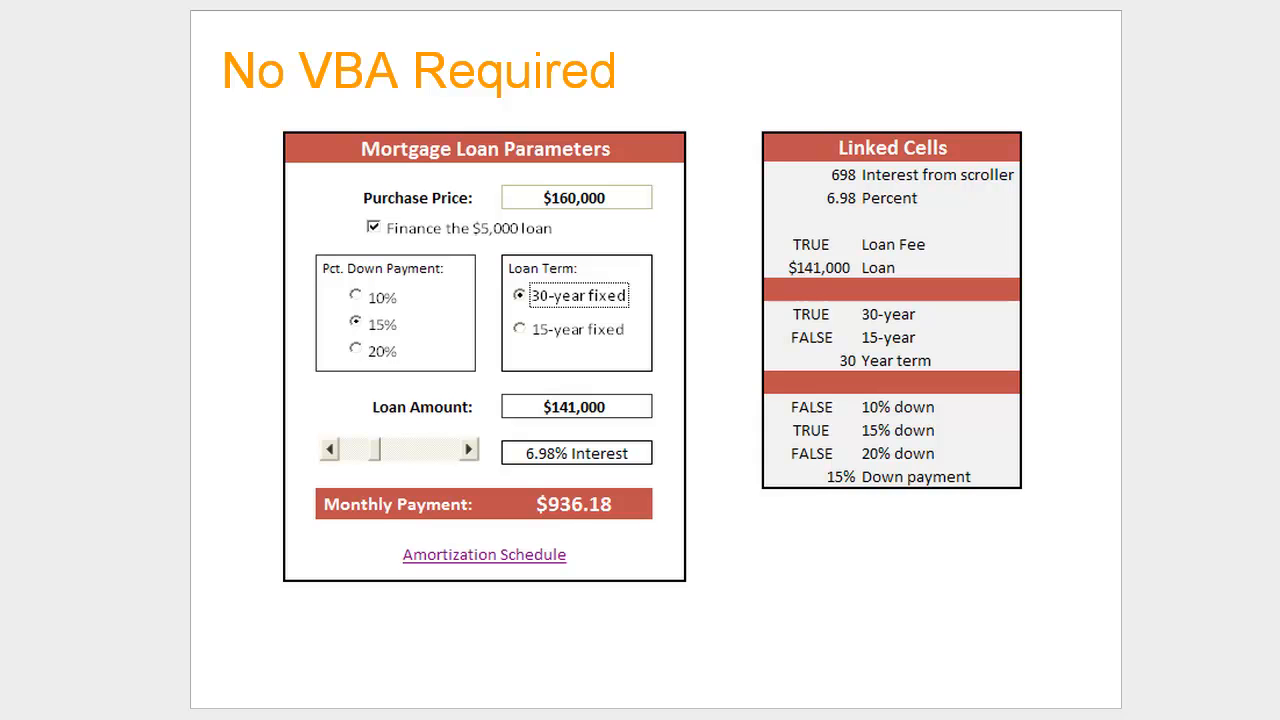
{"action": "mouse_move", "coordinate": [857, 156]}
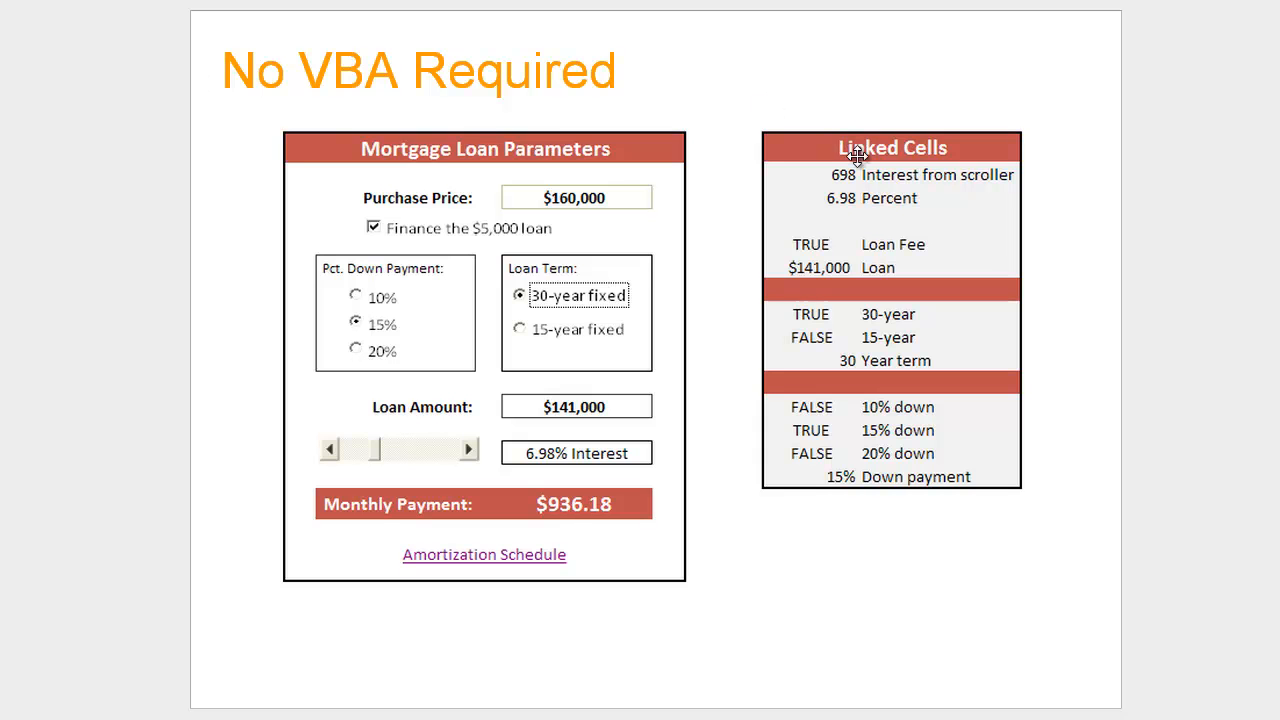
- Move from the mortgage form picture to the iPhone Design Template (Photoshop) slide
{"action": "left_click", "coordinate": [857, 157]}
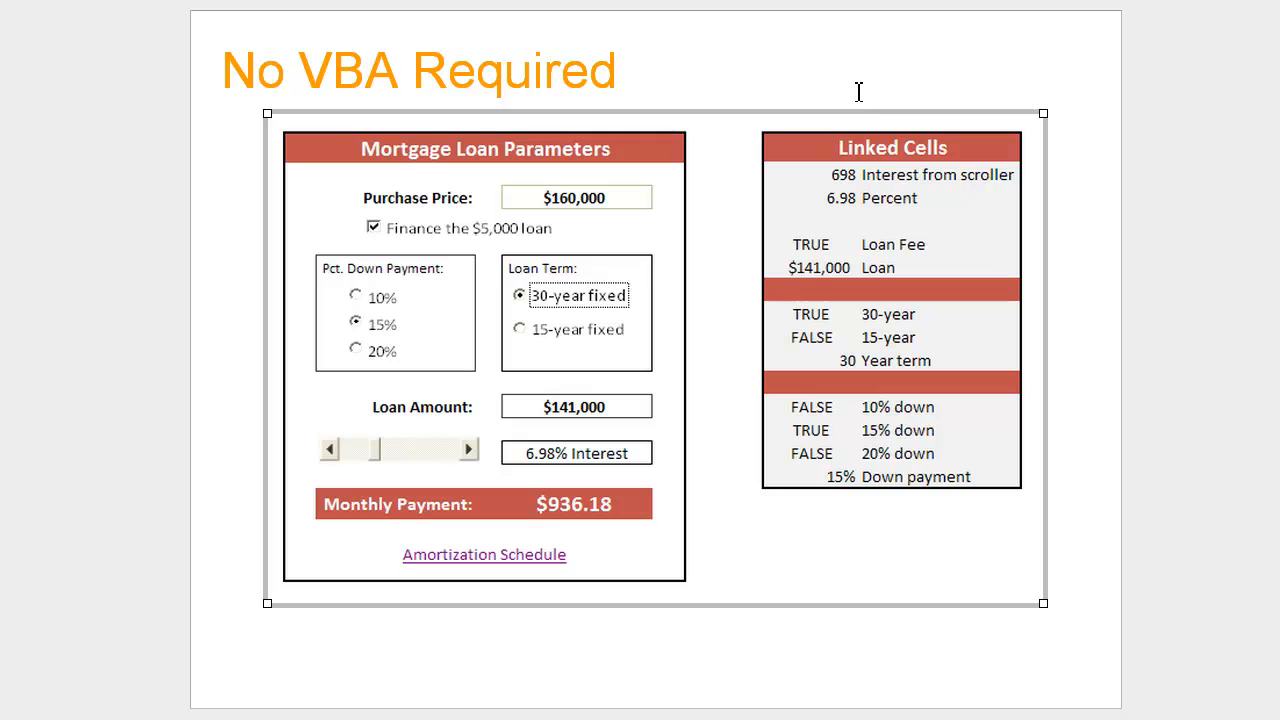
{"action": "left_click", "coordinate": [418, 70]}
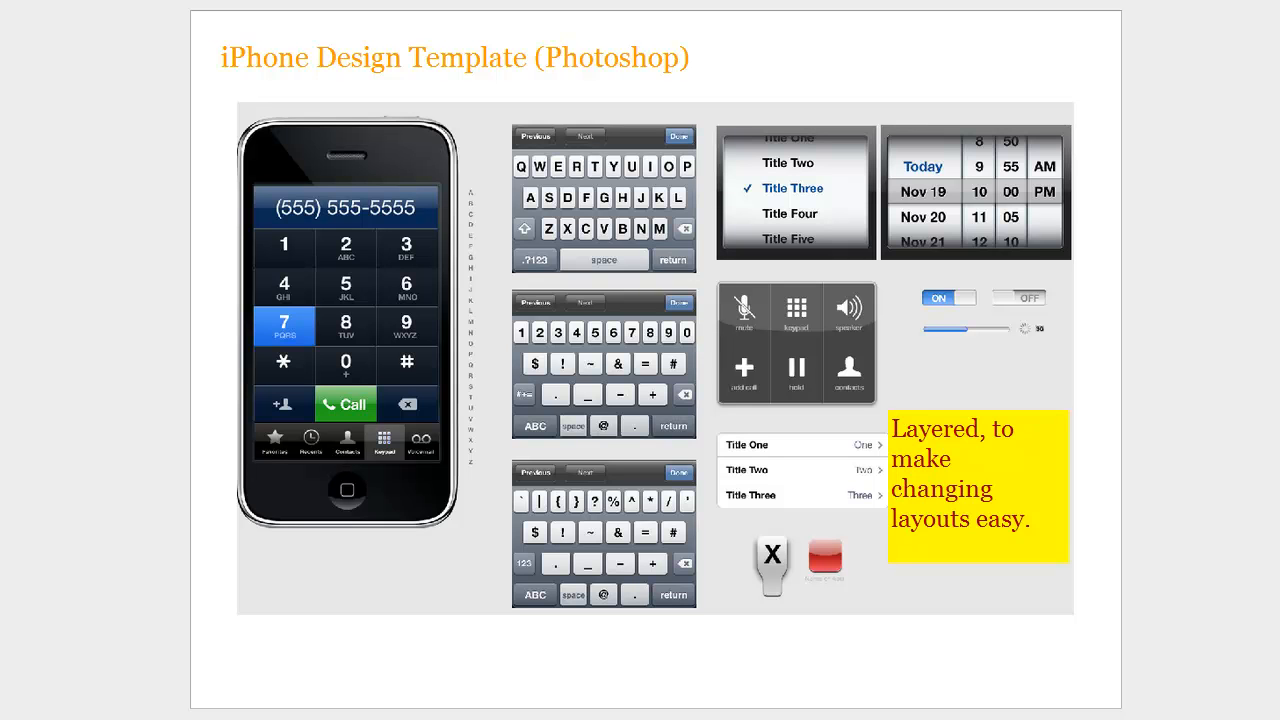
{"action": "mouse_move", "coordinate": [752, 150]}
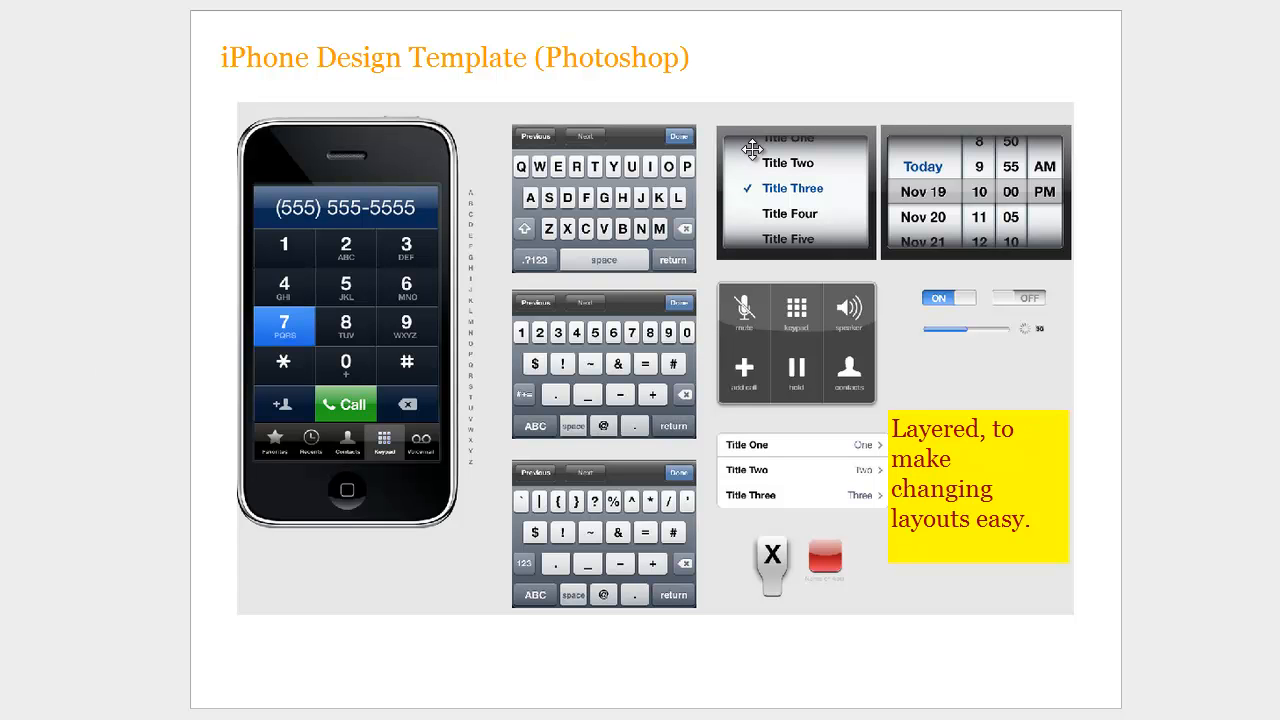
{"action": "mouse_move", "coordinate": [785, 178]}
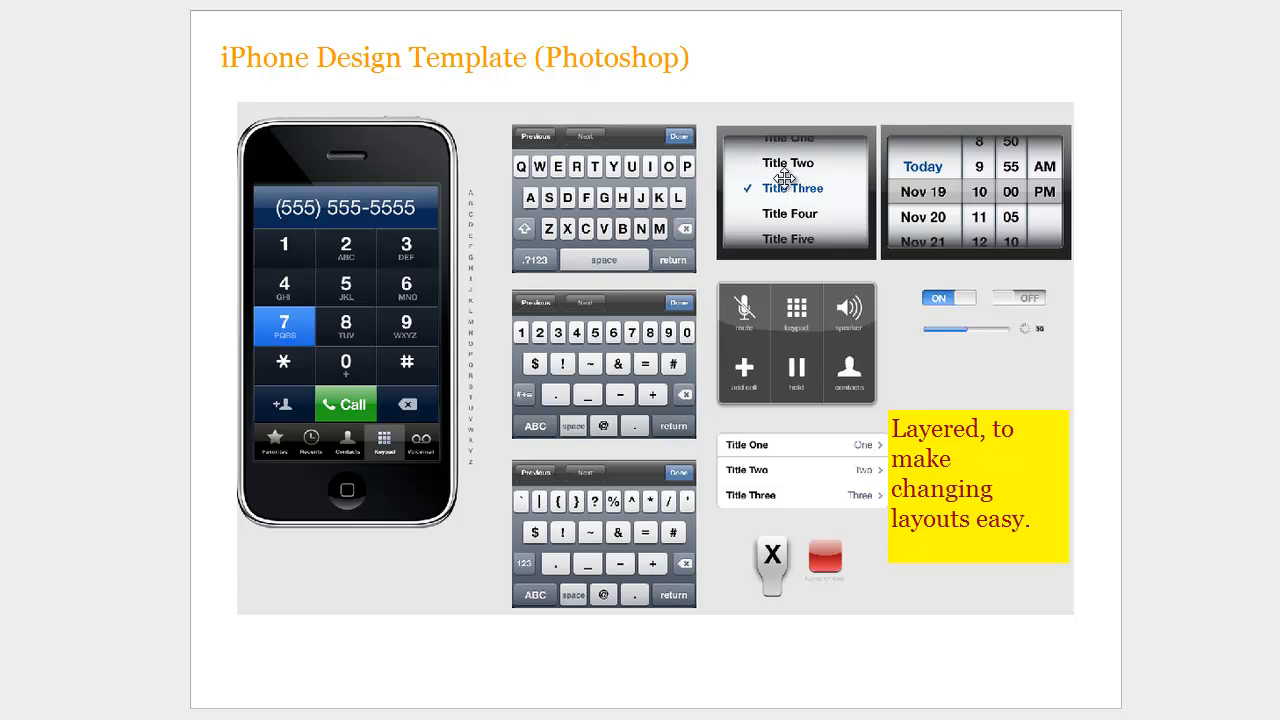
{"action": "mouse_move", "coordinate": [513, 168]}
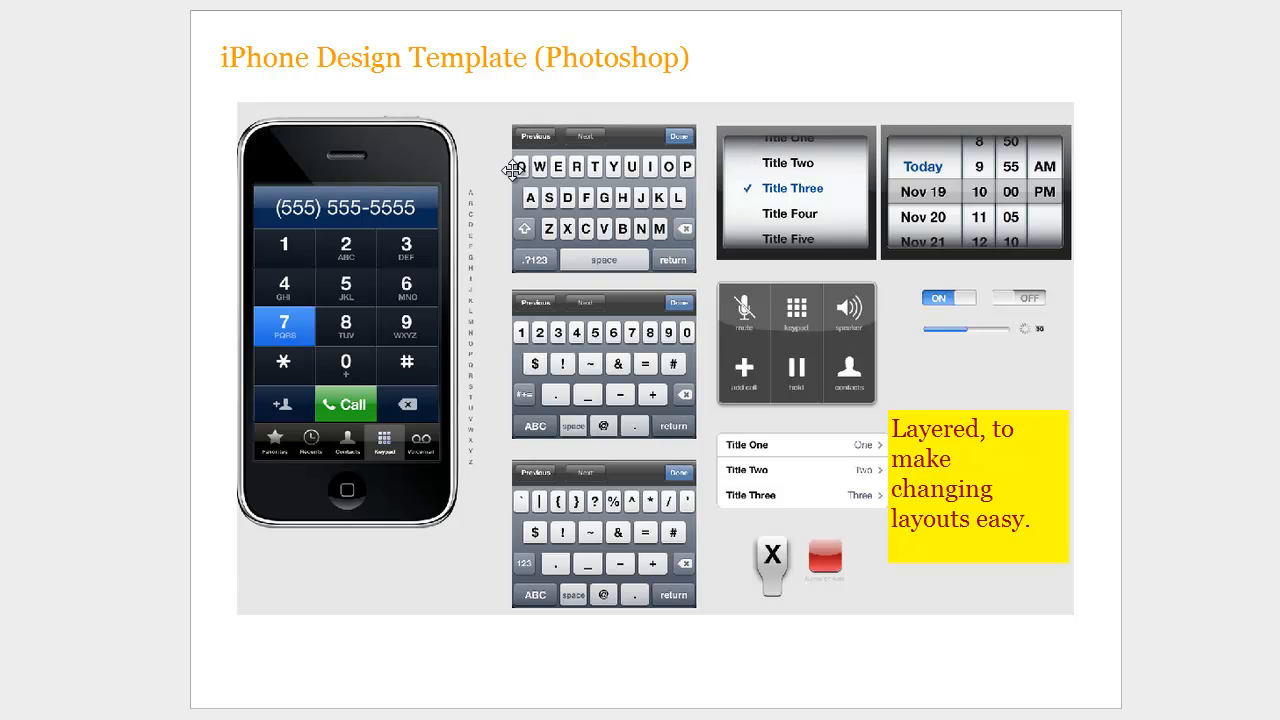
{"action": "mouse_move", "coordinate": [367, 299]}
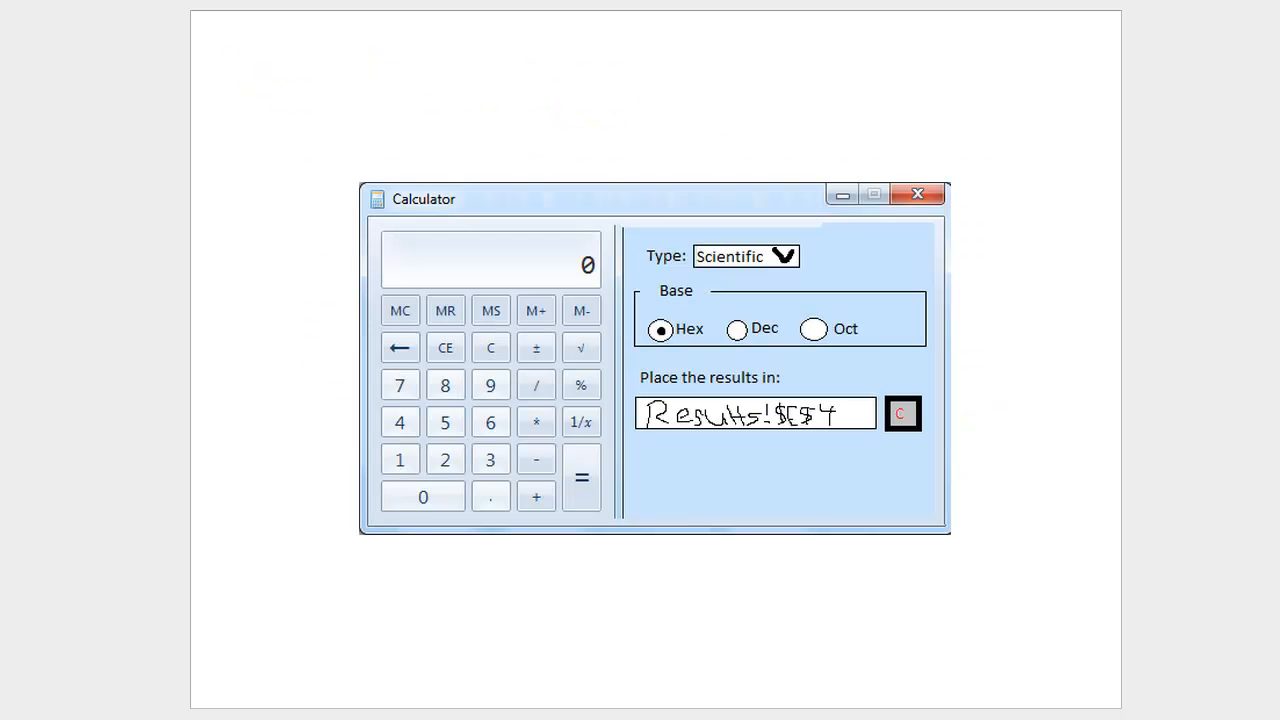
{"action": "mouse_move", "coordinate": [578, 211]}
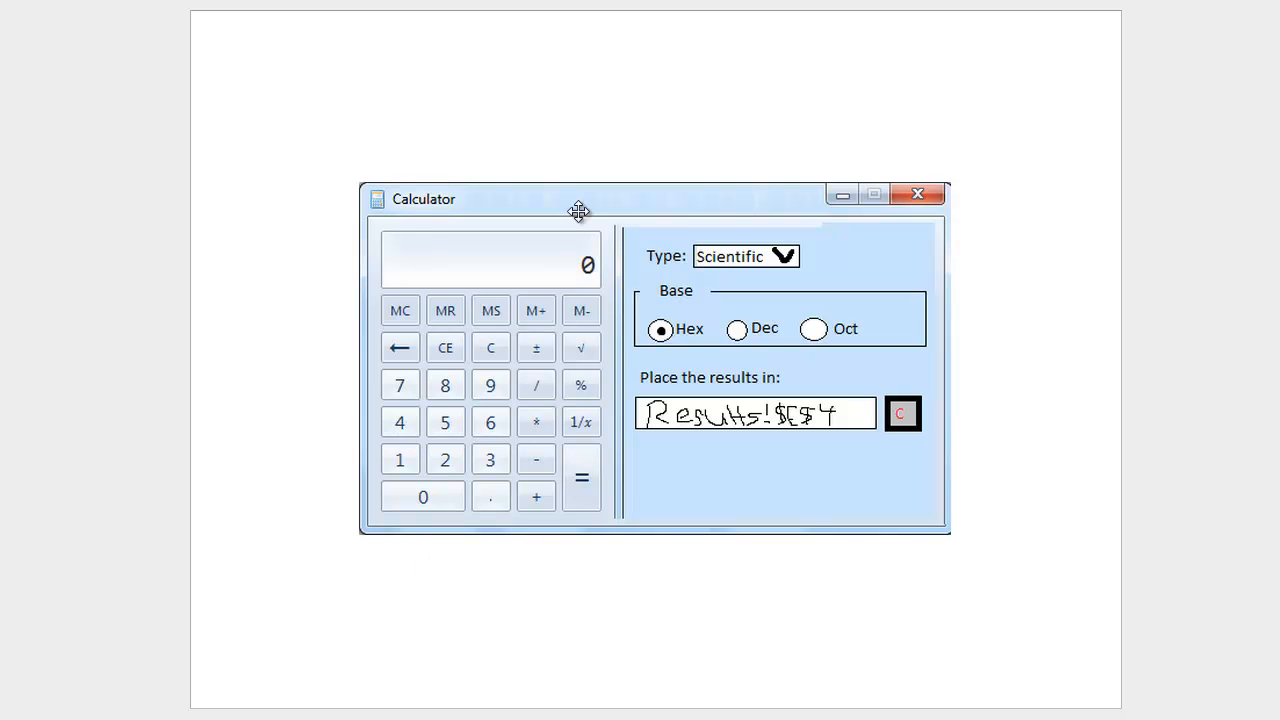
{"action": "mouse_move", "coordinate": [535, 318]}
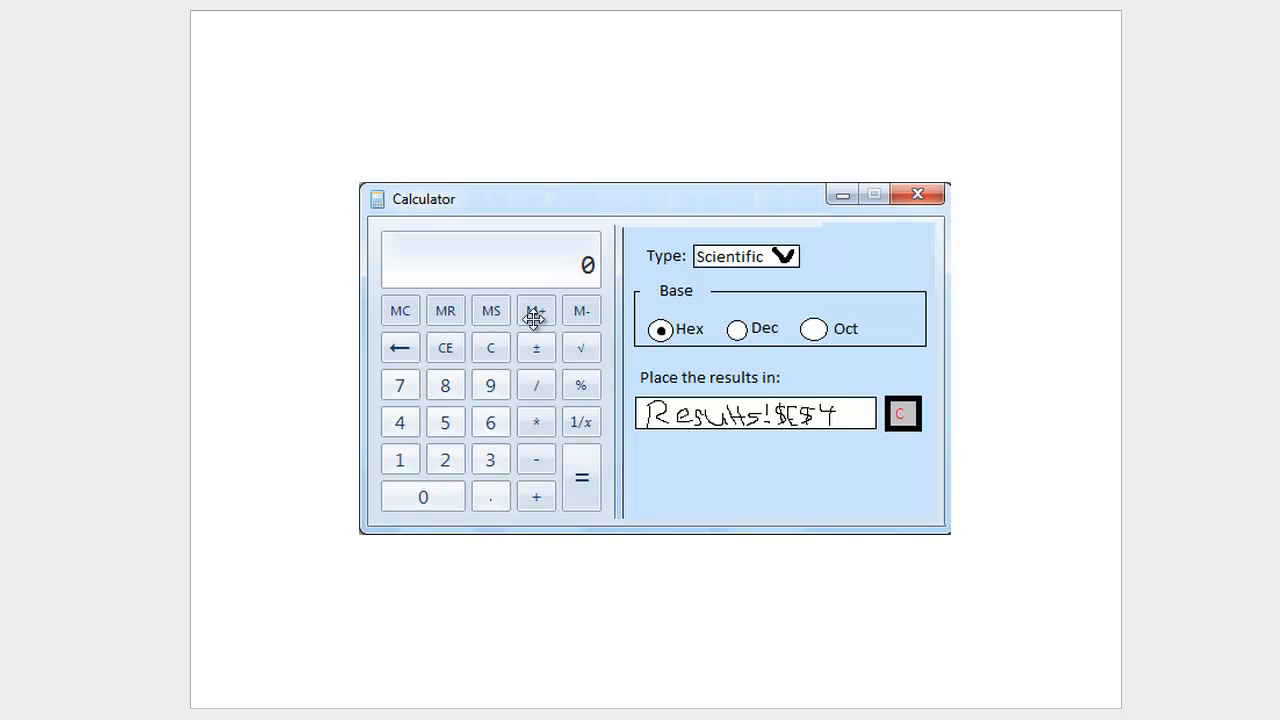
{"action": "mouse_move", "coordinate": [510, 361]}
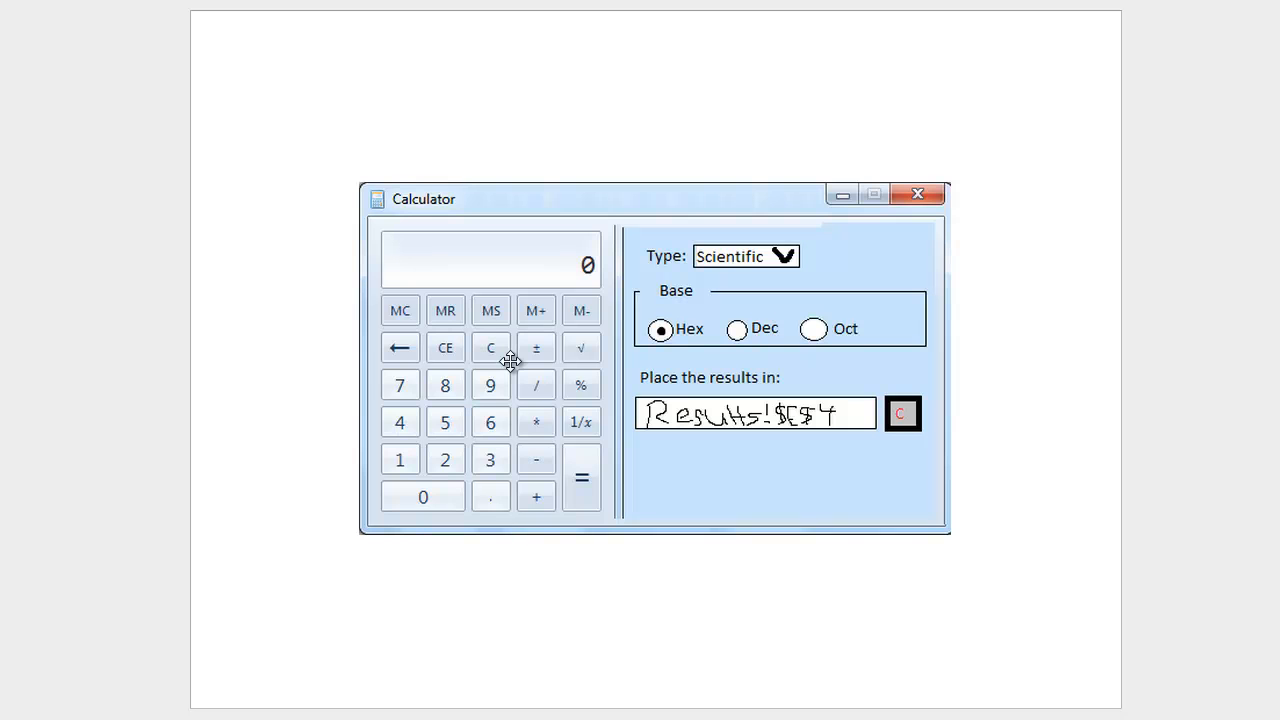
{"action": "mouse_move", "coordinate": [893, 470]}
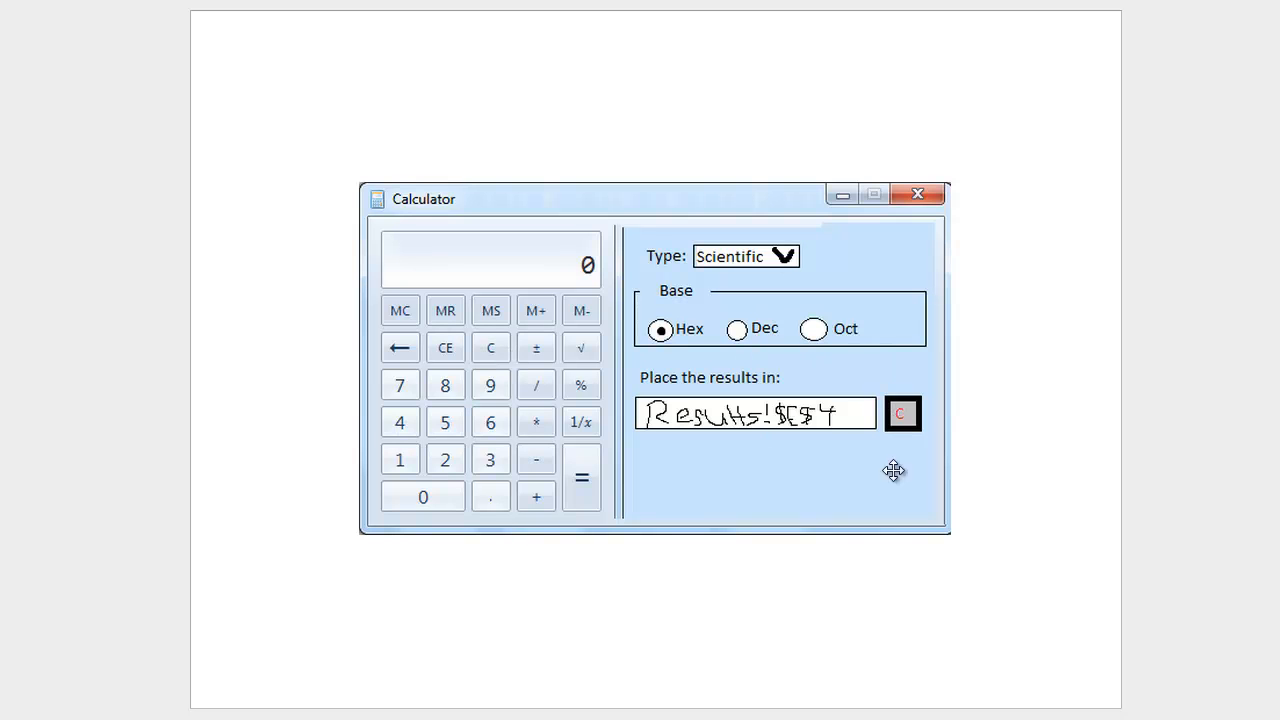
{"action": "mouse_move", "coordinate": [891, 501]}
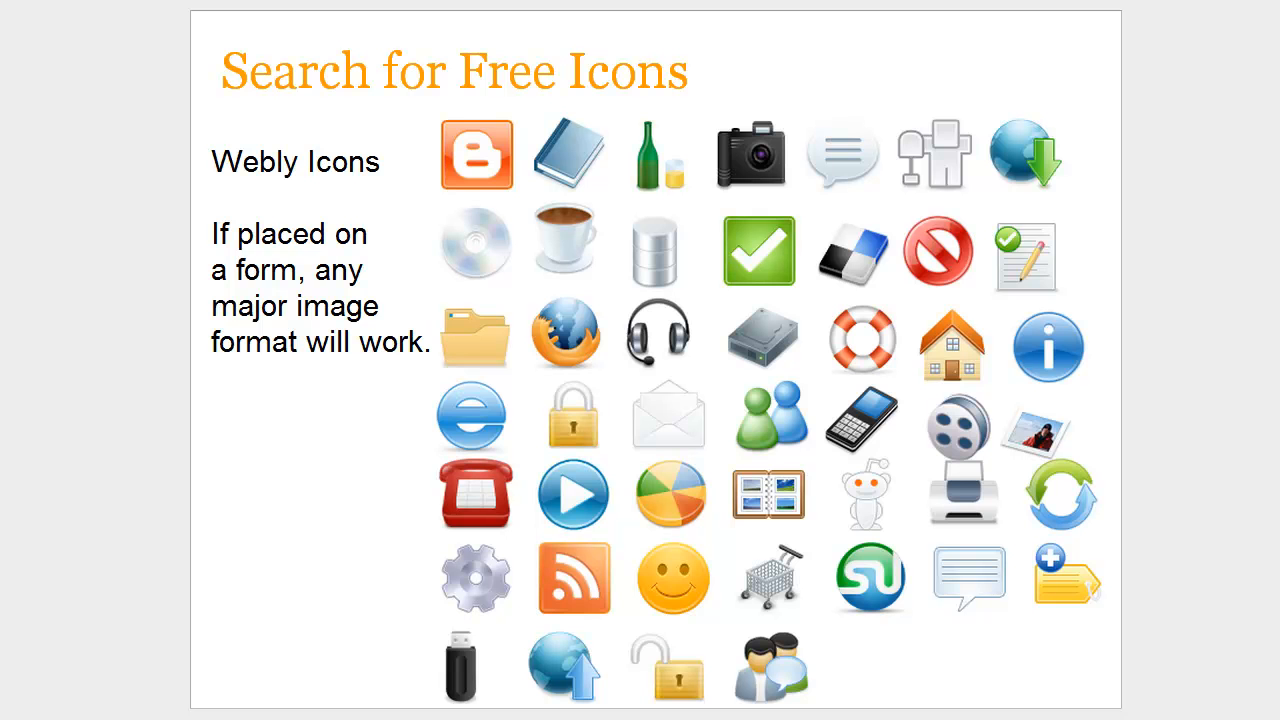
- Advance the slideshow past the Webly Icons collection slide
{"action": "key", "text": "Right"}
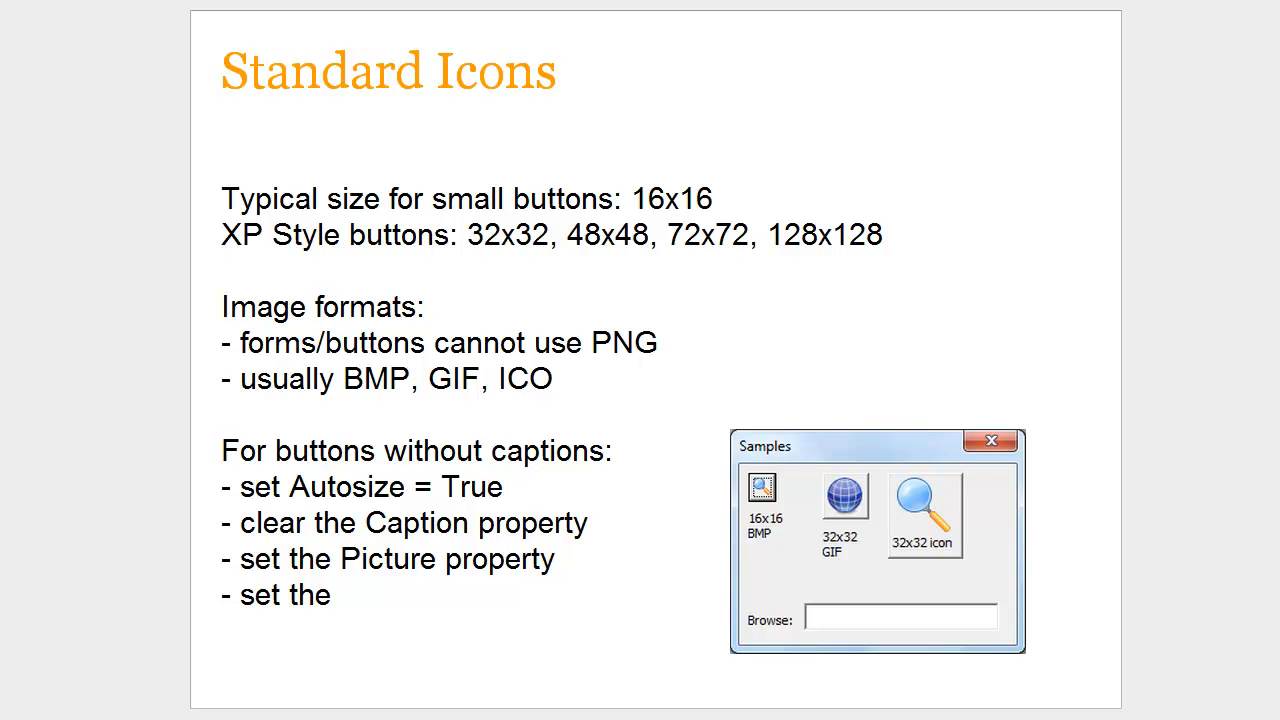
{"action": "mouse_move", "coordinate": [884, 494]}
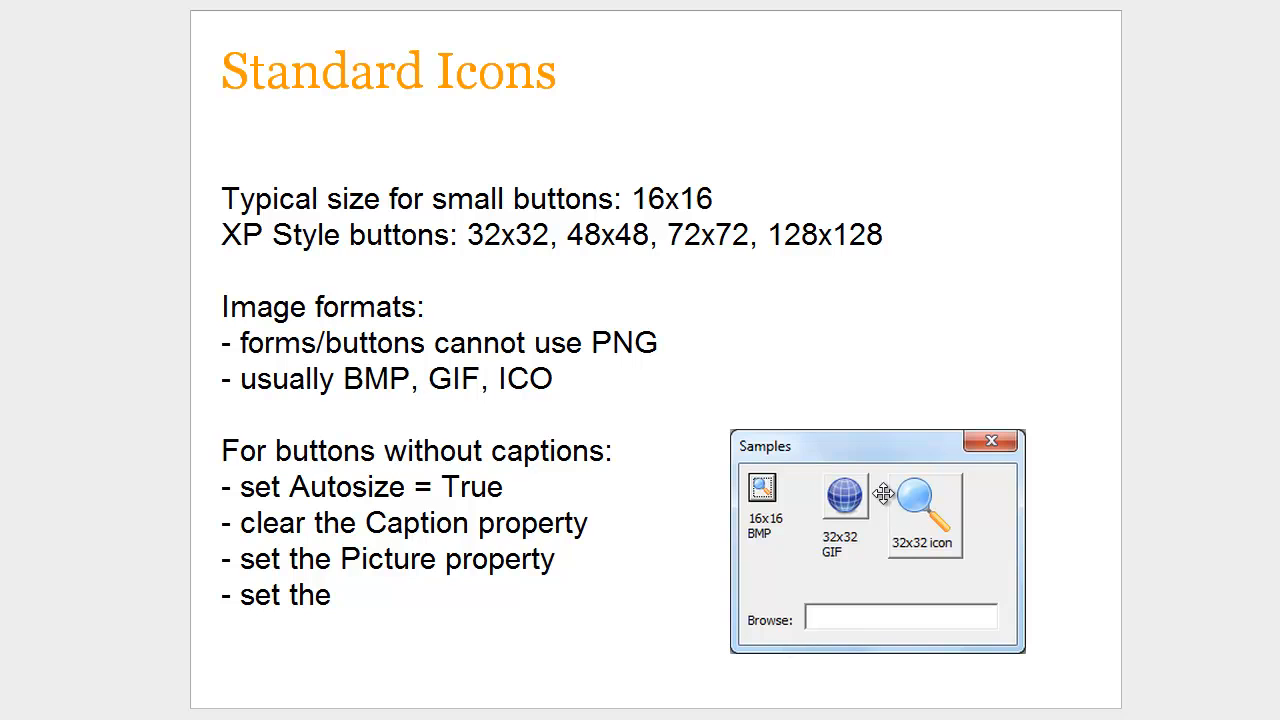
{"action": "mouse_move", "coordinate": [792, 498]}
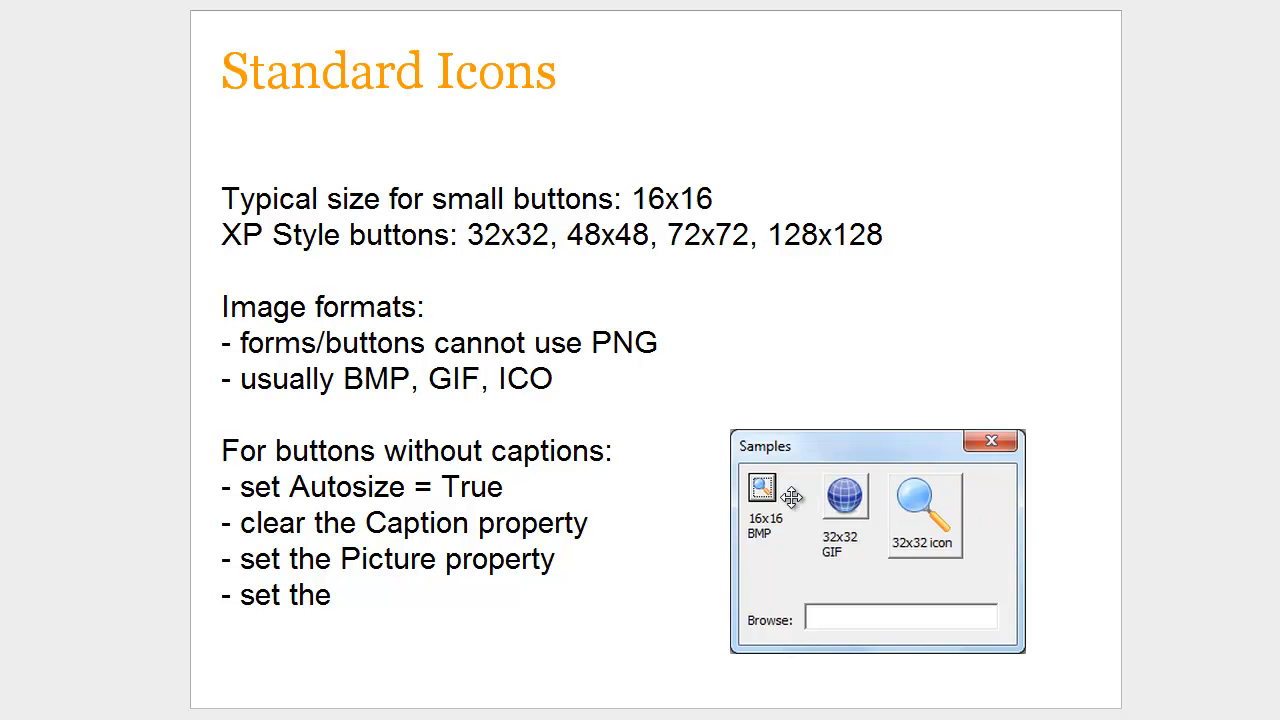
{"action": "mouse_move", "coordinate": [945, 516]}
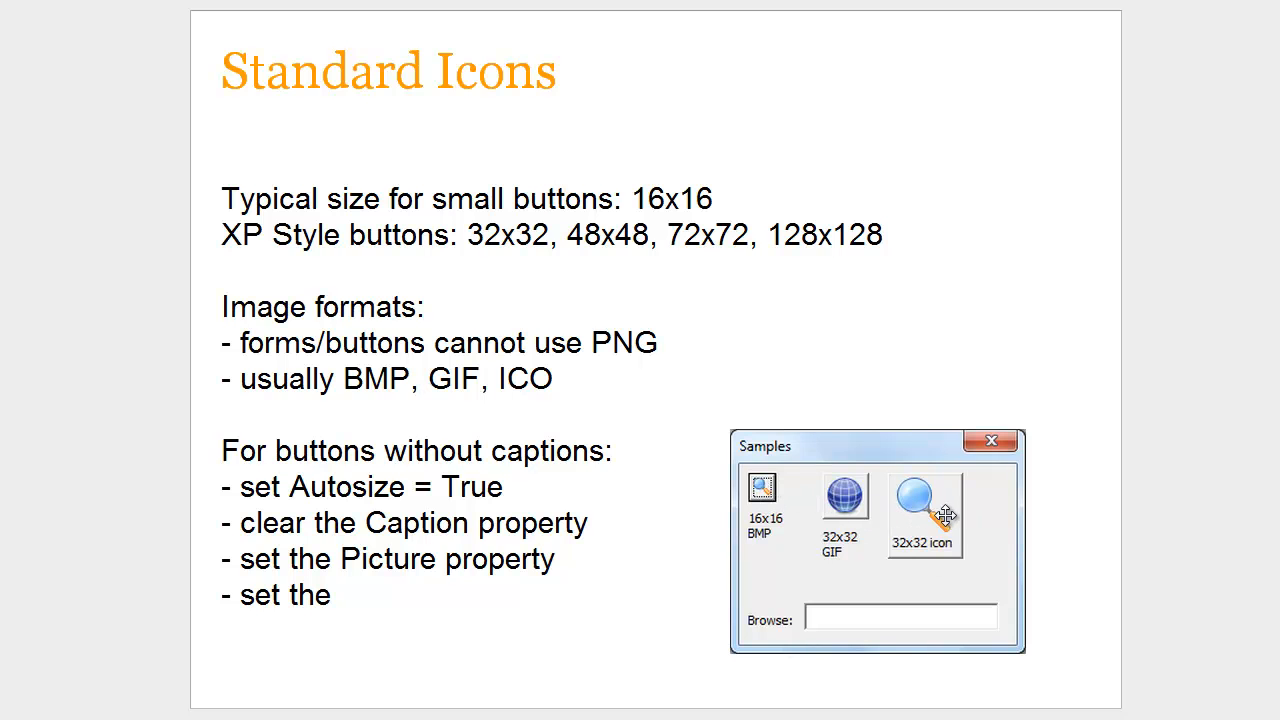
{"action": "mouse_move", "coordinate": [940, 525]}
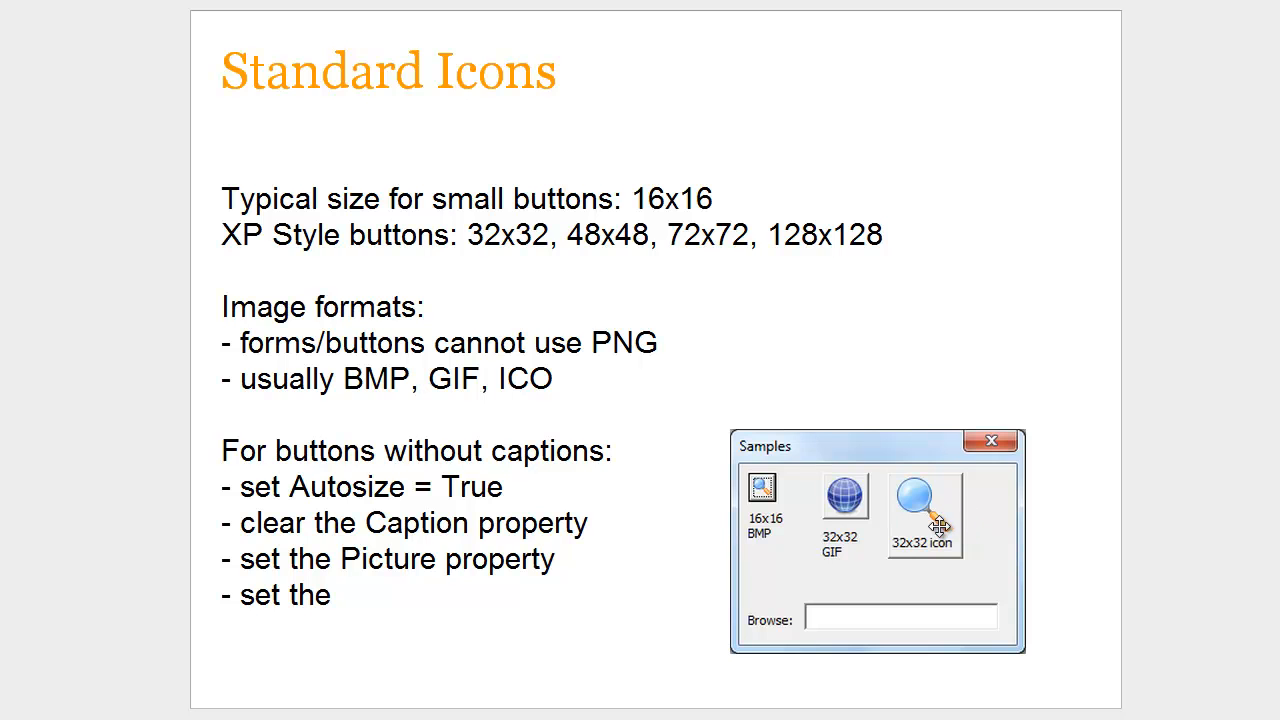
{"action": "mouse_move", "coordinate": [858, 515]}
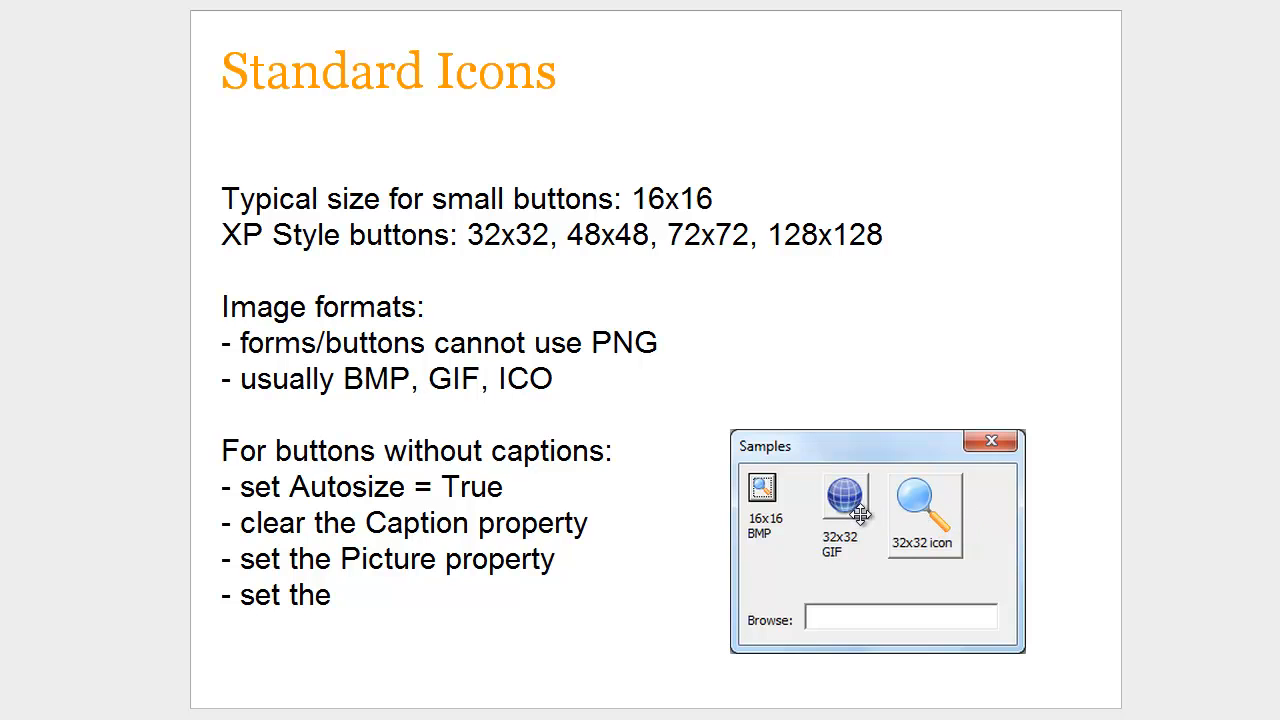
{"action": "mouse_move", "coordinate": [922, 560]}
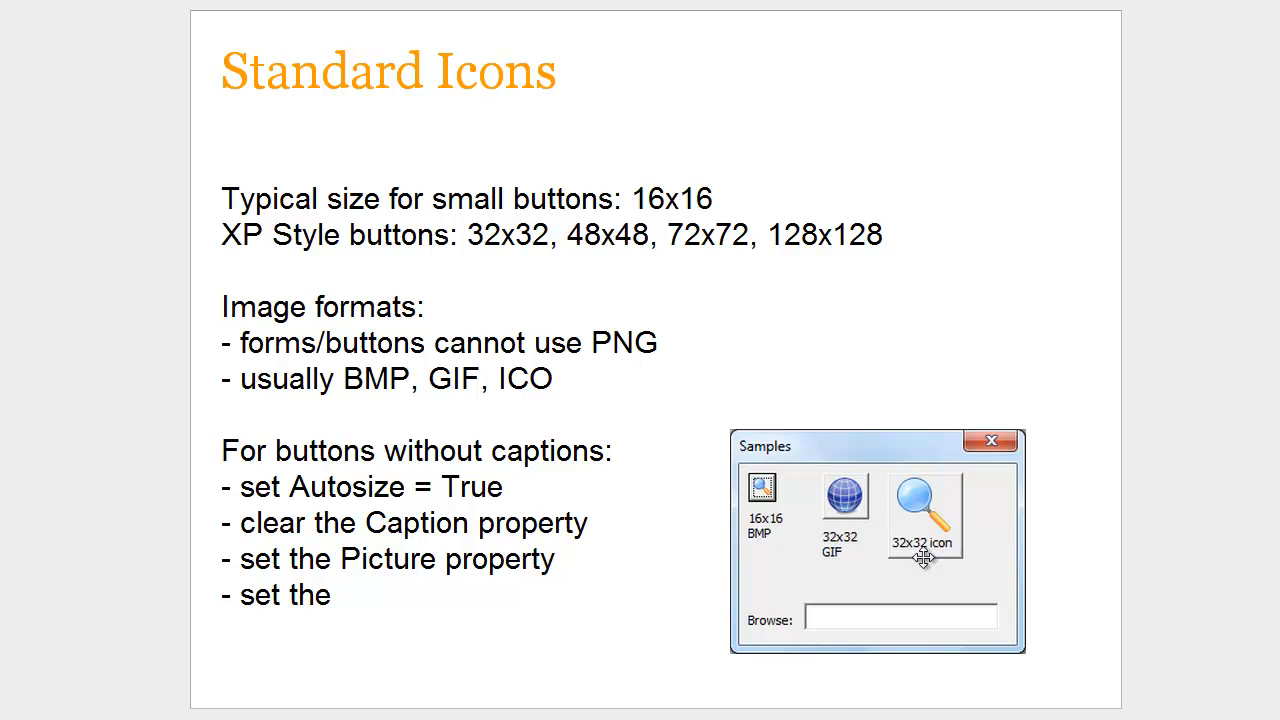
{"action": "mouse_move", "coordinate": [908, 508]}
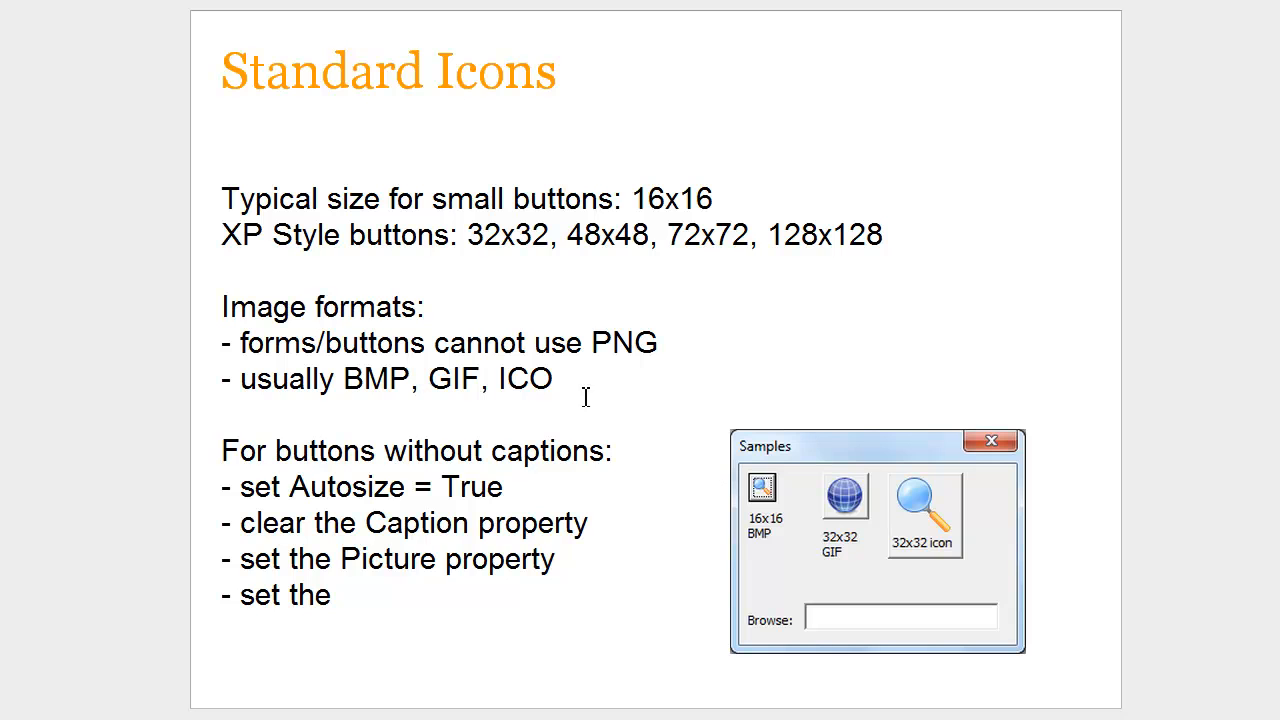
{"action": "mouse_move", "coordinate": [688, 341]}
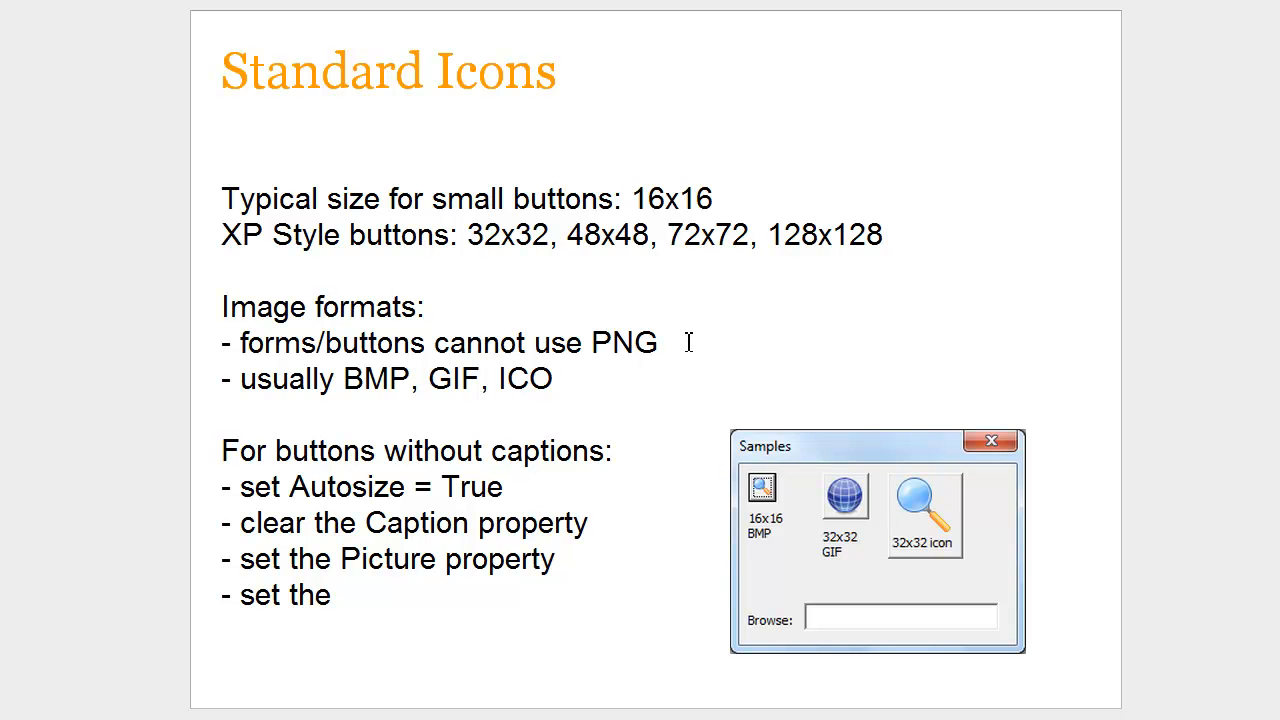
{"action": "mouse_move", "coordinate": [672, 344]}
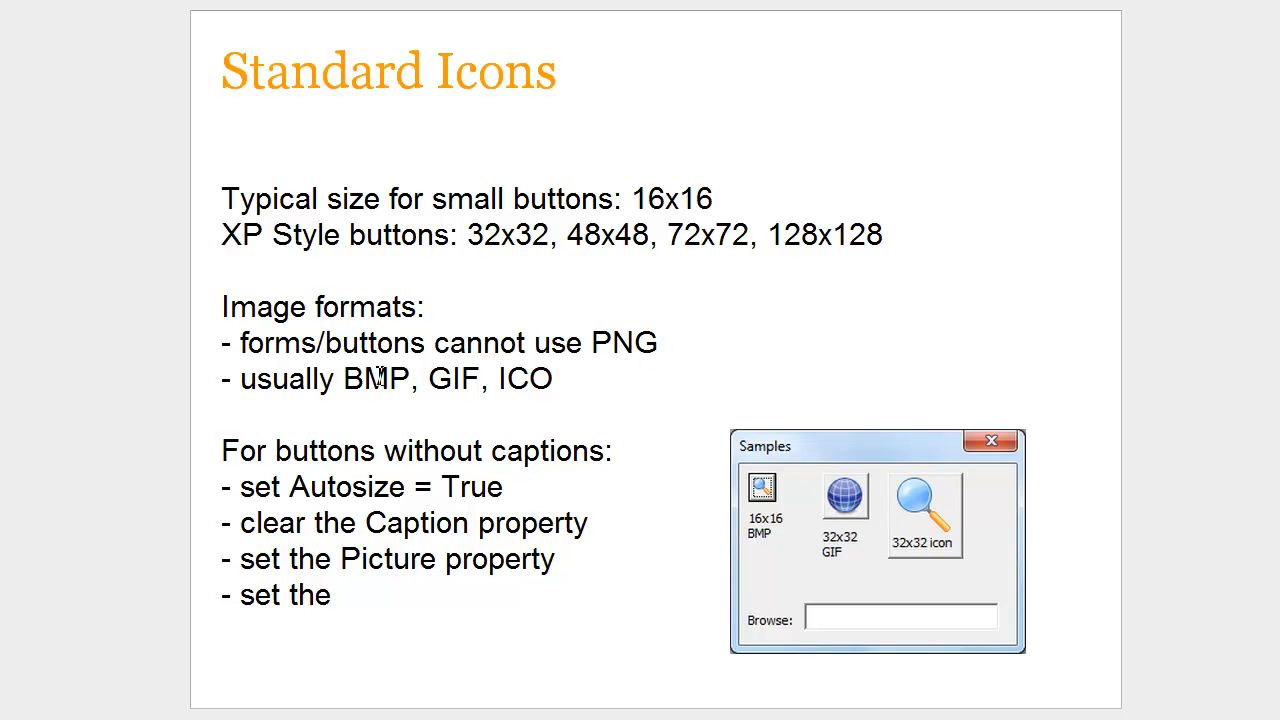
{"action": "mouse_move", "coordinate": [568, 380]}
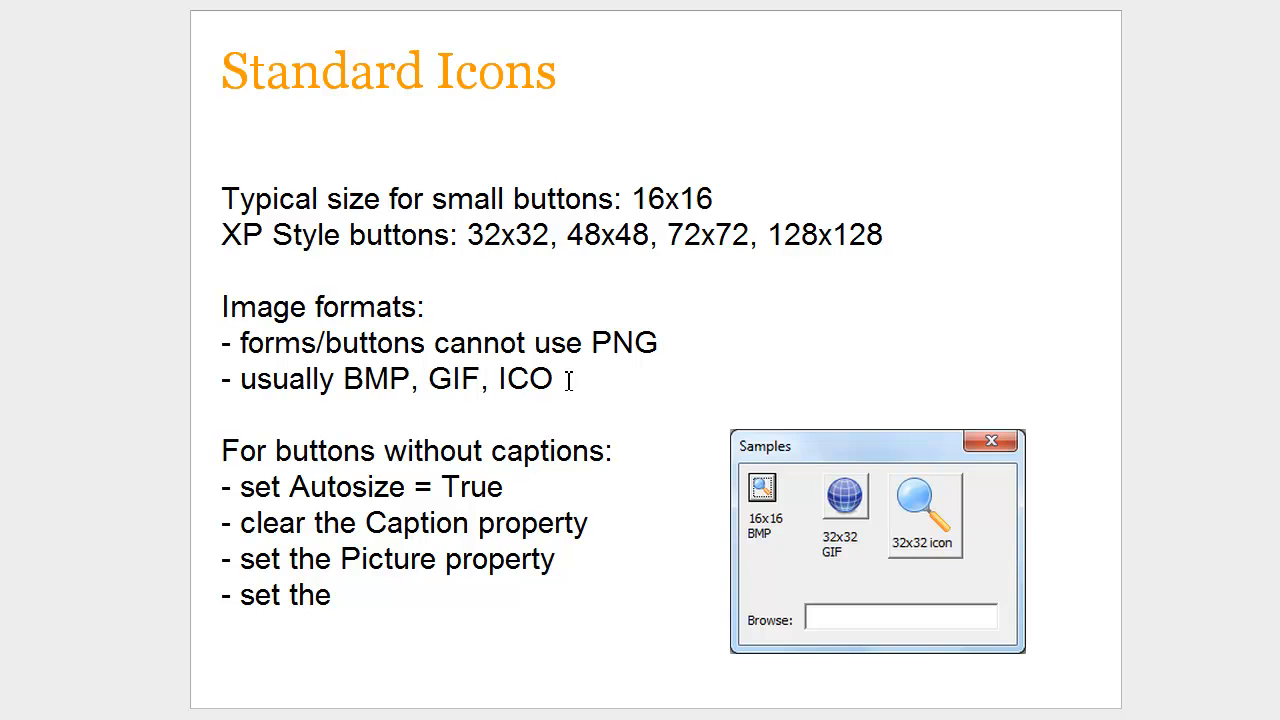
{"action": "mouse_move", "coordinate": [838, 520]}
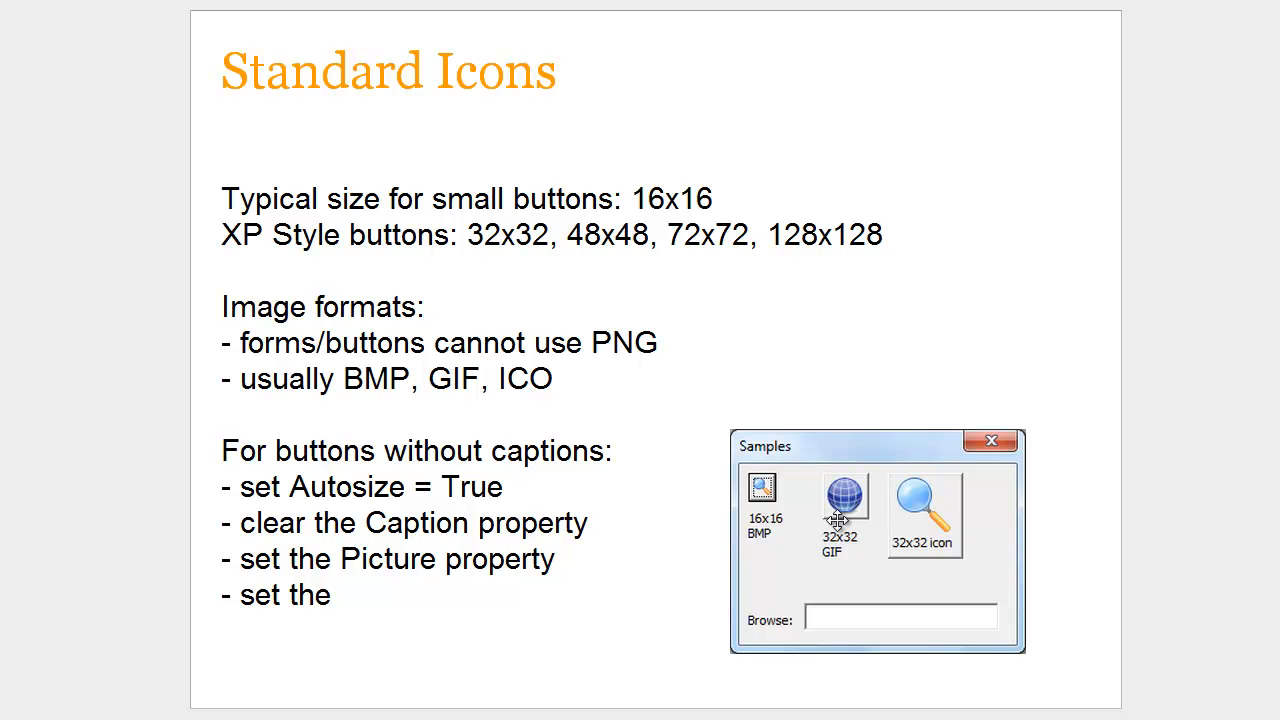
{"action": "mouse_move", "coordinate": [955, 538]}
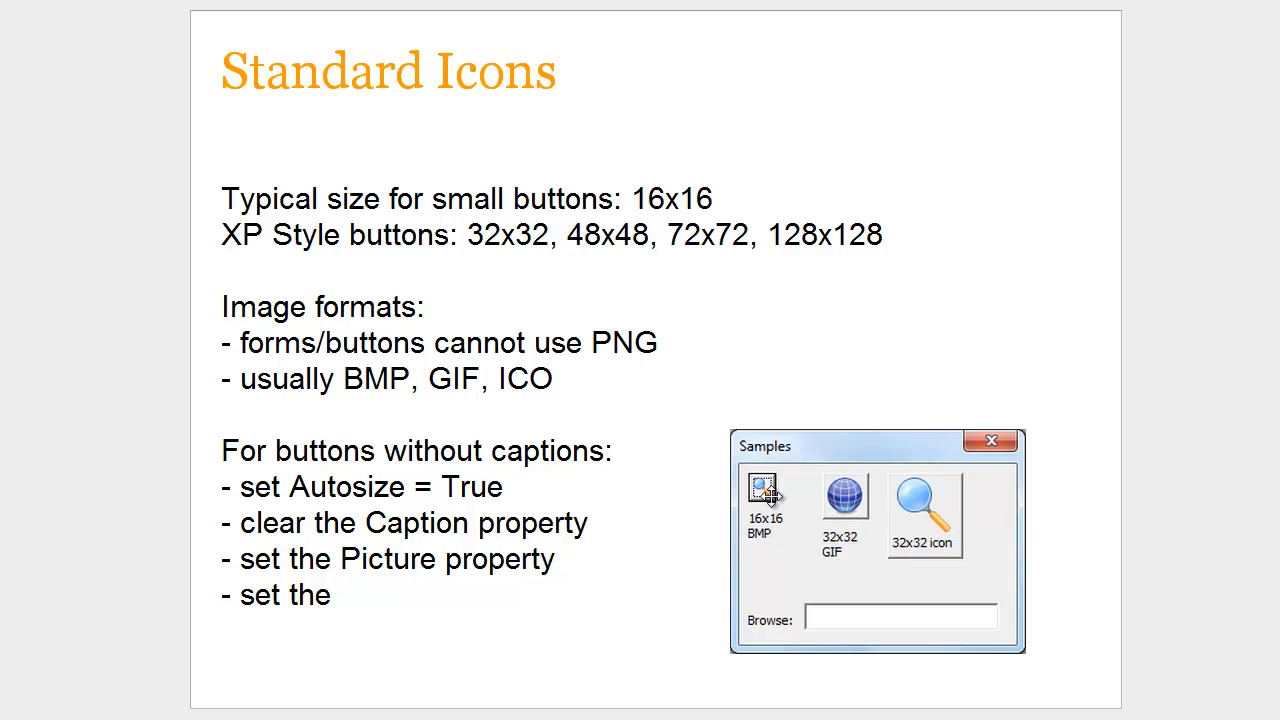
{"action": "mouse_move", "coordinate": [800, 490]}
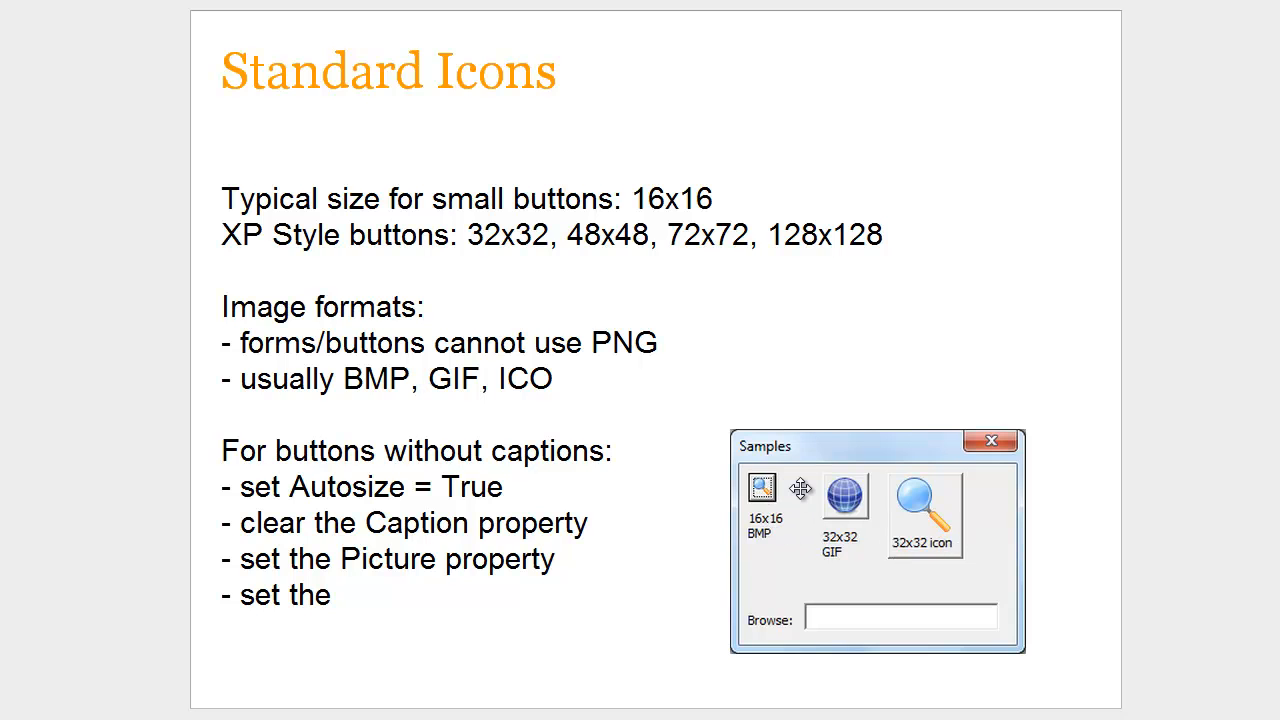
{"action": "mouse_move", "coordinate": [808, 490]}
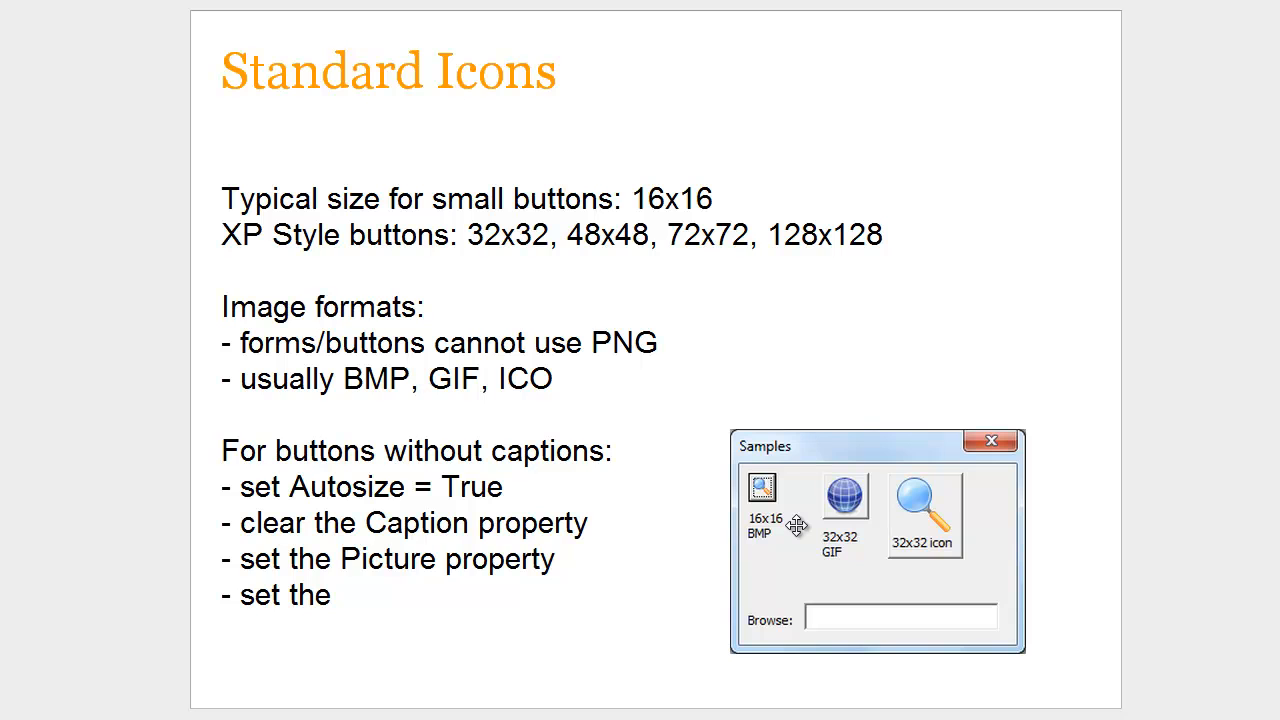
{"action": "mouse_move", "coordinate": [767, 487]}
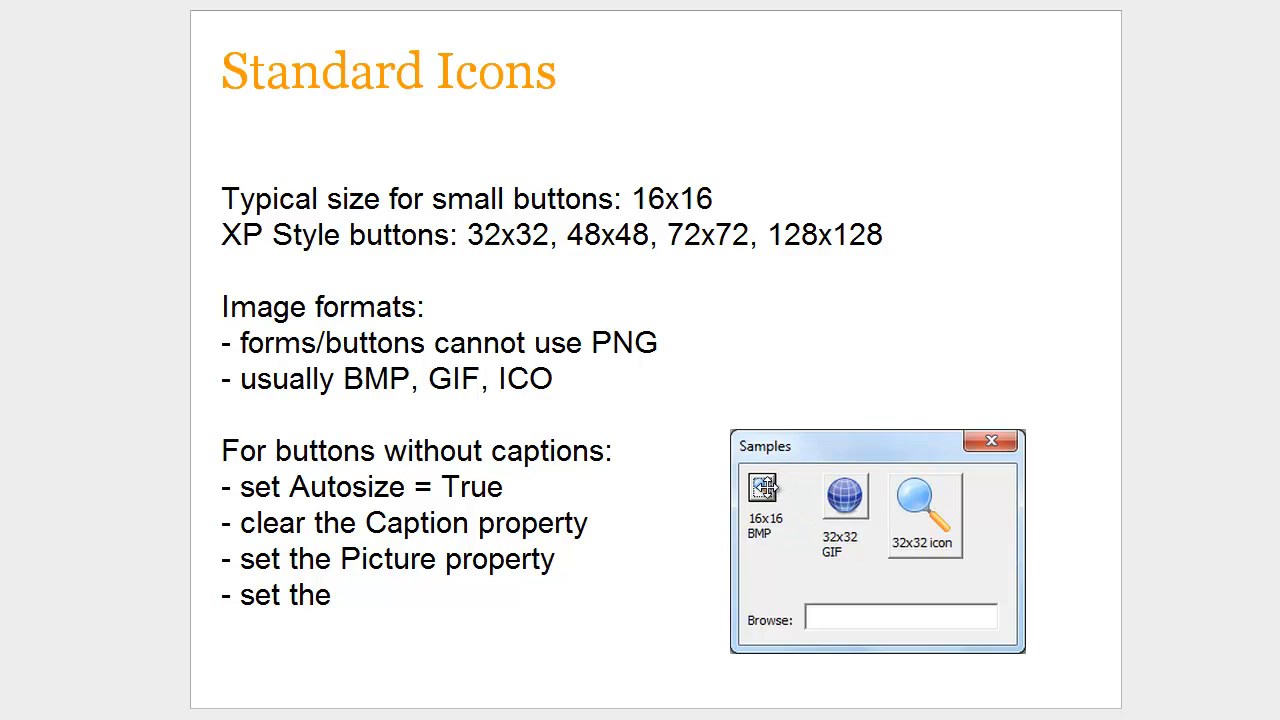
{"action": "mouse_move", "coordinate": [852, 505]}
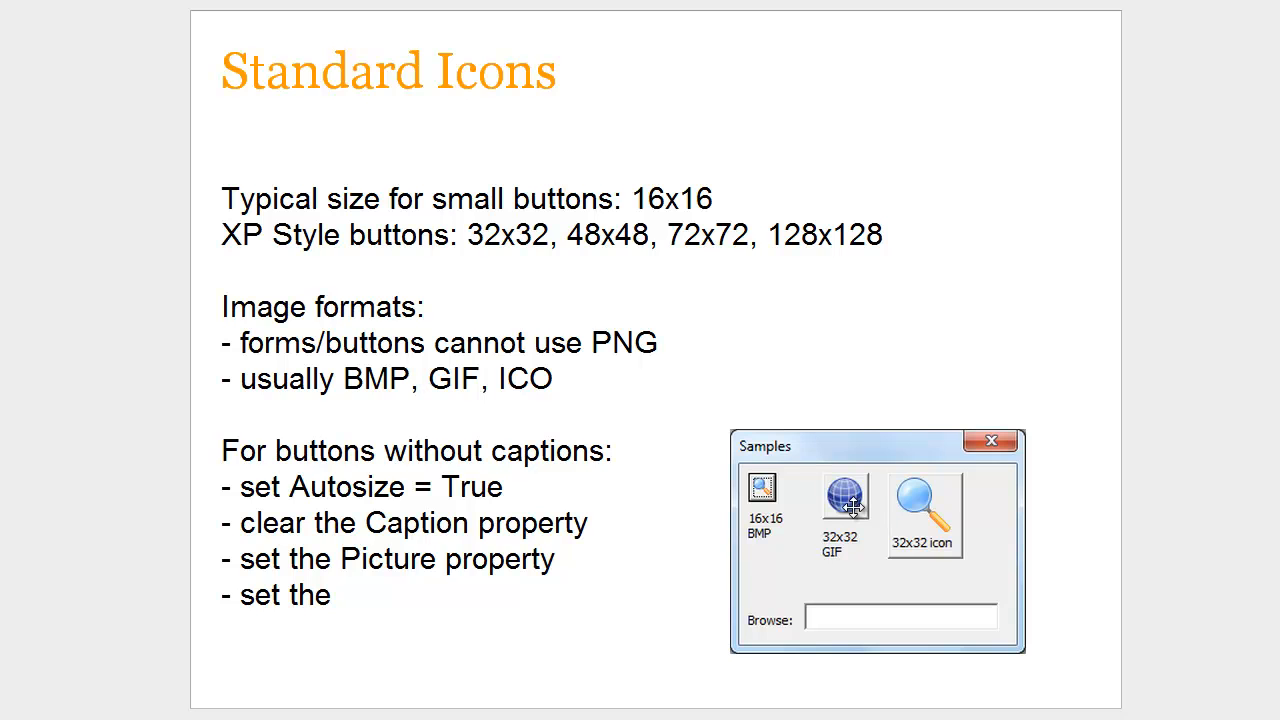
{"action": "mouse_move", "coordinate": [114, 40]}
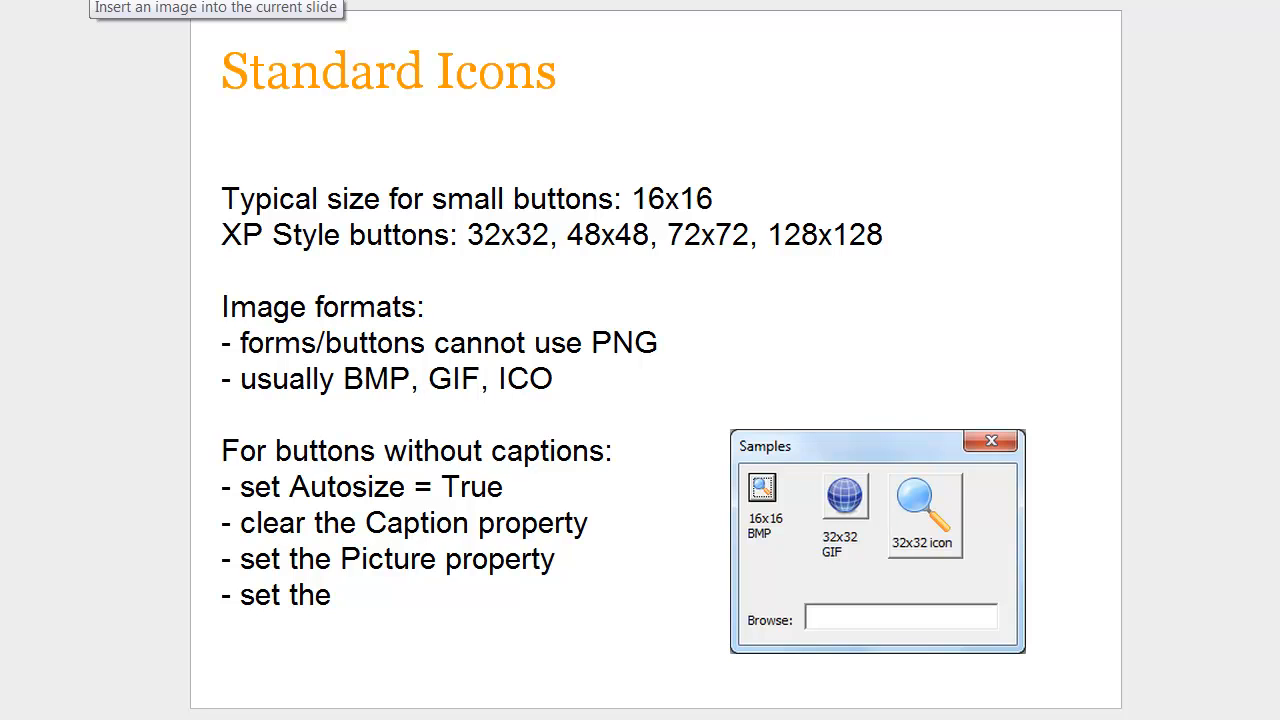
{"action": "mouse_move", "coordinate": [175, 524]}
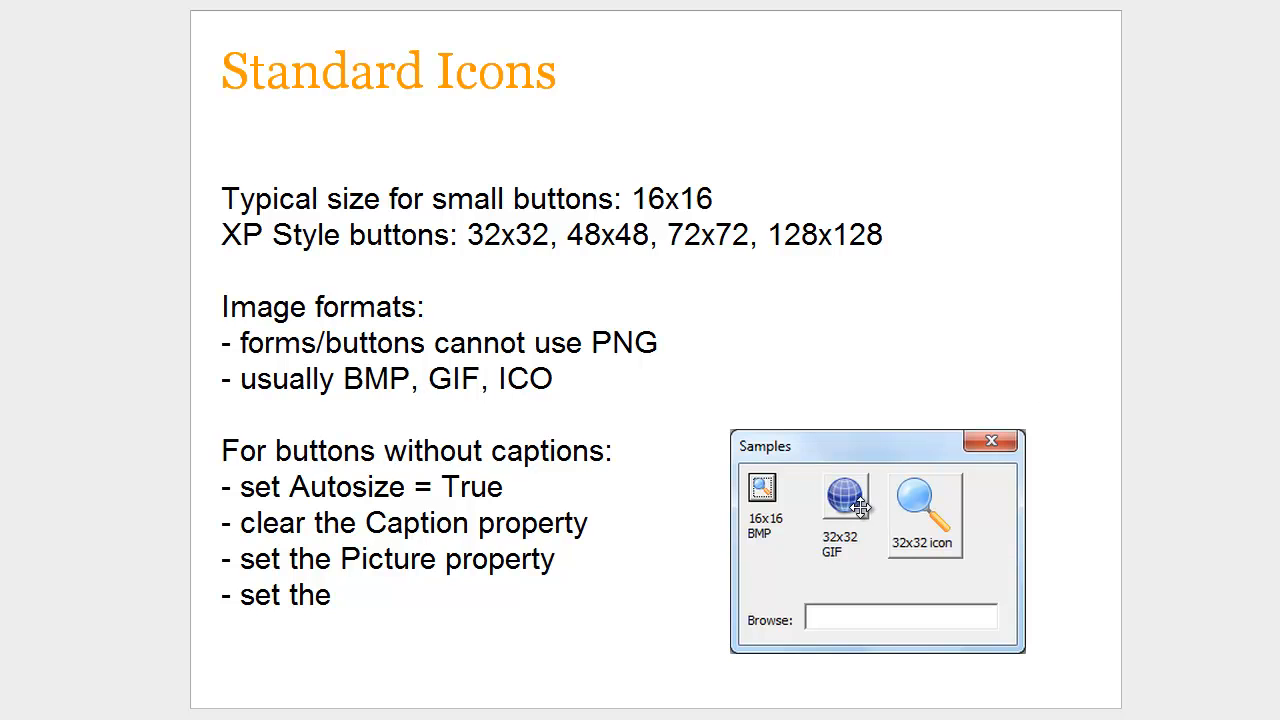
{"action": "mouse_move", "coordinate": [765, 490]}
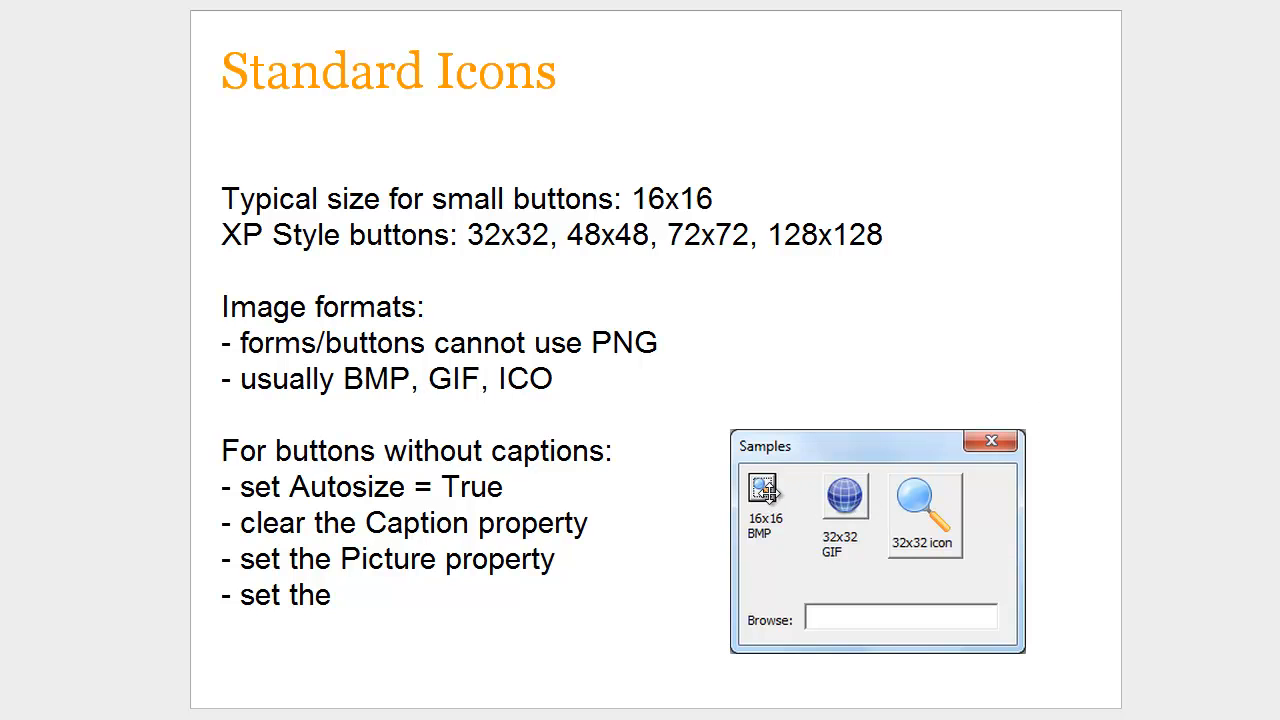
{"action": "mouse_move", "coordinate": [654, 520]}
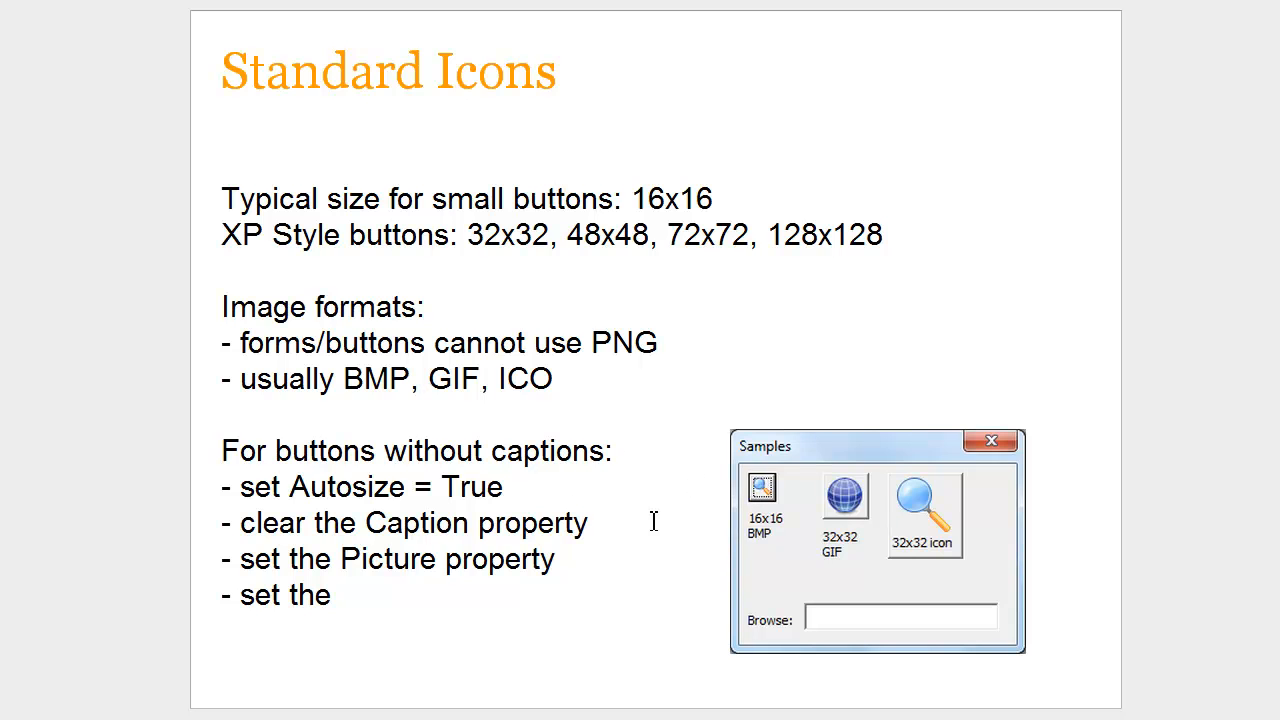
{"action": "mouse_move", "coordinate": [834, 514]}
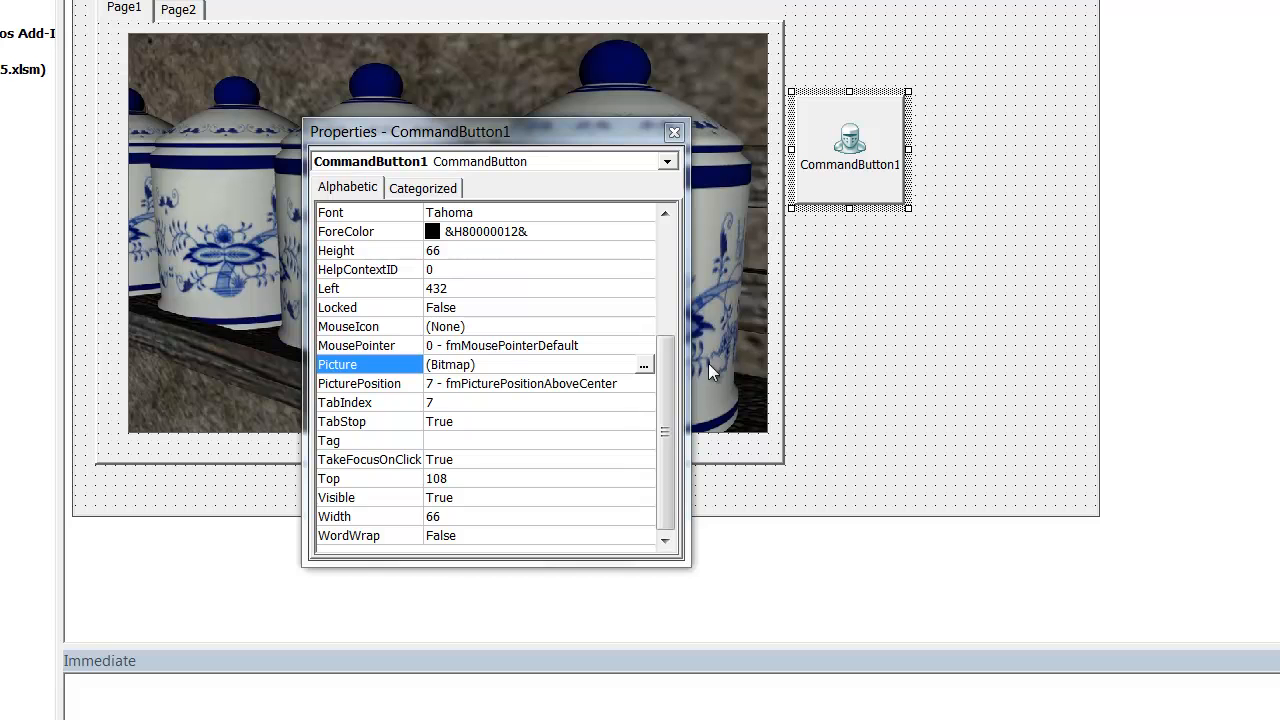
{"action": "mouse_move", "coordinate": [642, 418]}
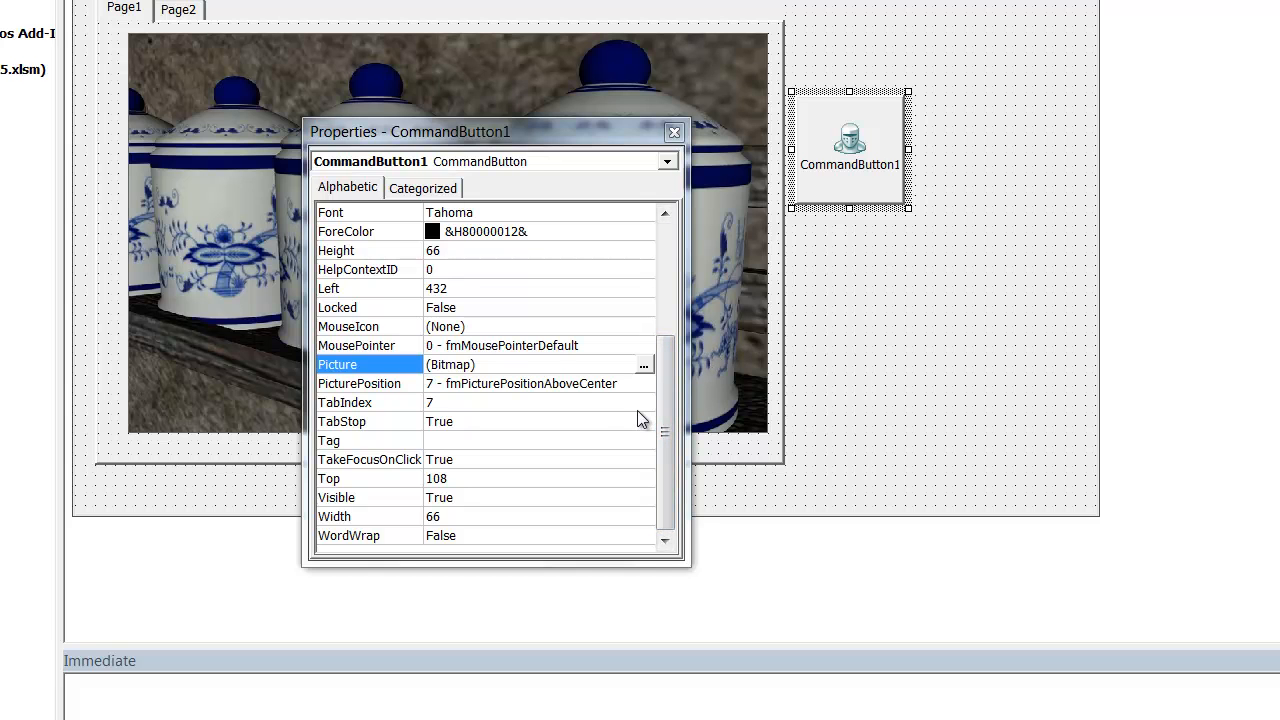
{"action": "mouse_move", "coordinate": [792, 303]}
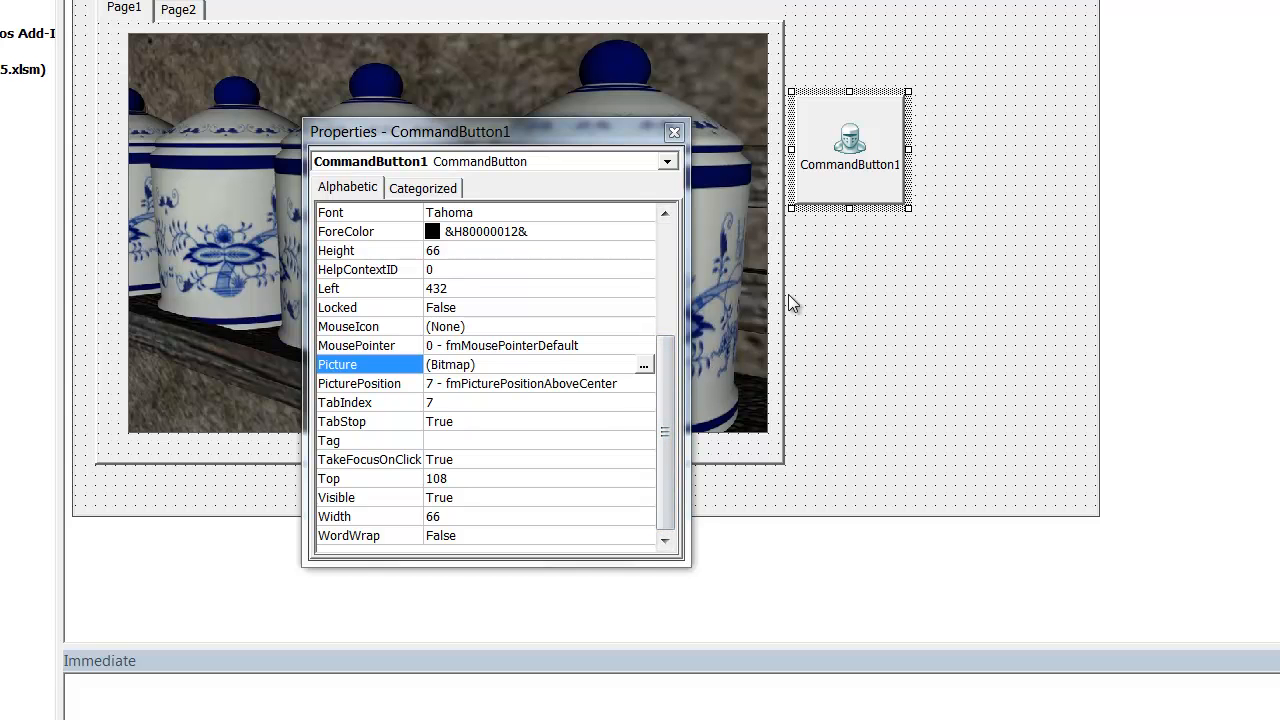
{"action": "mouse_move", "coordinate": [799, 209]}
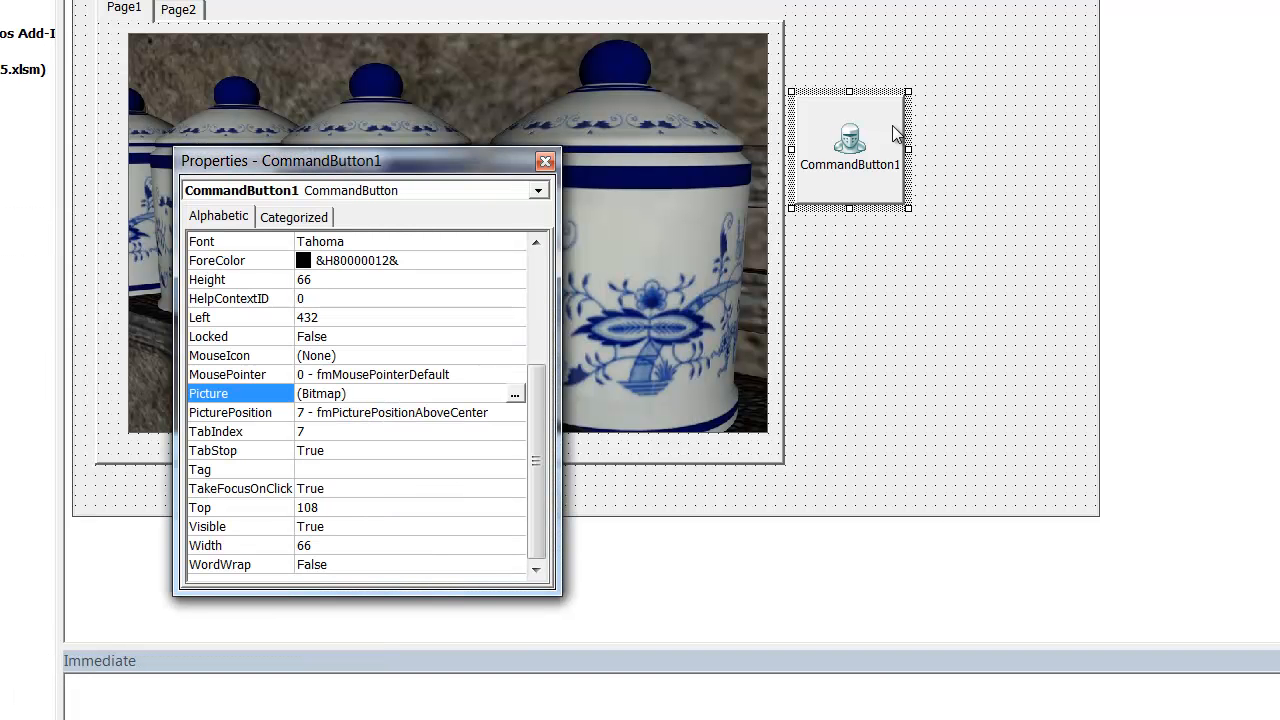
{"action": "mouse_move", "coordinate": [480, 345]}
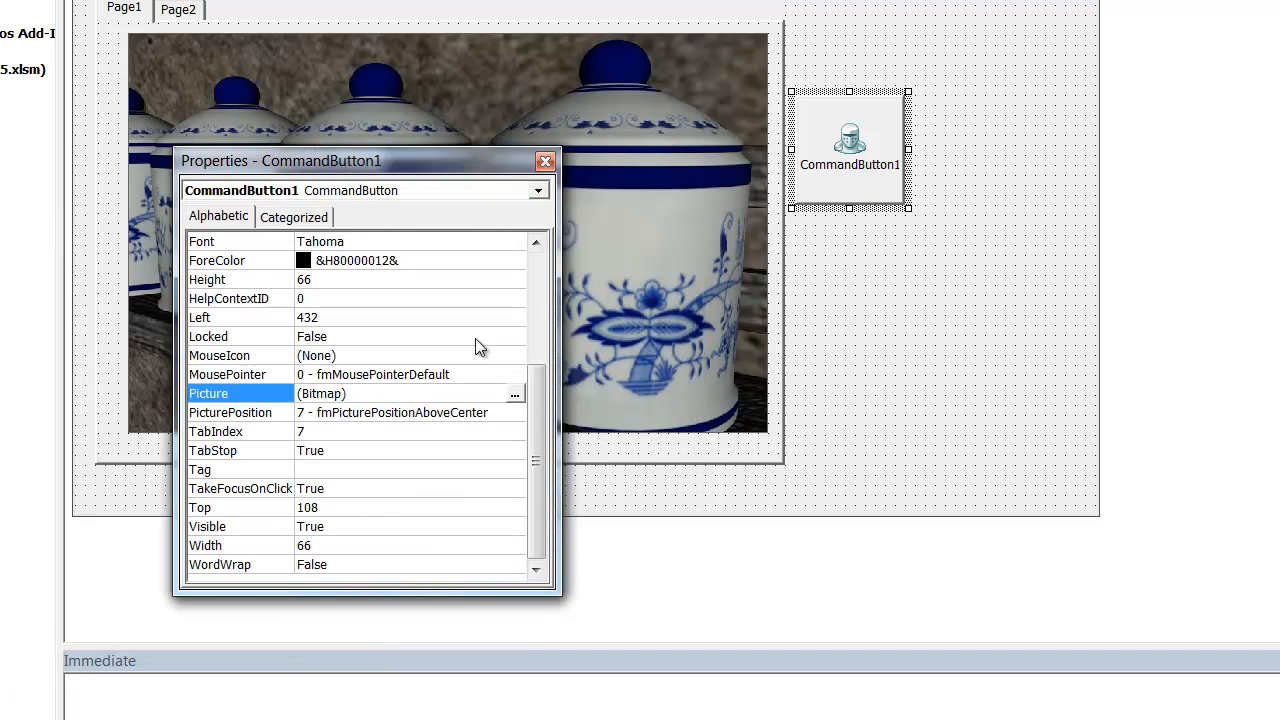
- Open Load Picture from CommandButton1's Picture property ellipsis
{"action": "left_click", "coordinate": [514, 393]}
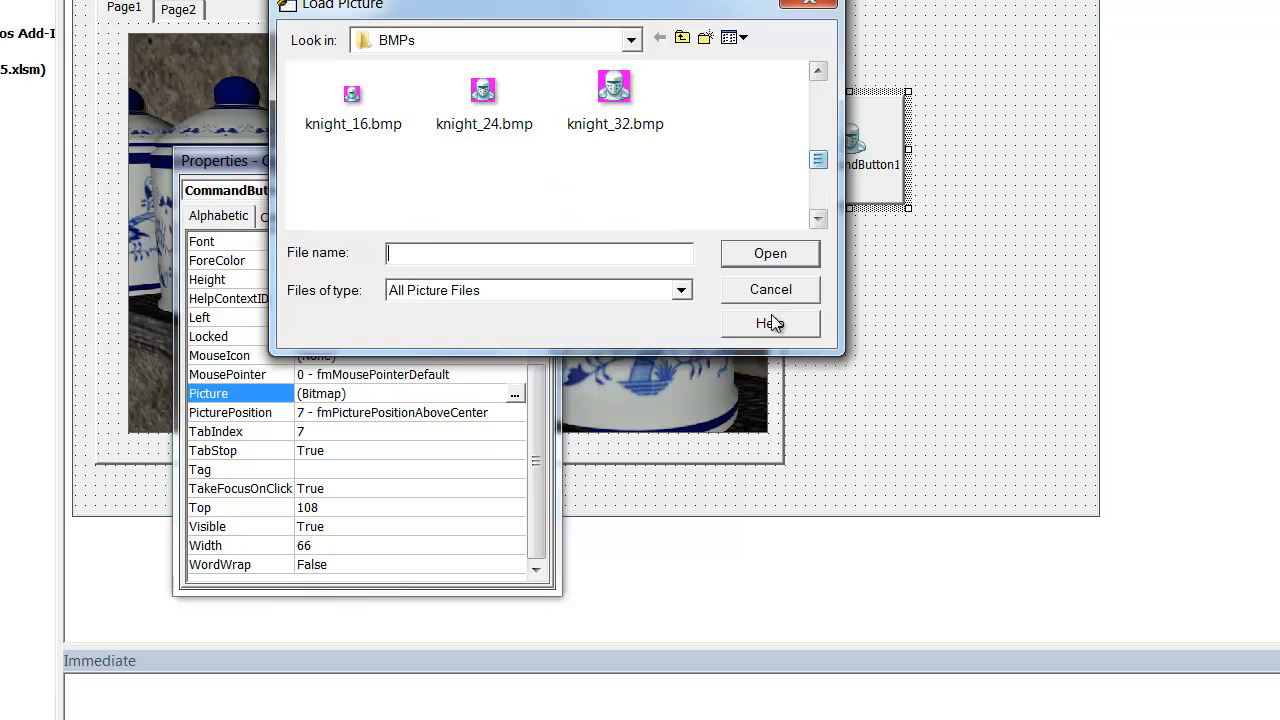
- Cancel Load Picture, set CommandButton1's AutoSize to True and delete its Caption text
{"action": "left_click", "coordinate": [770, 289]}
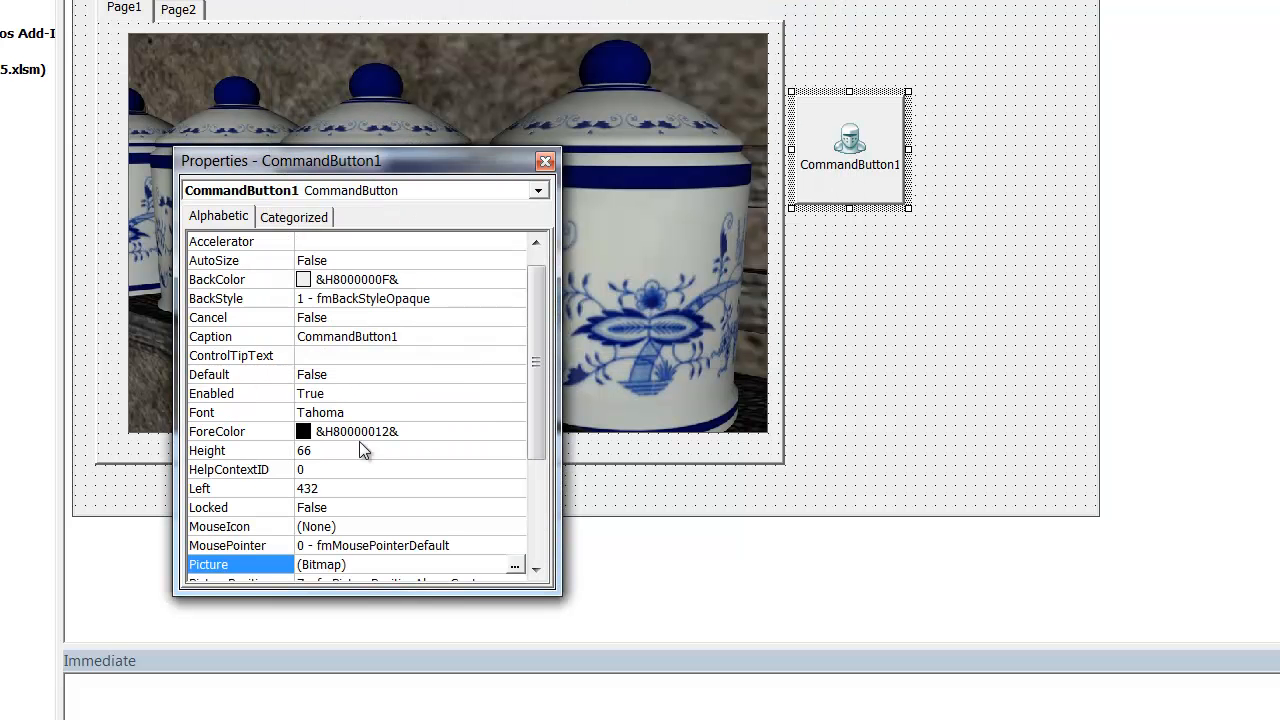
{"action": "left_click", "coordinate": [410, 260]}
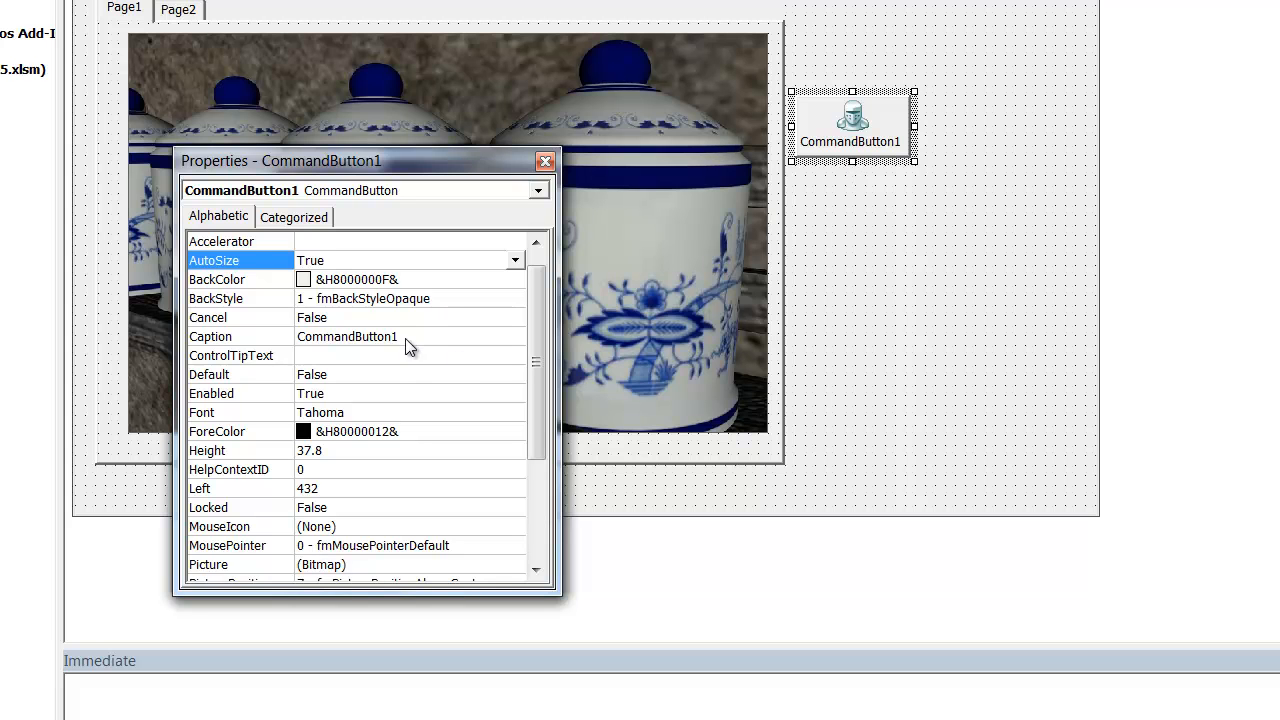
{"action": "left_click", "coordinate": [240, 336]}
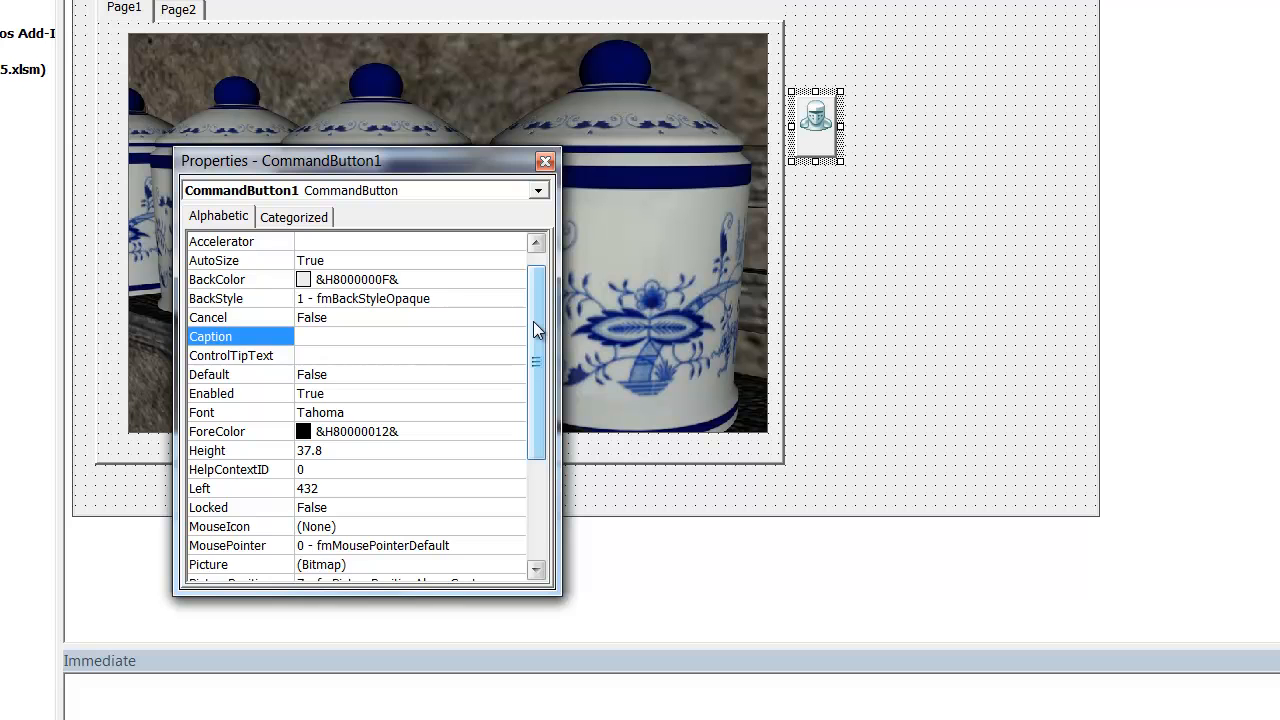
{"action": "scroll", "scroll_direction": "down", "scroll_amount": 3}
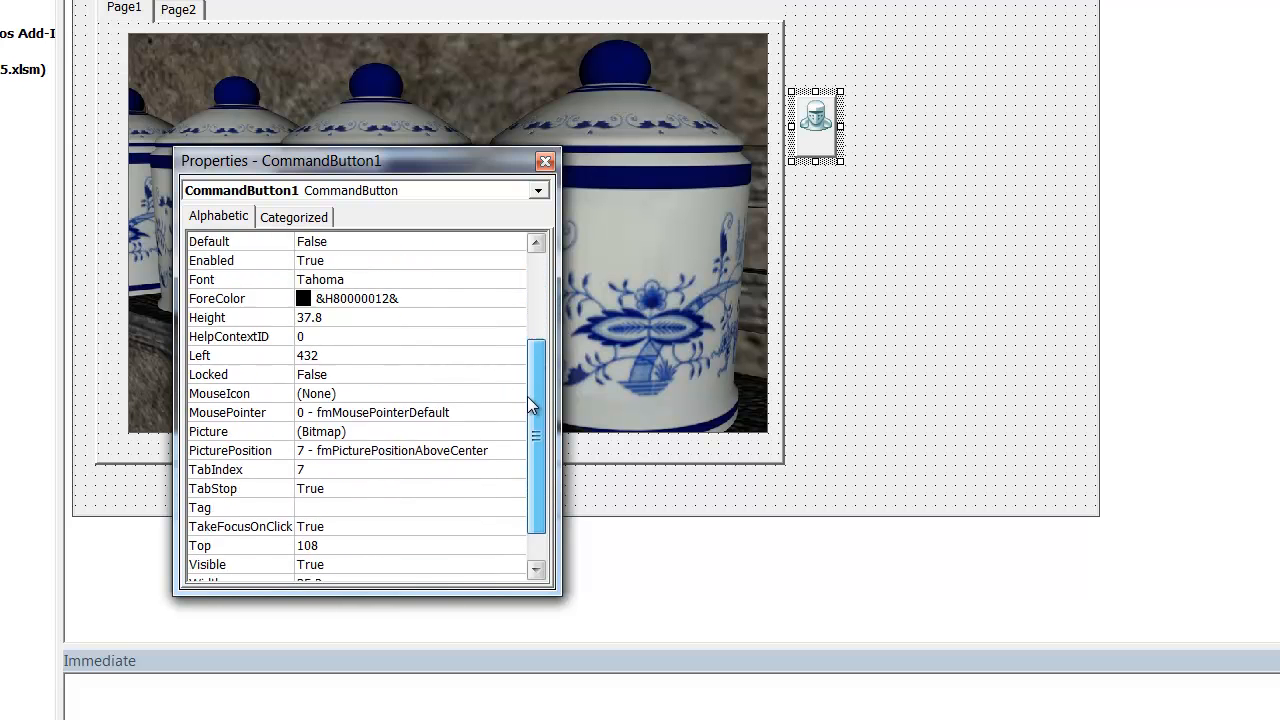
{"action": "scroll", "scroll_direction": "down", "scroll_amount": 3}
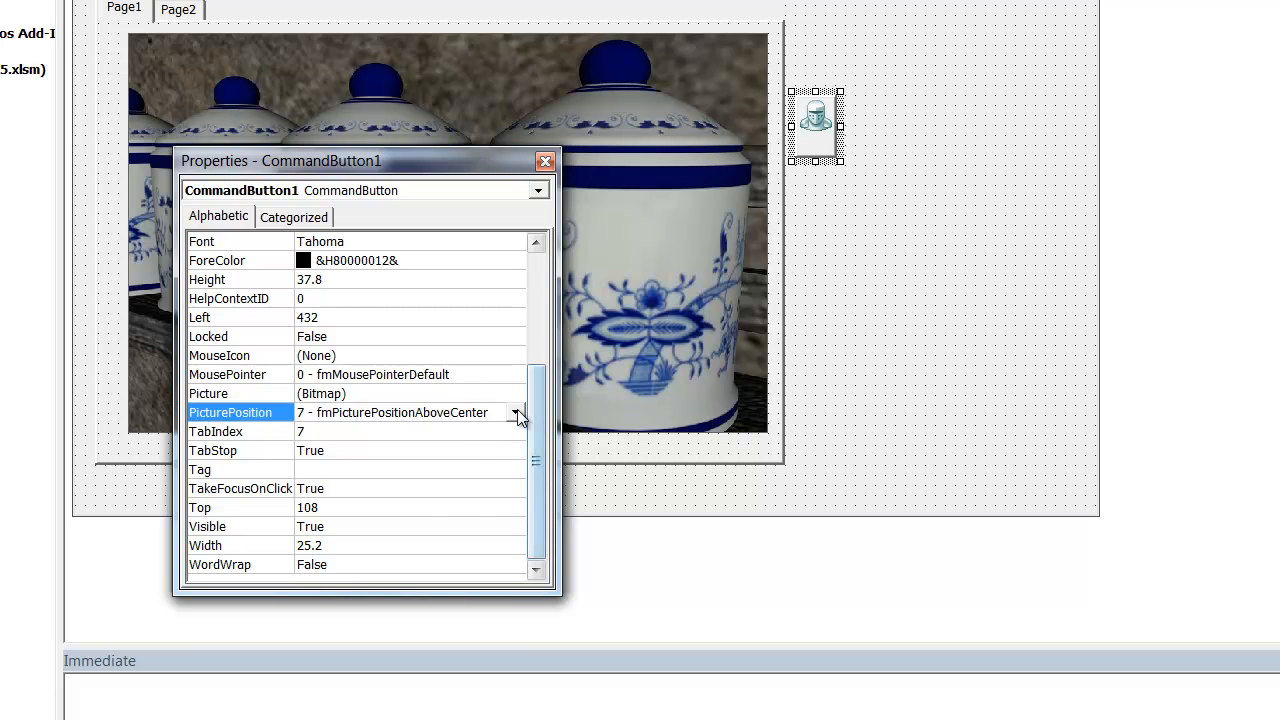
- Center CommandButton1's picture and enter 'Continue' as its Tag
{"action": "left_click", "coordinate": [518, 412]}
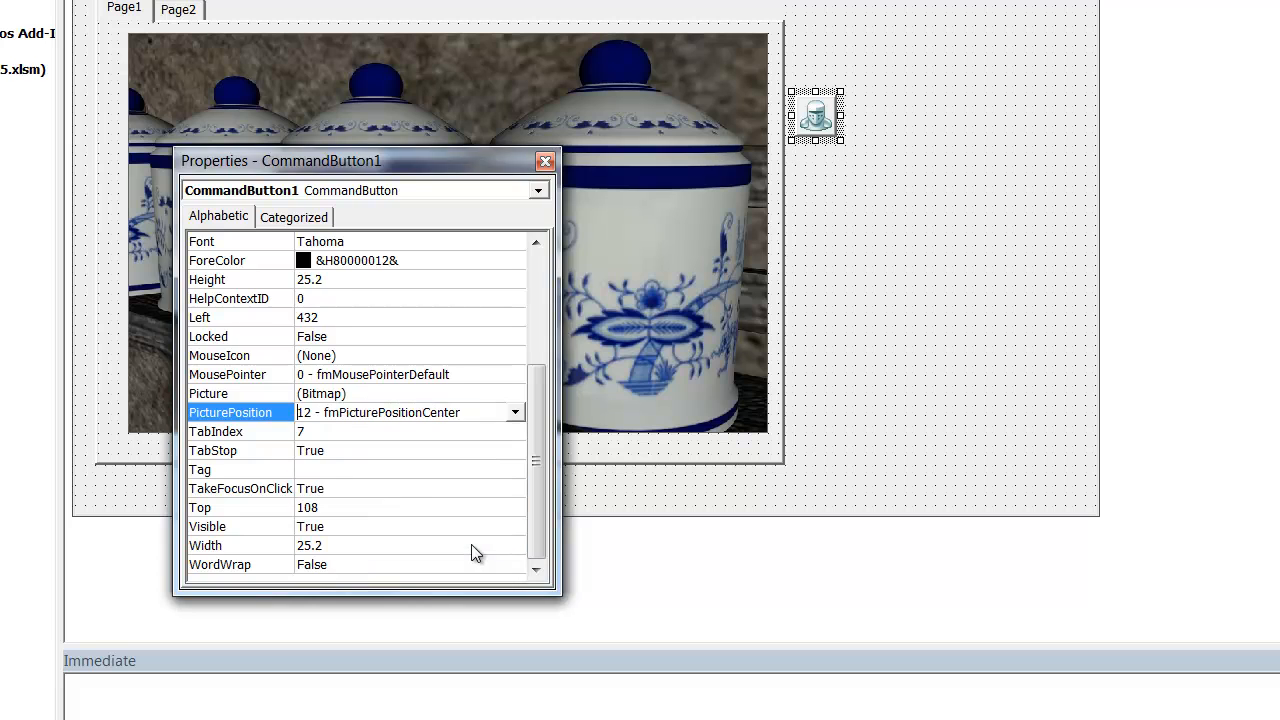
{"action": "mouse_move", "coordinate": [463, 493]}
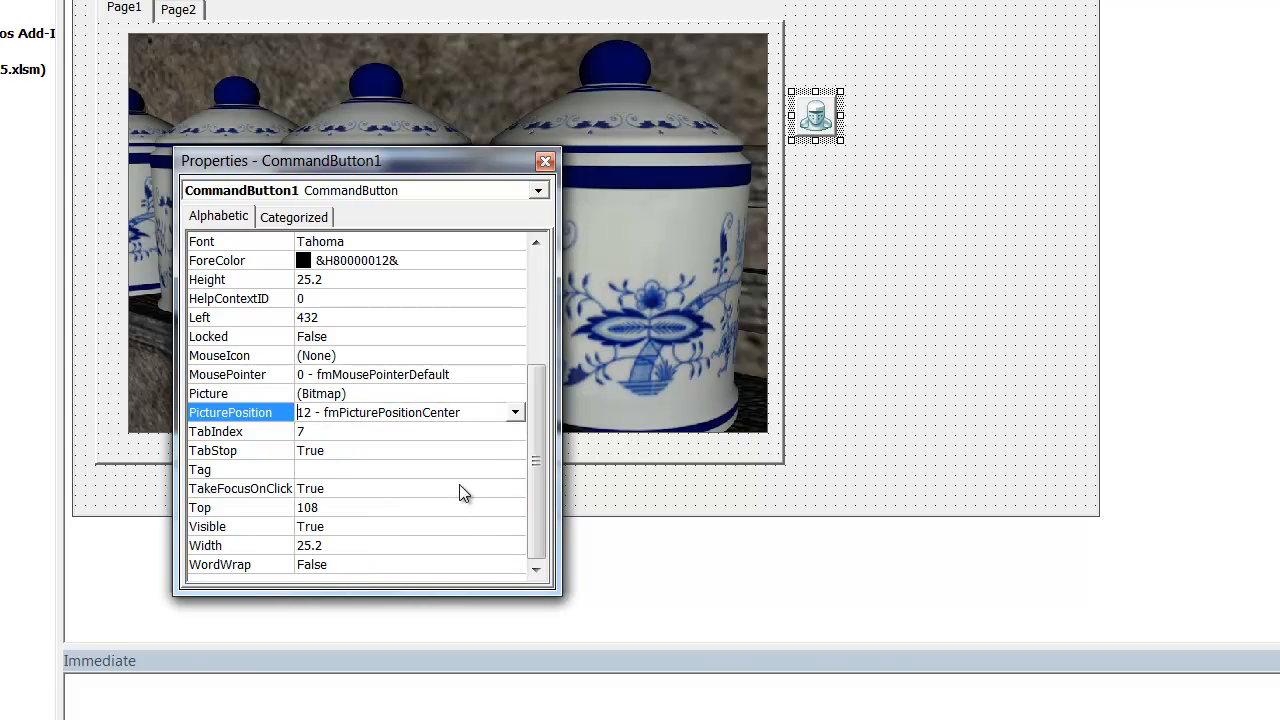
{"action": "mouse_move", "coordinate": [331, 476]}
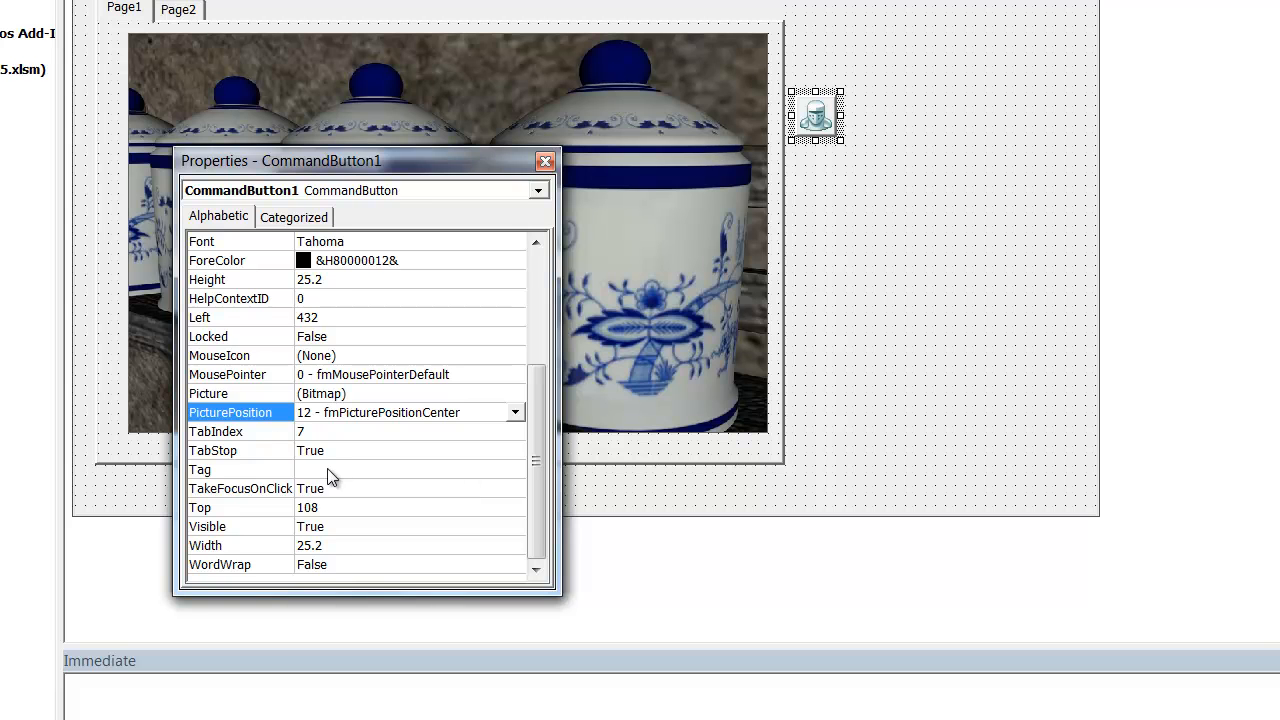
{"action": "left_click", "coordinate": [240, 469]}
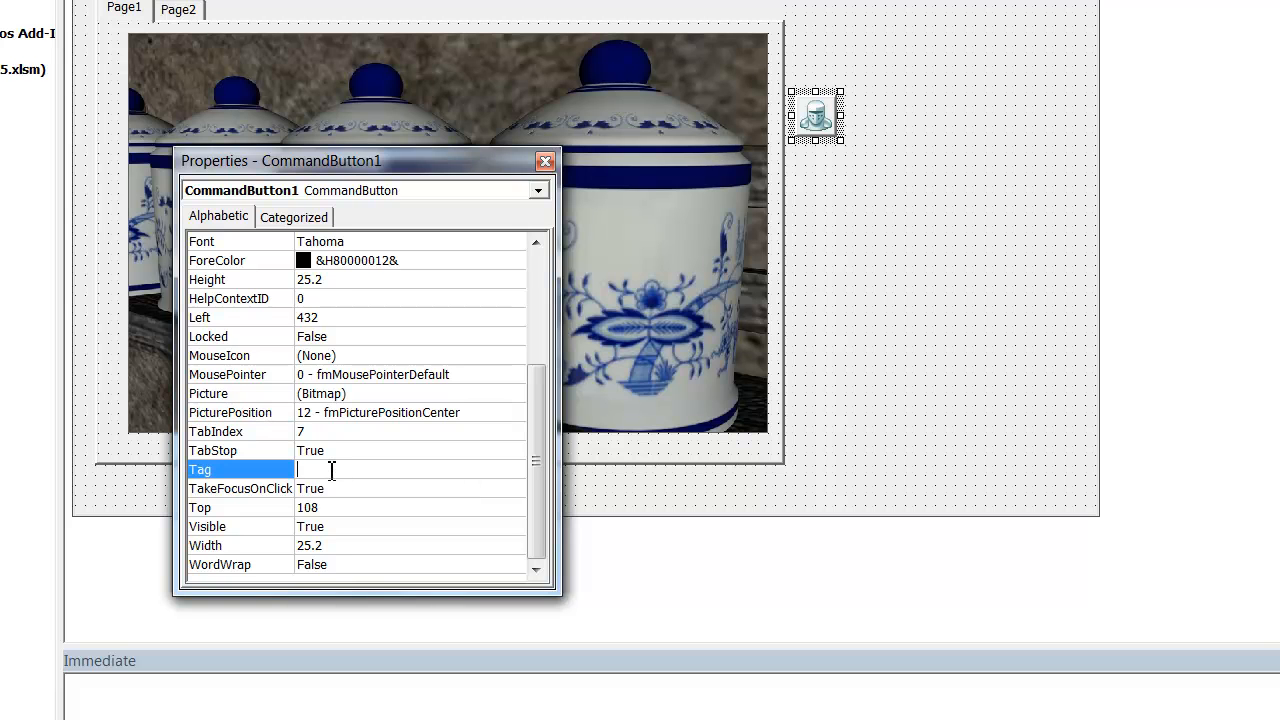
{"action": "type", "text": "Contim"}
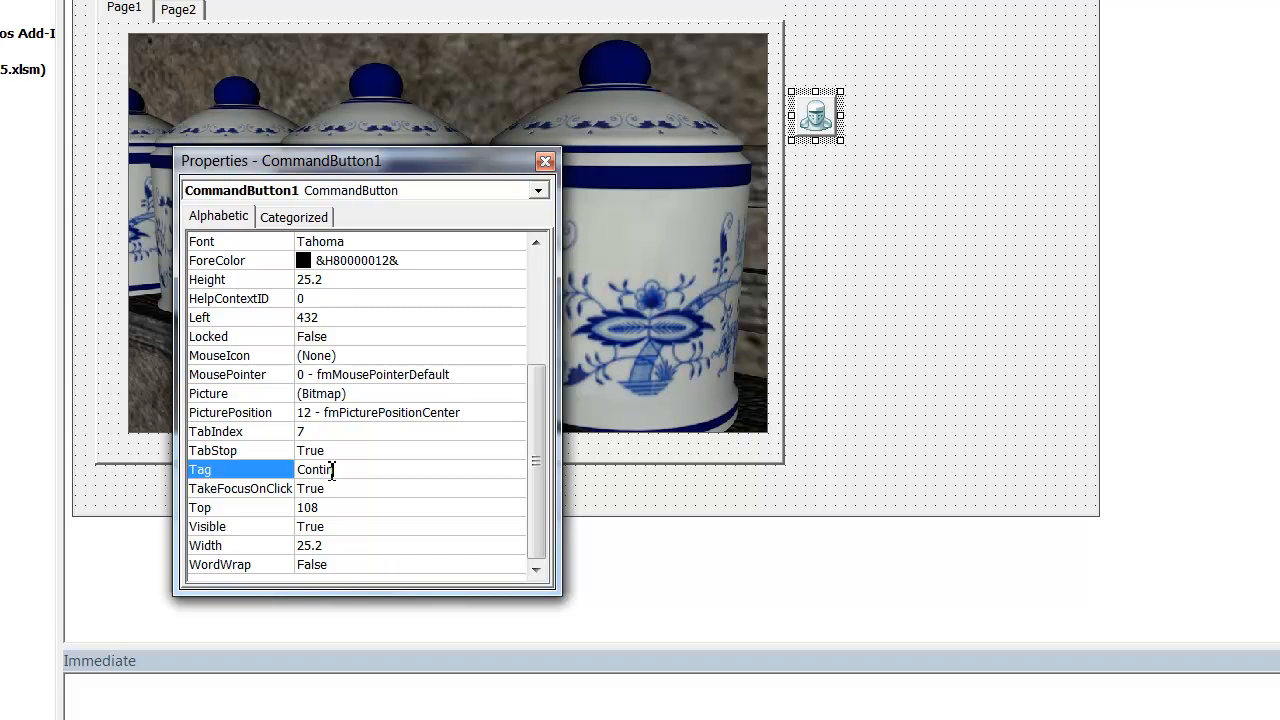
{"action": "type", "text": "nue"}
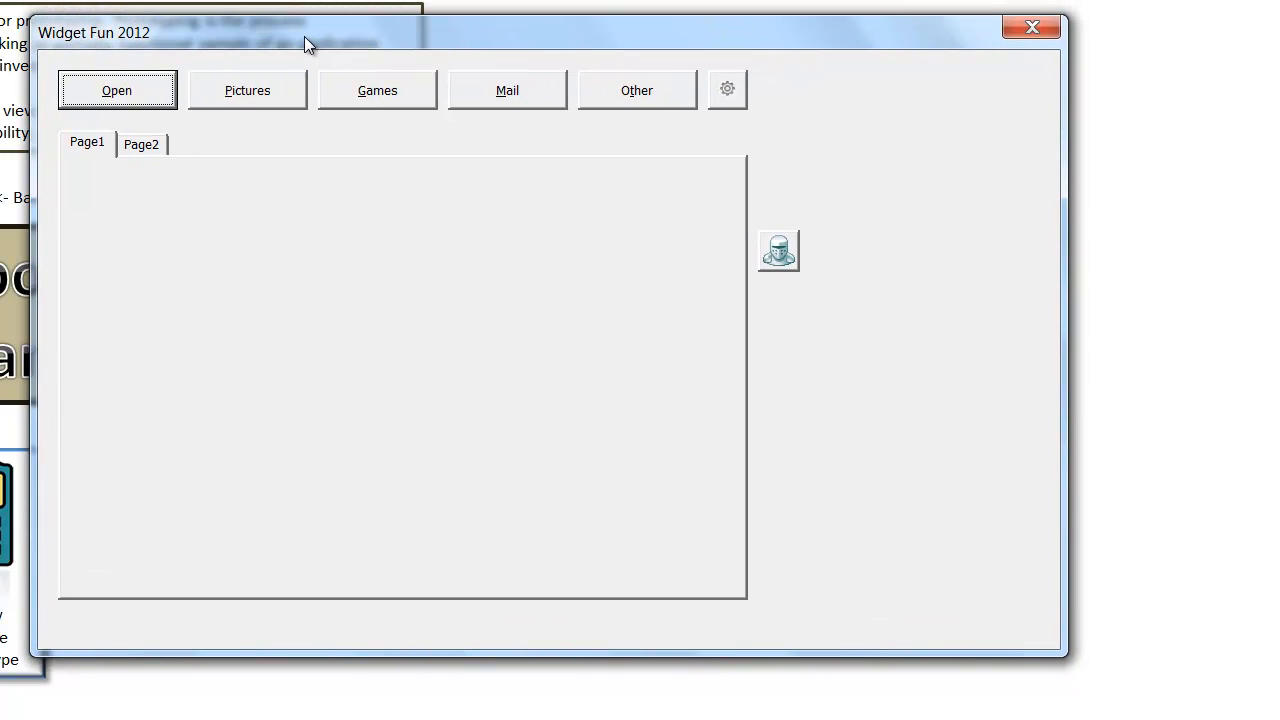
{"action": "mouse_move", "coordinate": [785, 262]}
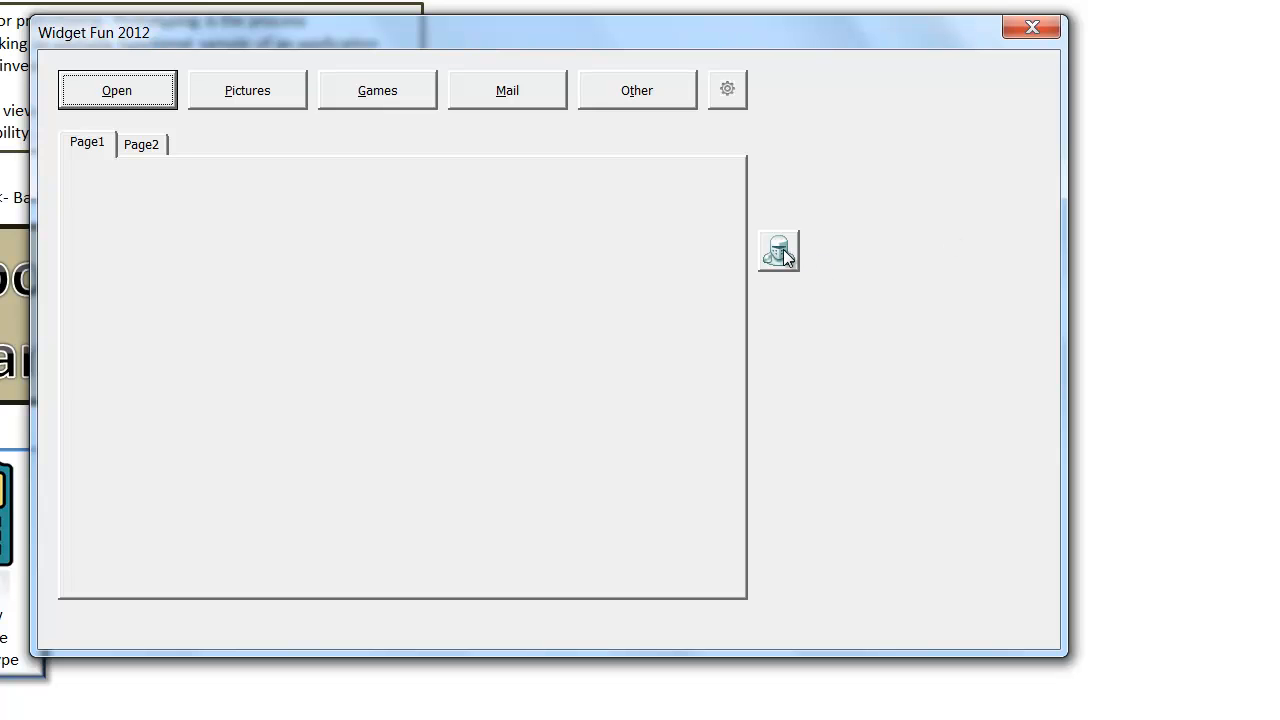
{"action": "mouse_move", "coordinate": [1032, 27]}
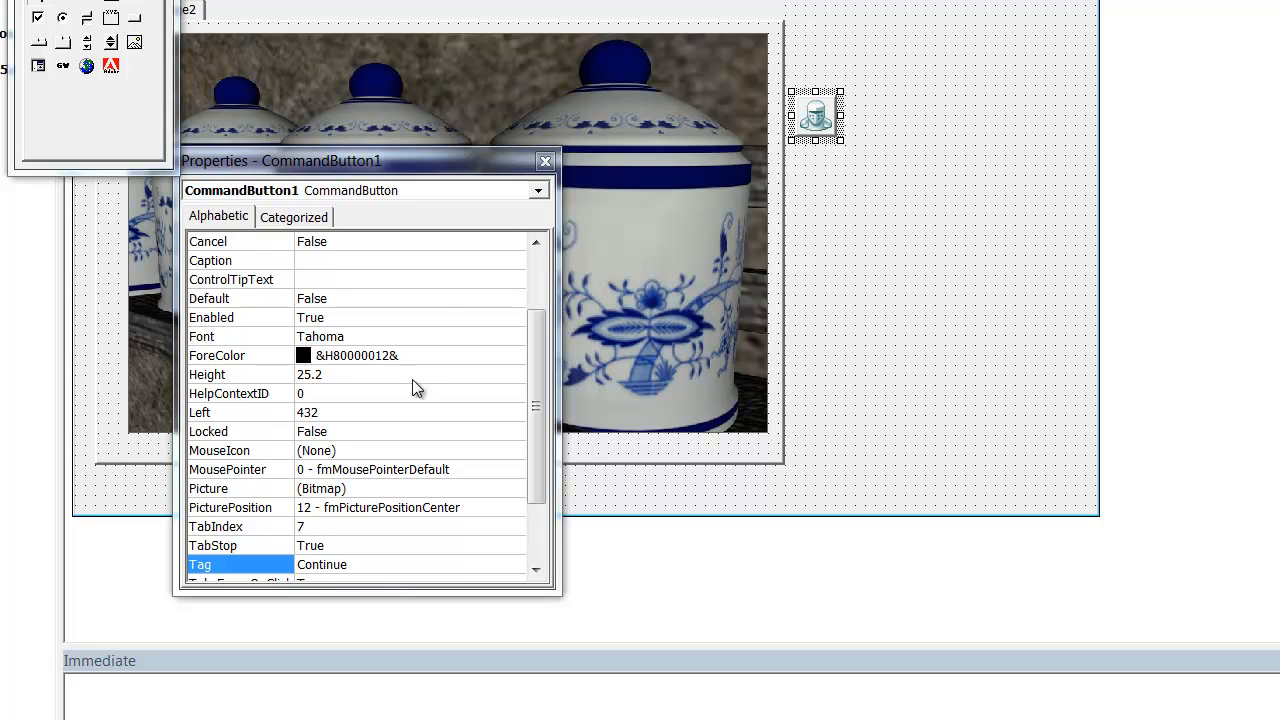
- Set the button's ControlTipText to 'Begin', test the form, then return to the slides
{"action": "left_click", "coordinate": [231, 279]}
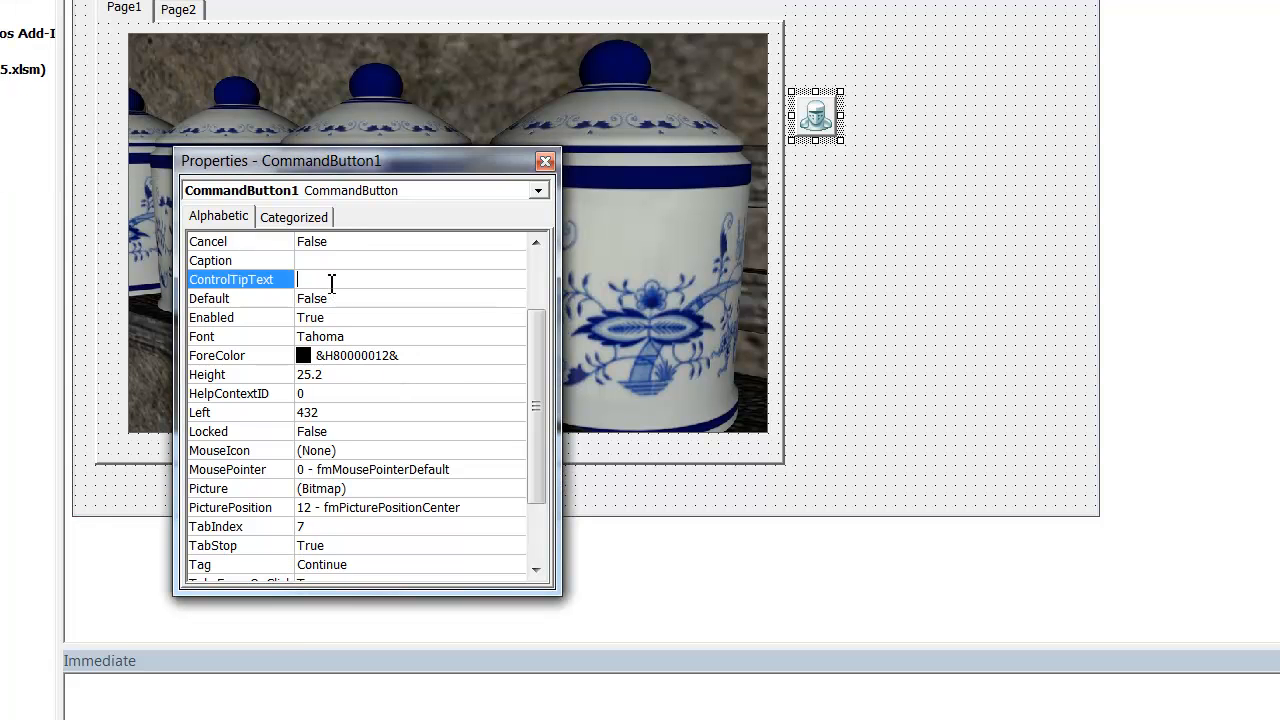
{"action": "type", "text": "Begin"}
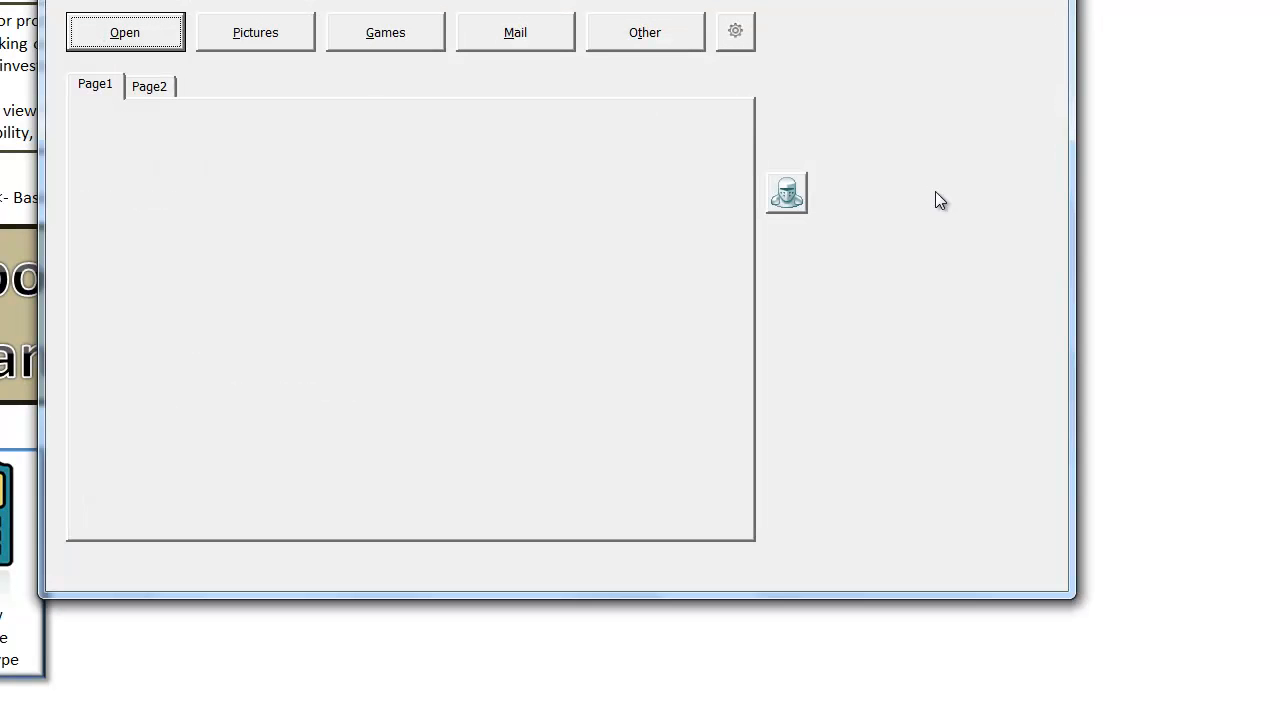
{"action": "mouse_move", "coordinate": [786, 195]}
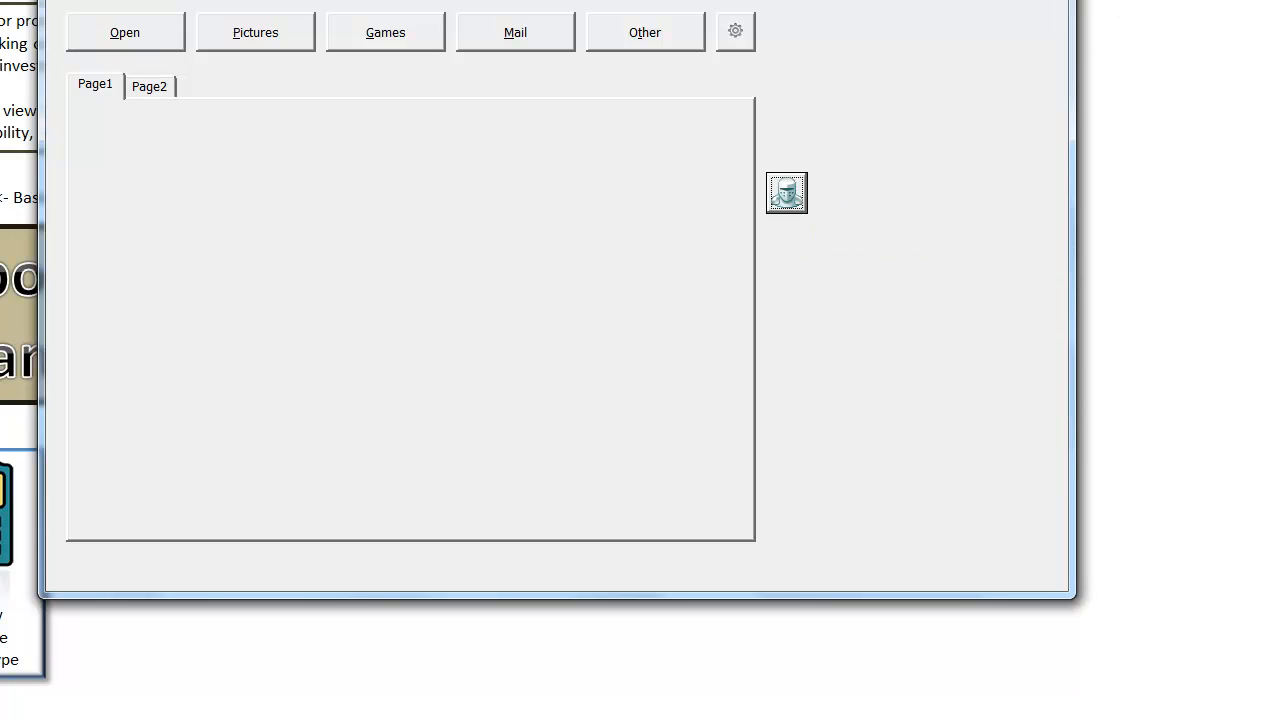
{"action": "mouse_move", "coordinate": [800, 3]}
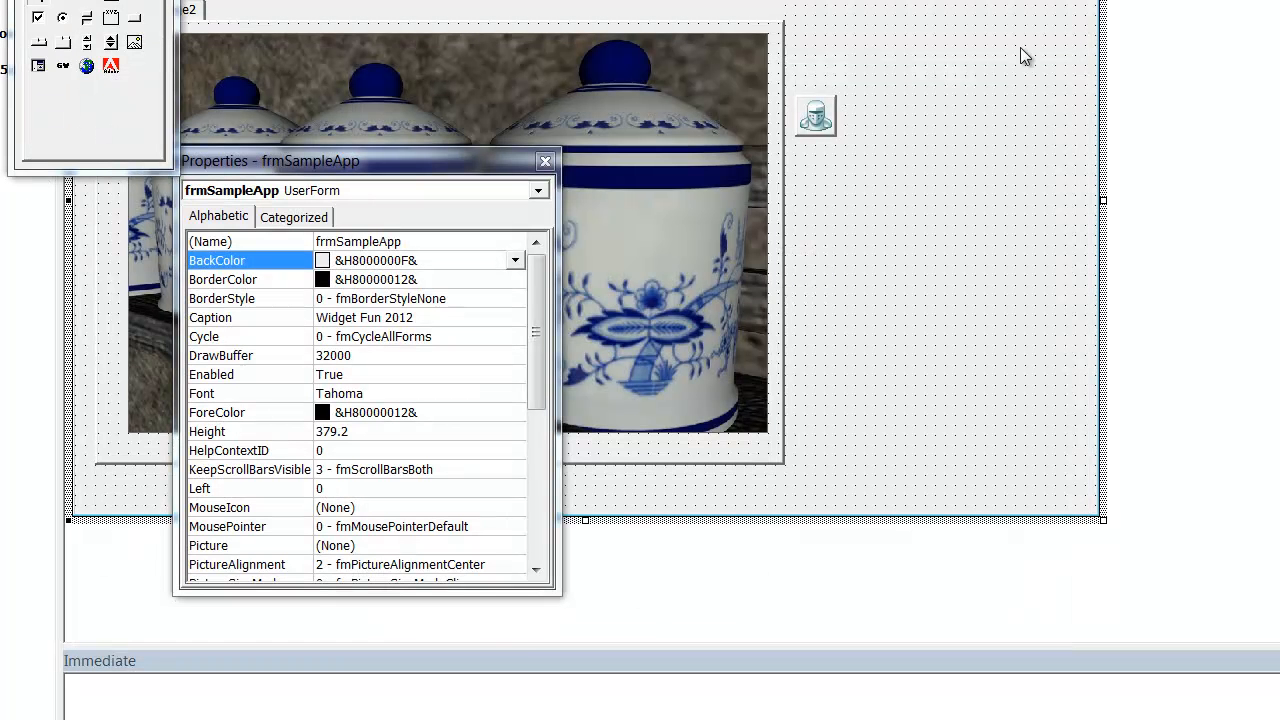
{"action": "mouse_move", "coordinate": [360, 185]}
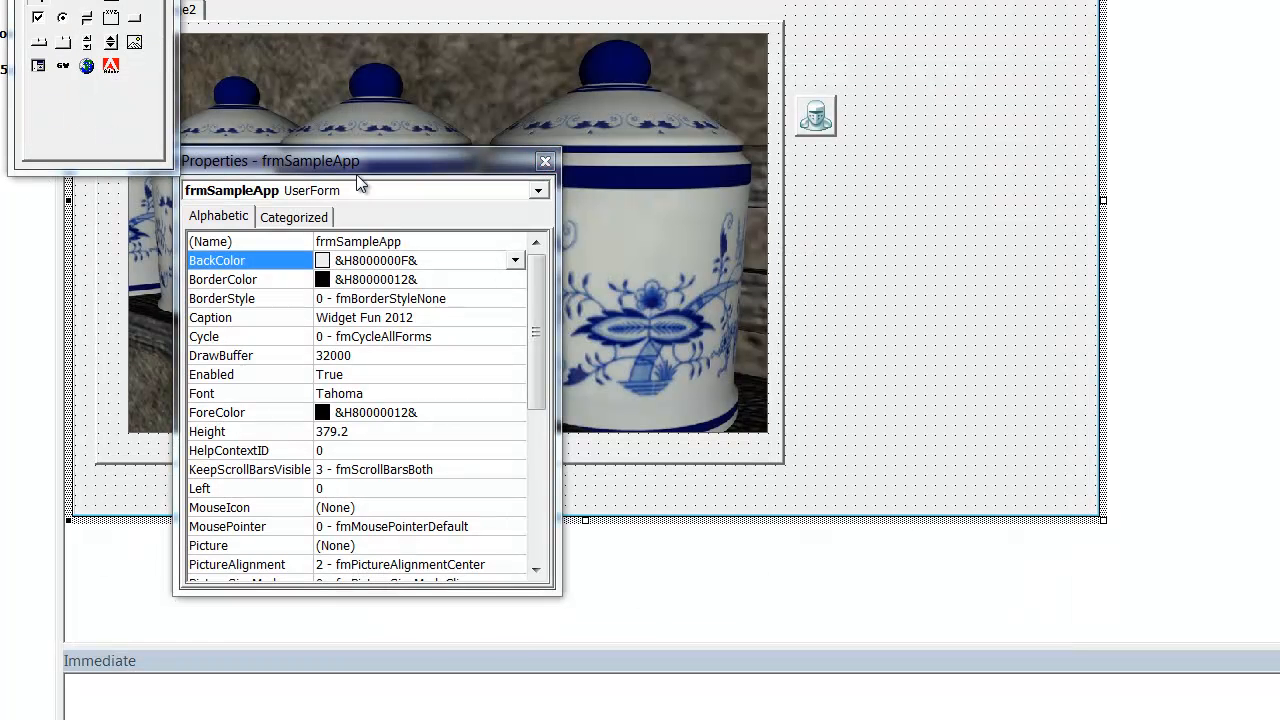
{"action": "key", "text": "alt+tab"}
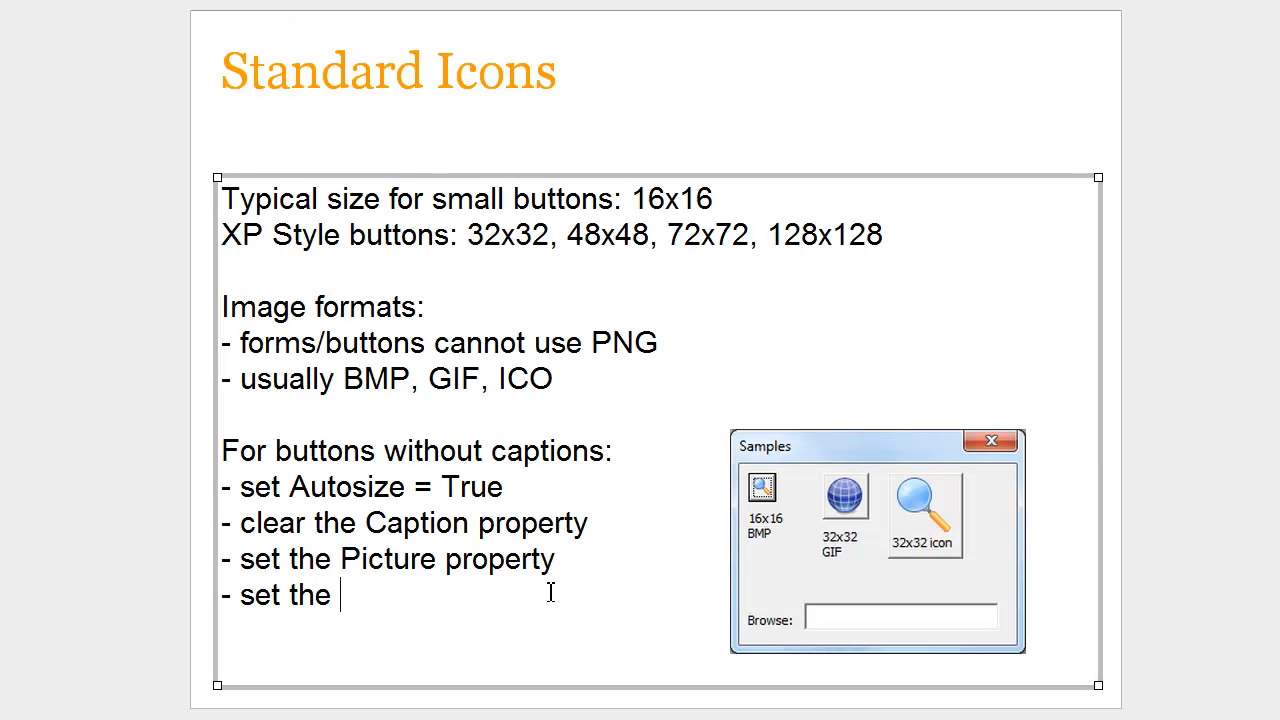
- Extend the last bullet to 'set the Picture Position property' and advance to UI Kits
{"action": "type", "text": "Pic"}
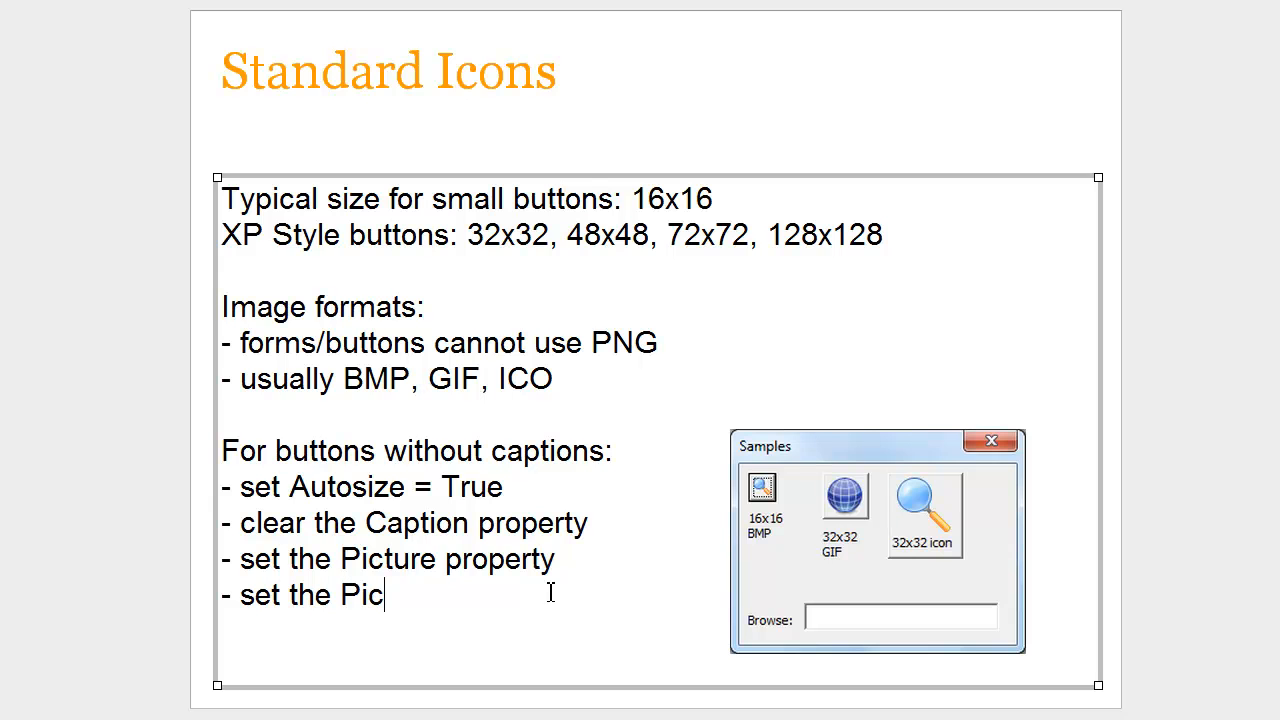
{"action": "type", "text": "ture Position property"}
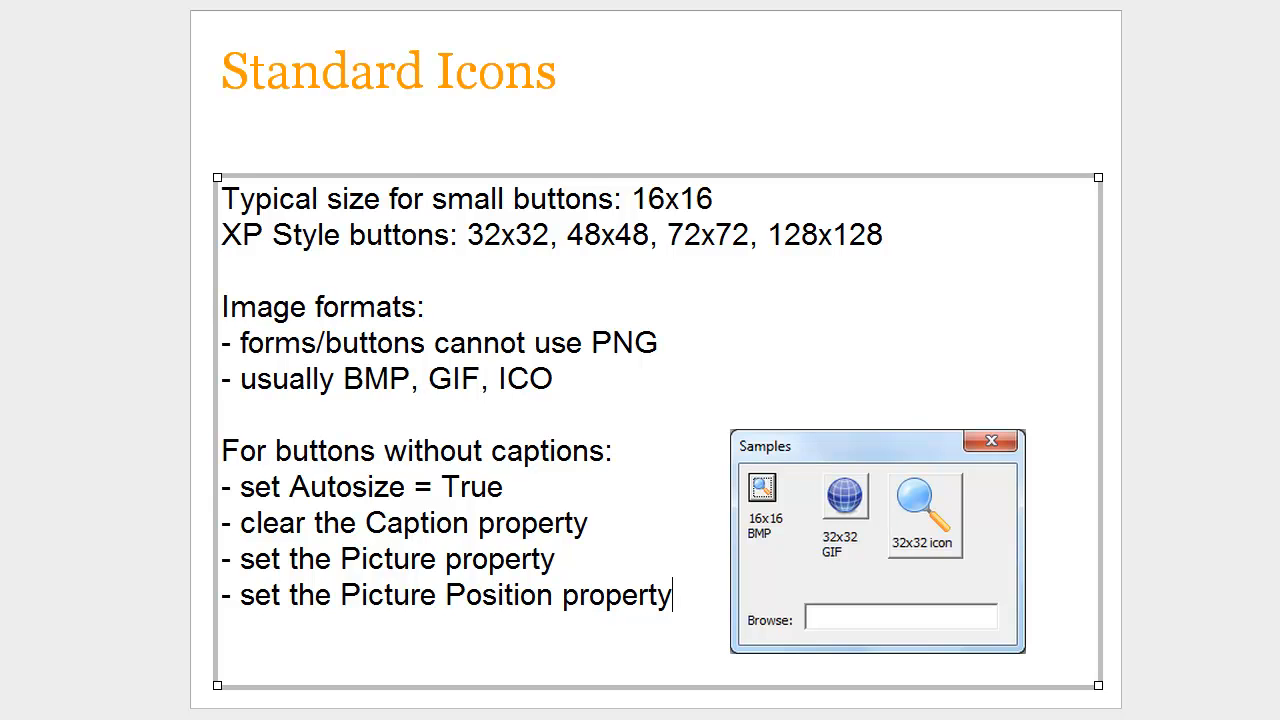
{"action": "key", "text": "Right"}
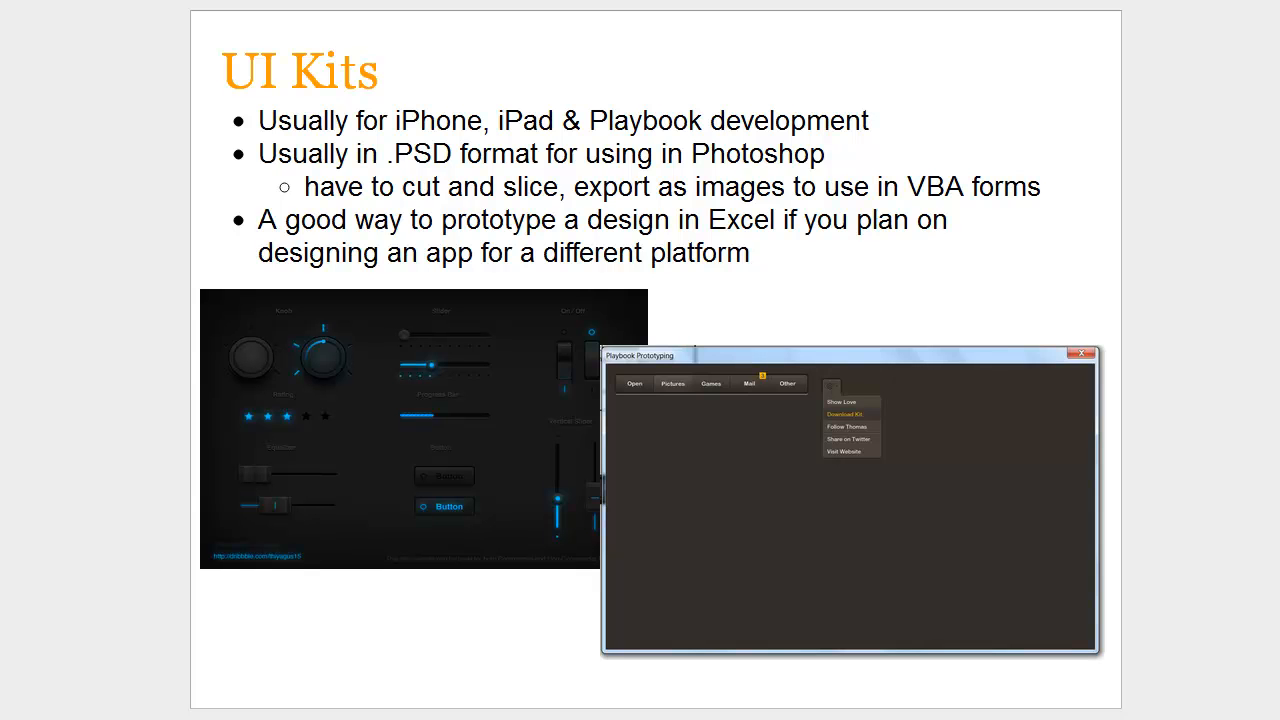
{"action": "left_click", "coordinate": [850, 500]}
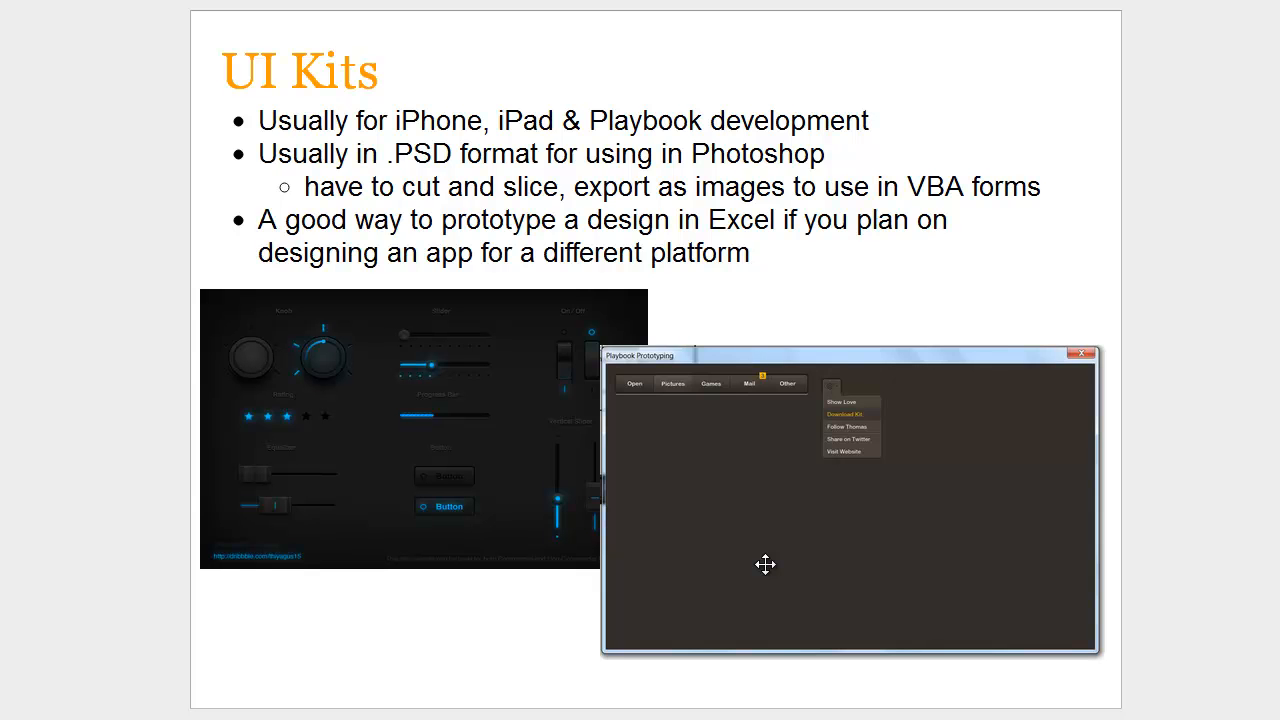
{"action": "mouse_move", "coordinate": [513, 521]}
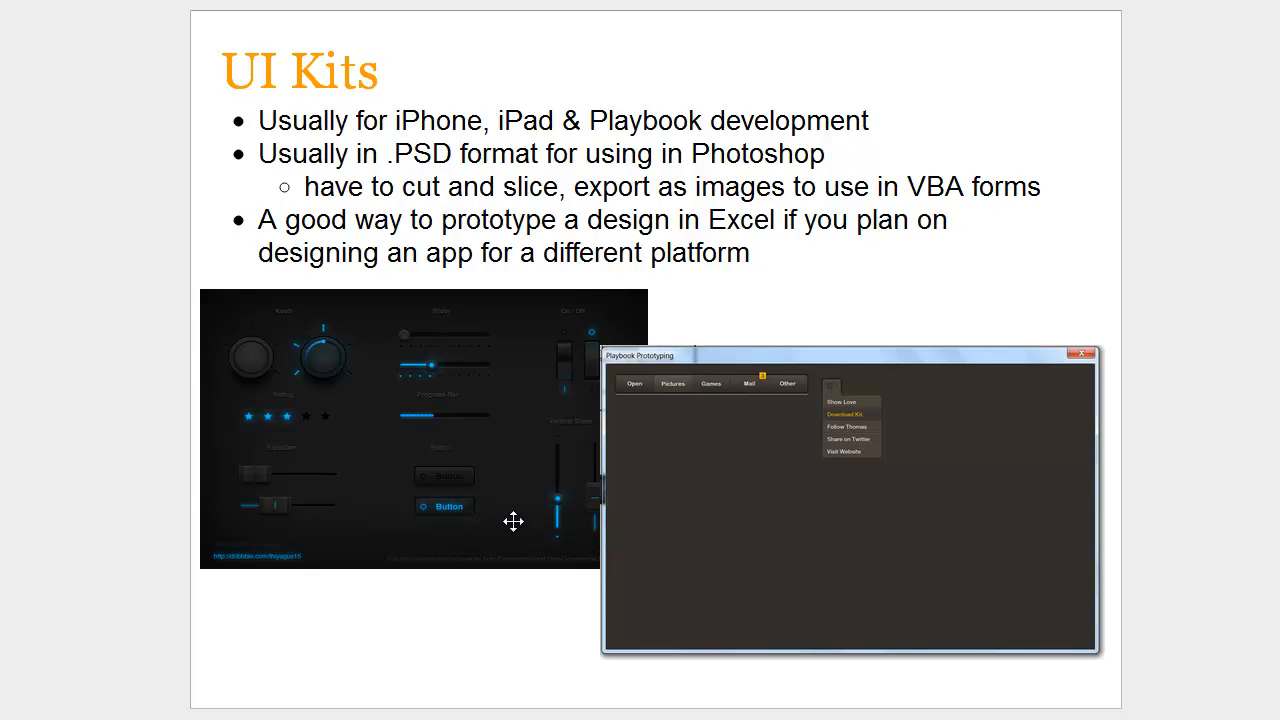
{"action": "mouse_move", "coordinate": [421, 629]}
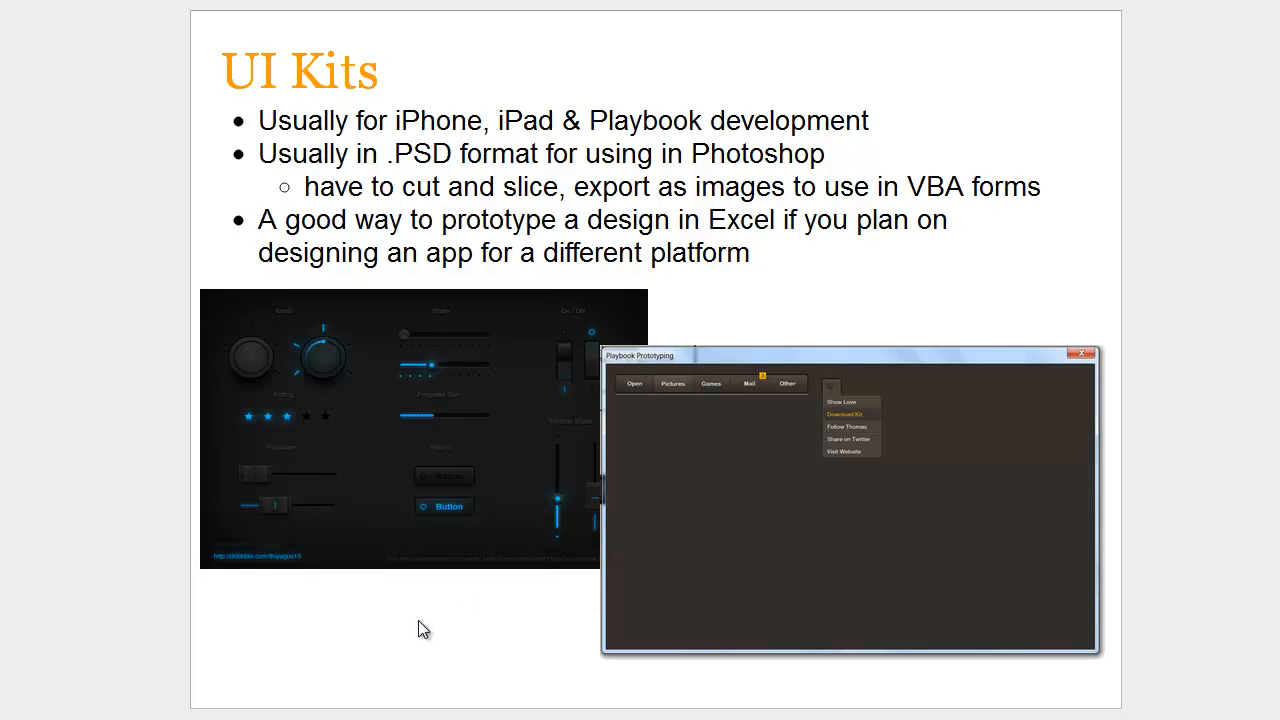
{"action": "mouse_move", "coordinate": [460, 418]}
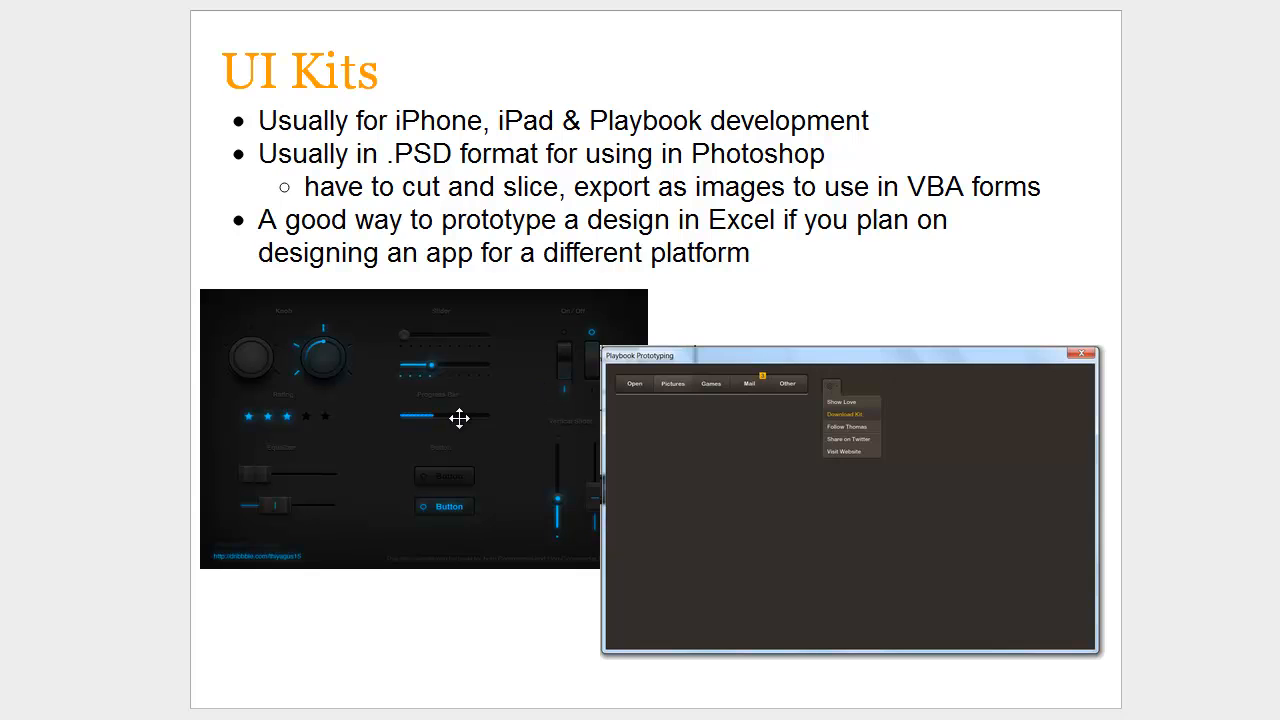
{"action": "mouse_move", "coordinate": [485, 630]}
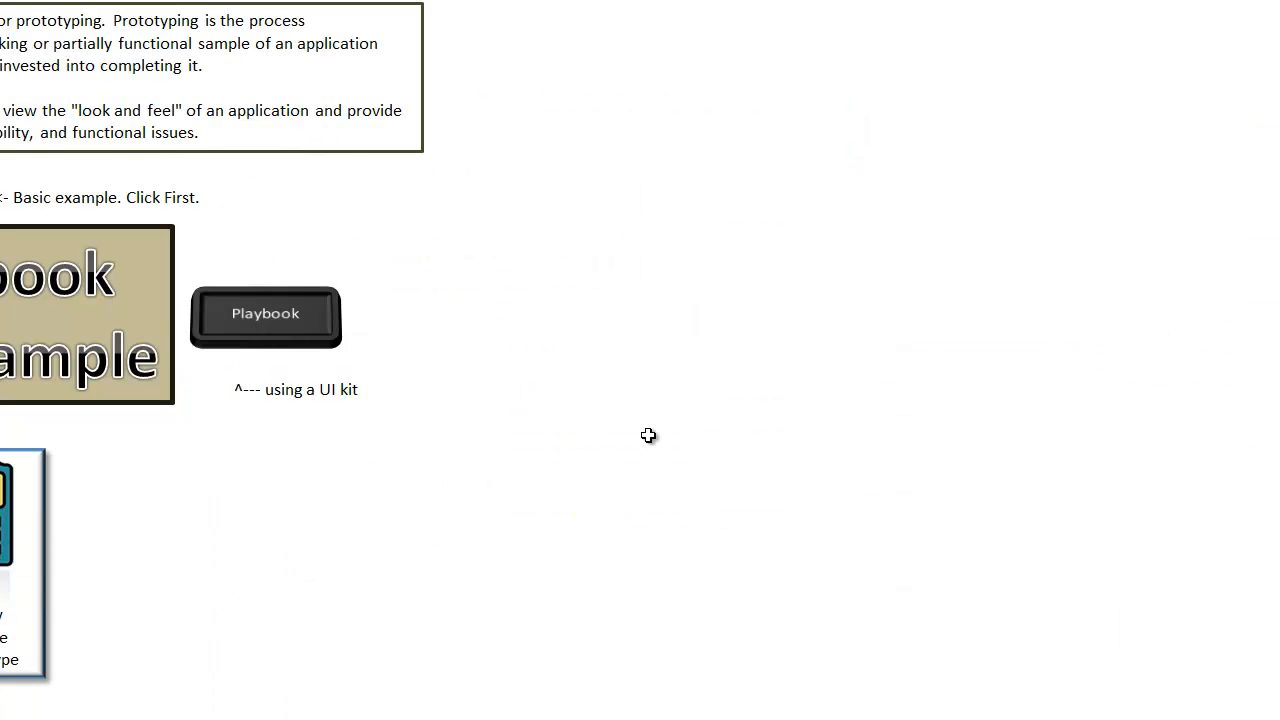
{"action": "mouse_move", "coordinate": [1218, 427]}
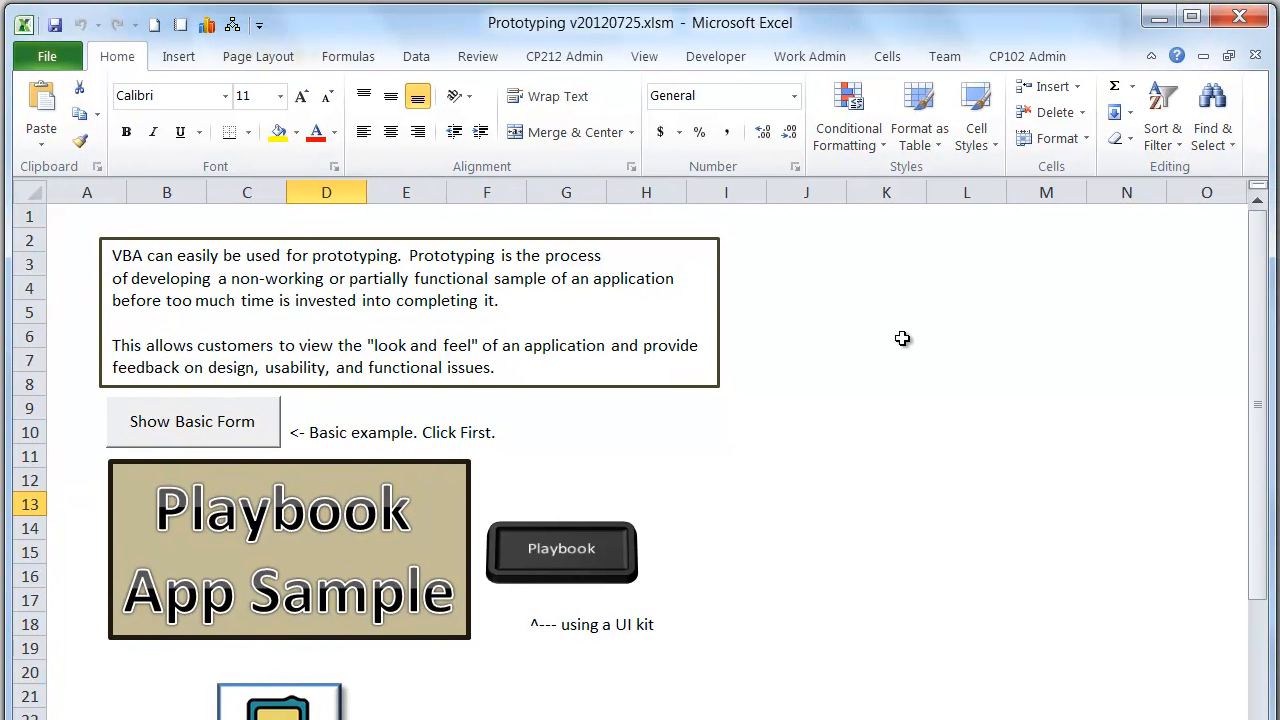
- Scroll the Prototyping v20120725.xlsm sheet back to its top
{"action": "scroll", "scroll_direction": "down", "scroll_amount": 3}
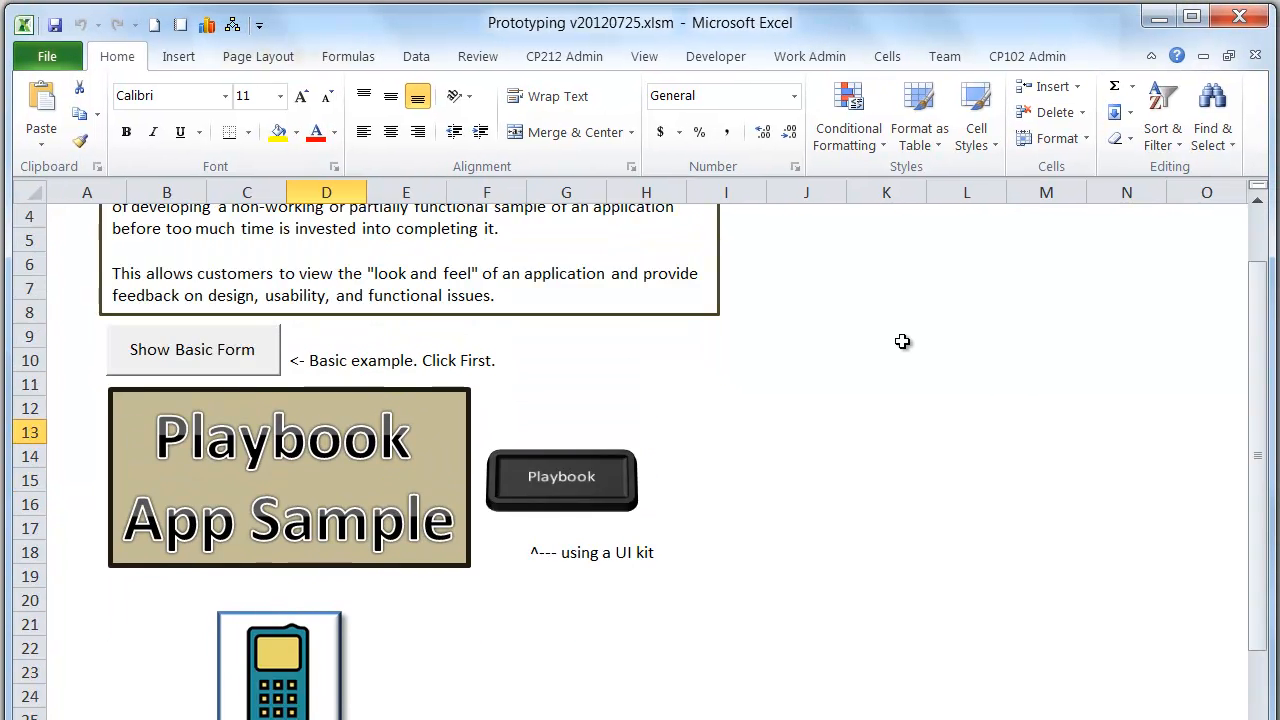
{"action": "scroll", "scroll_direction": "up", "scroll_amount": 3}
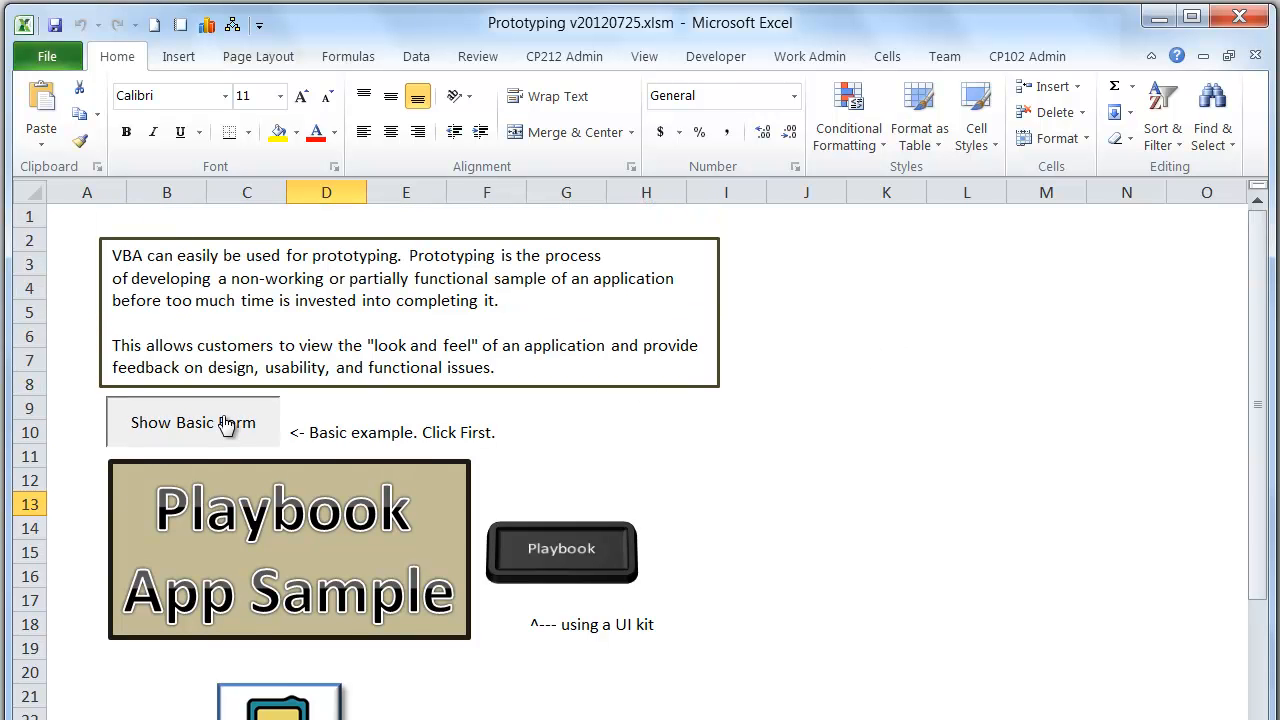
- Launch Widget Fun 2012, switch between Page2 and the jar page, try its buttons, then close it
{"action": "left_click", "coordinate": [192, 422]}
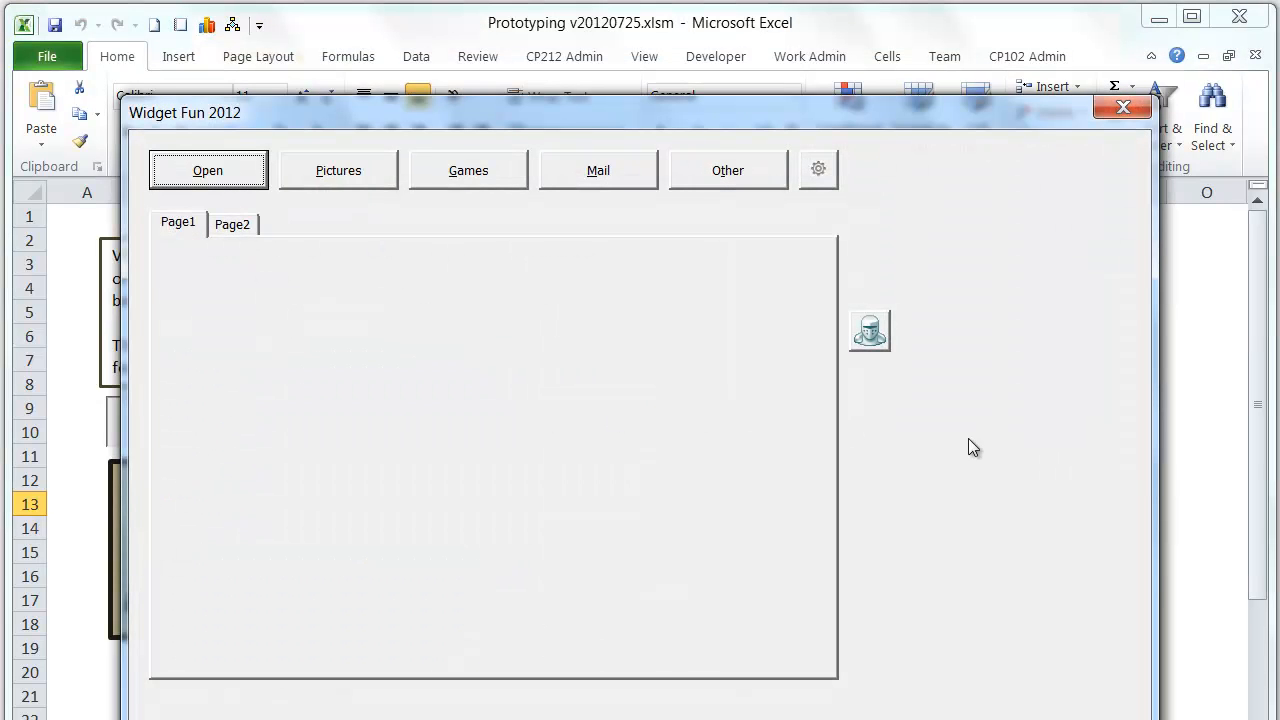
{"action": "mouse_move", "coordinate": [978, 421]}
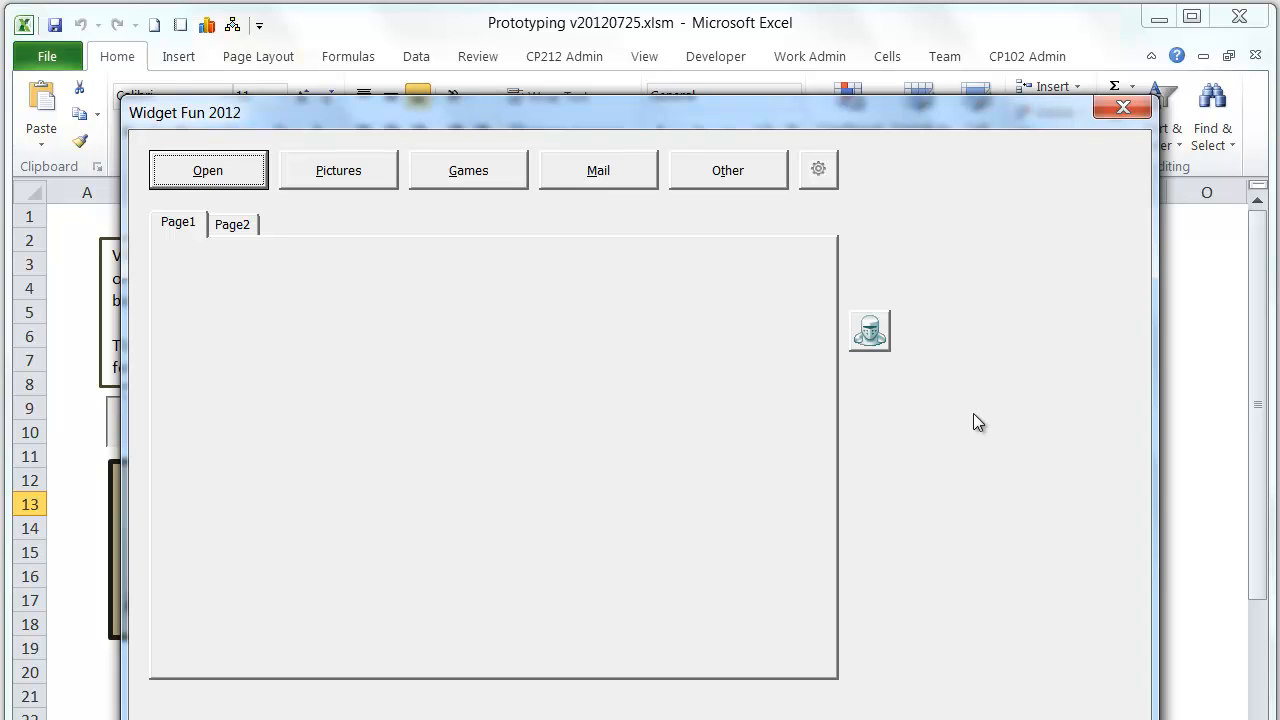
{"action": "mouse_move", "coordinate": [308, 210]}
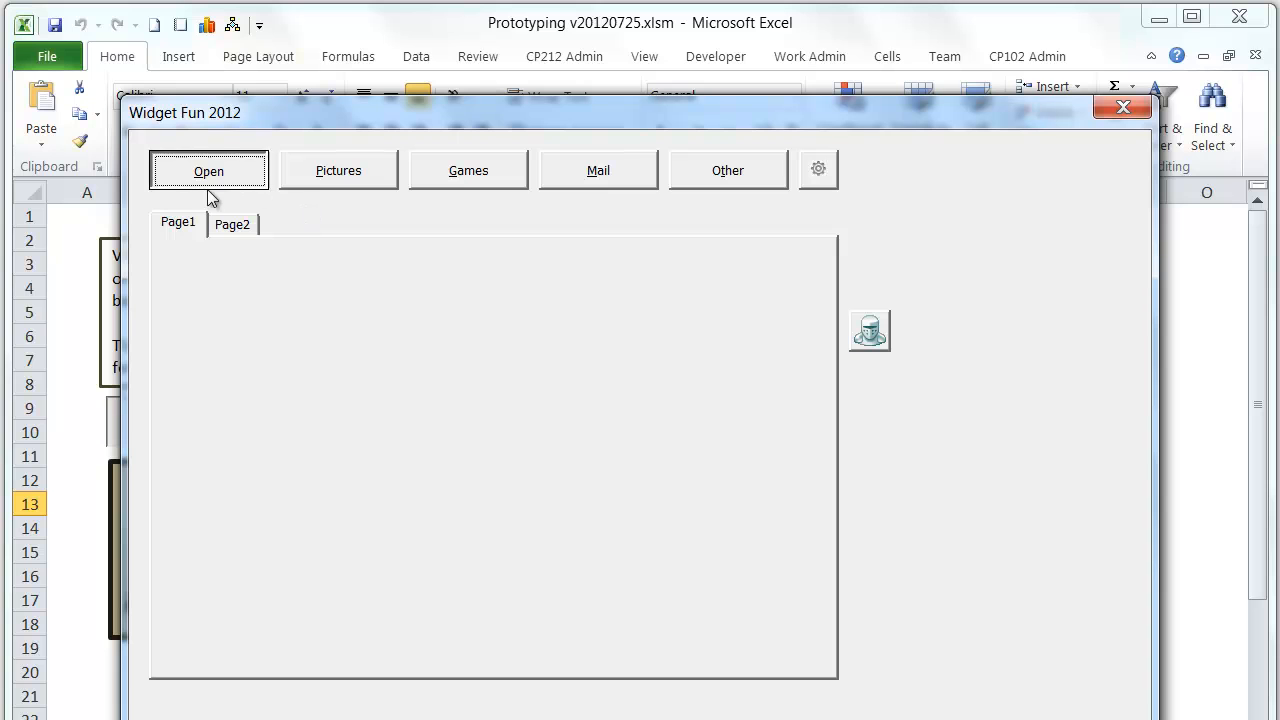
{"action": "left_click", "coordinate": [232, 223]}
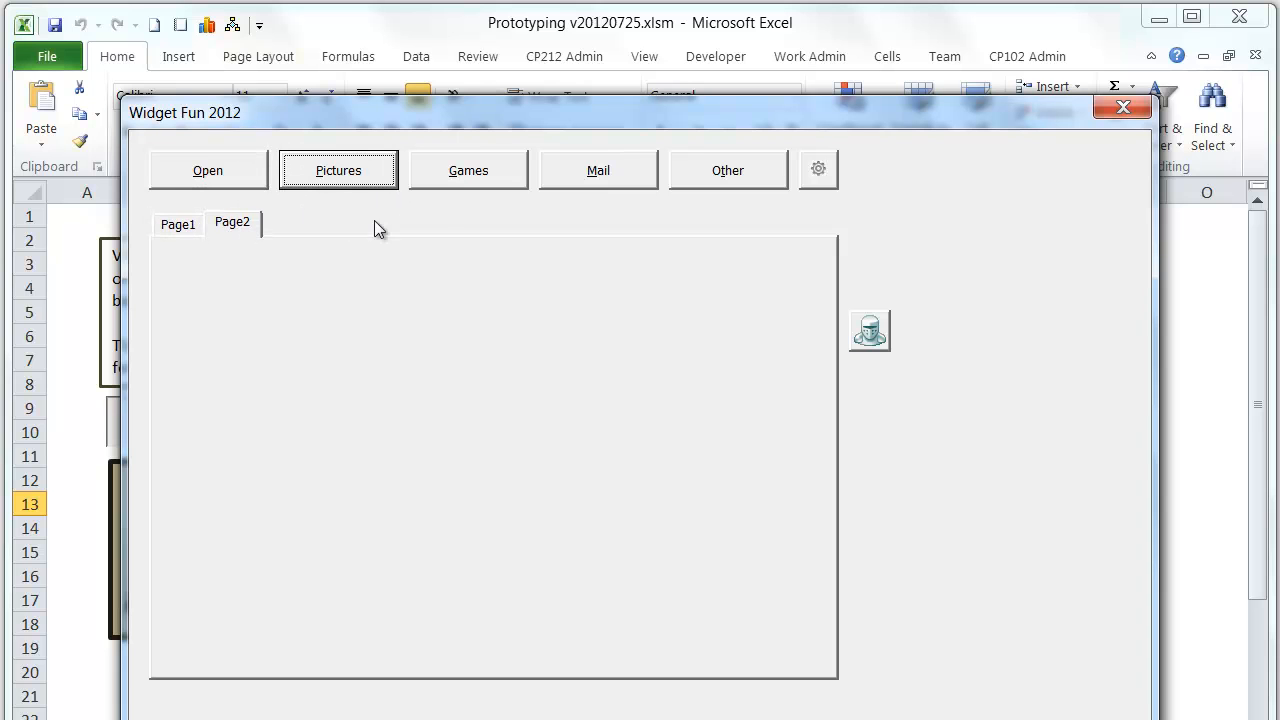
{"action": "left_click", "coordinate": [178, 221]}
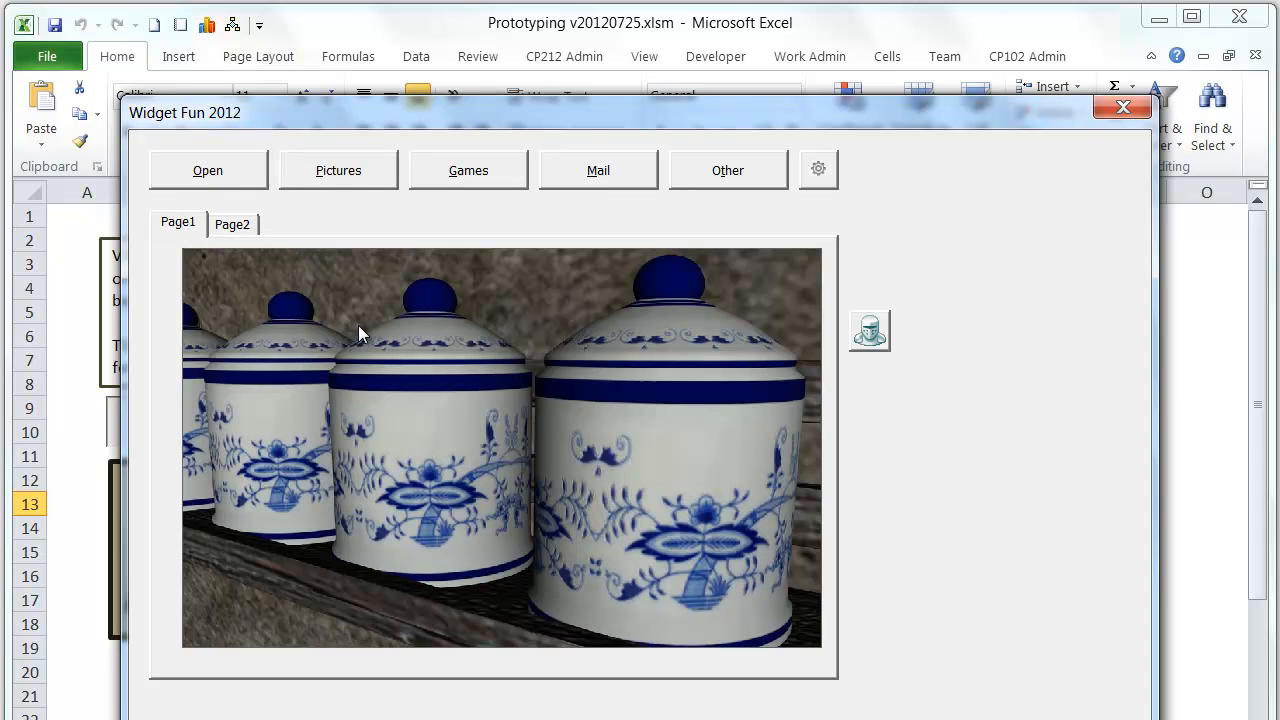
{"action": "left_click", "coordinate": [232, 223]}
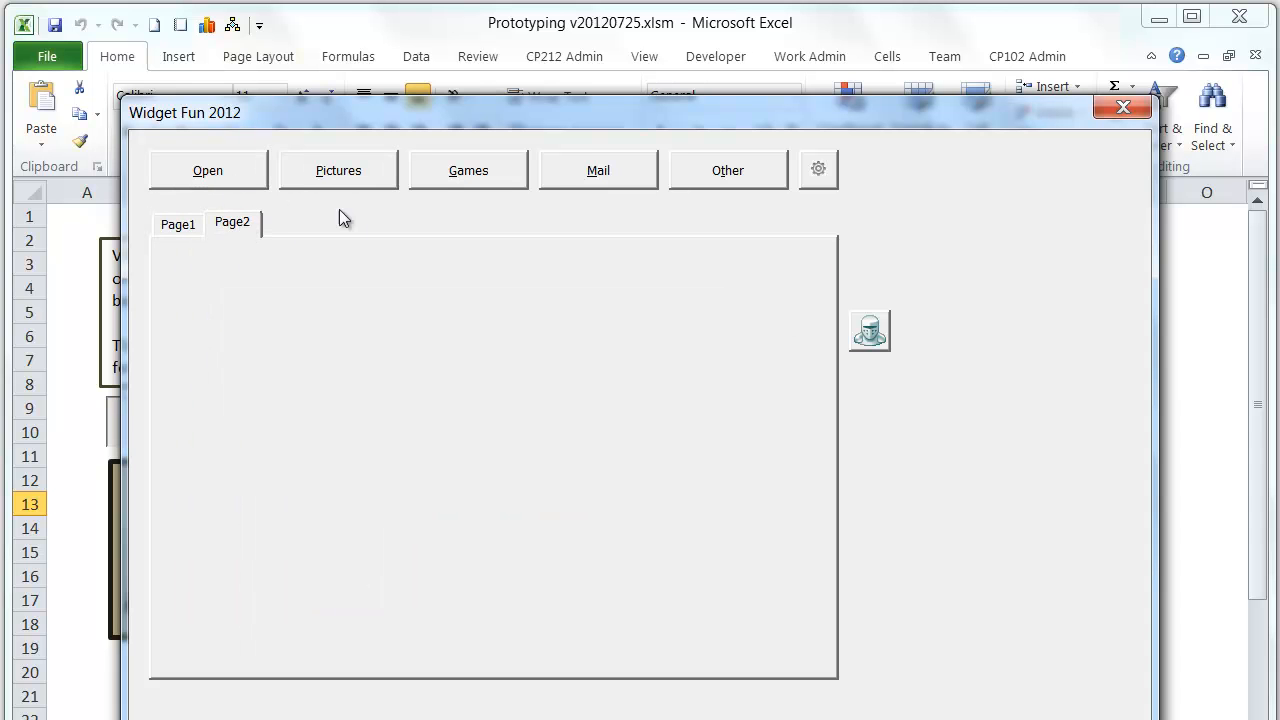
{"action": "left_click", "coordinate": [338, 169]}
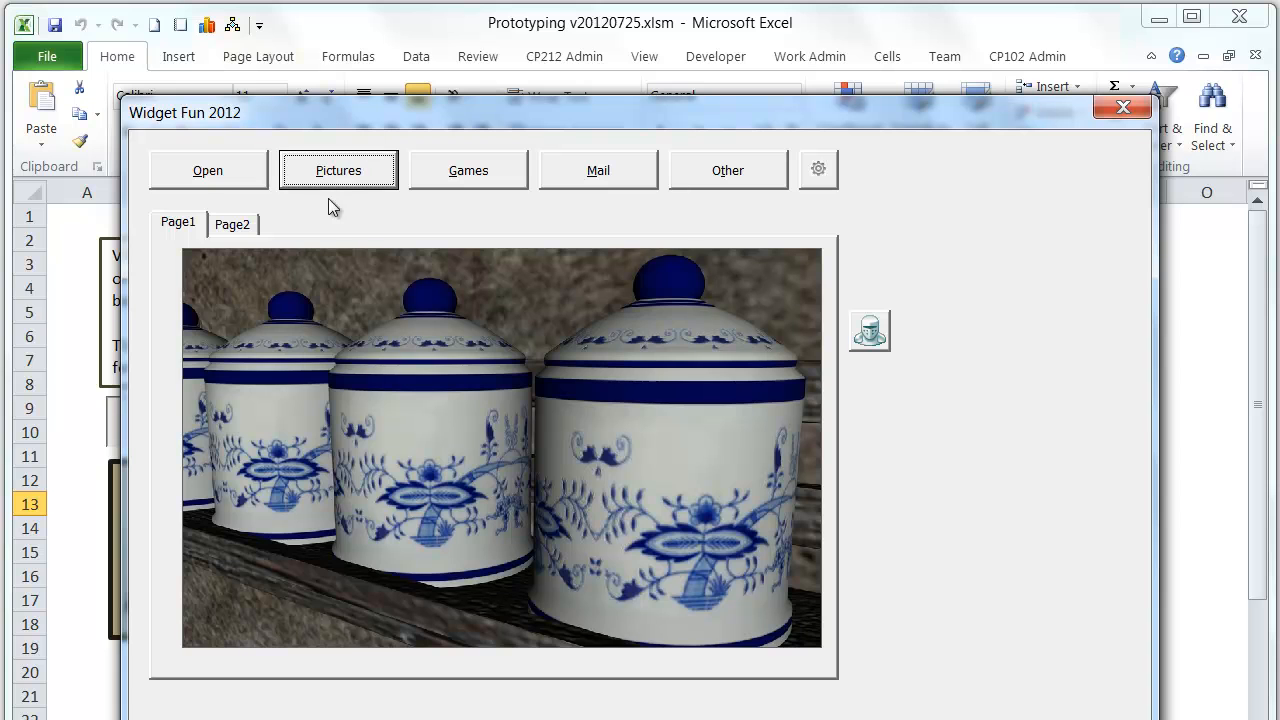
{"action": "left_click", "coordinate": [728, 169]}
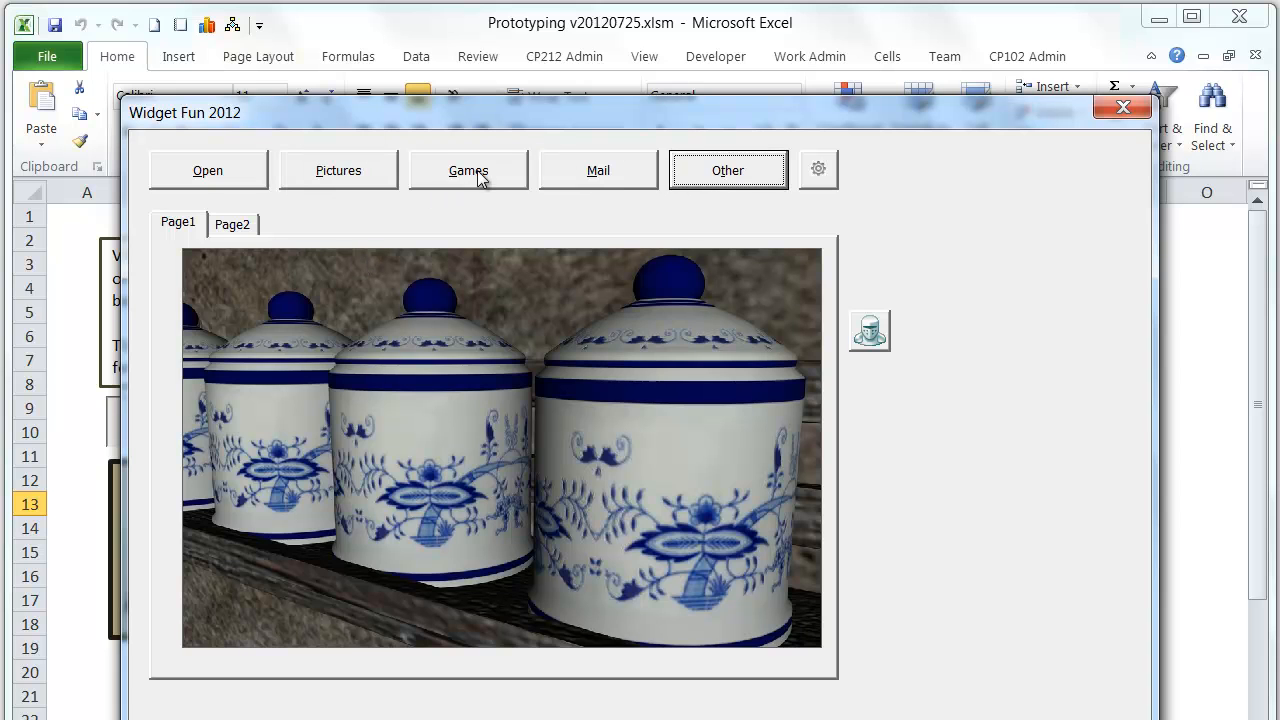
{"action": "left_click", "coordinate": [598, 169]}
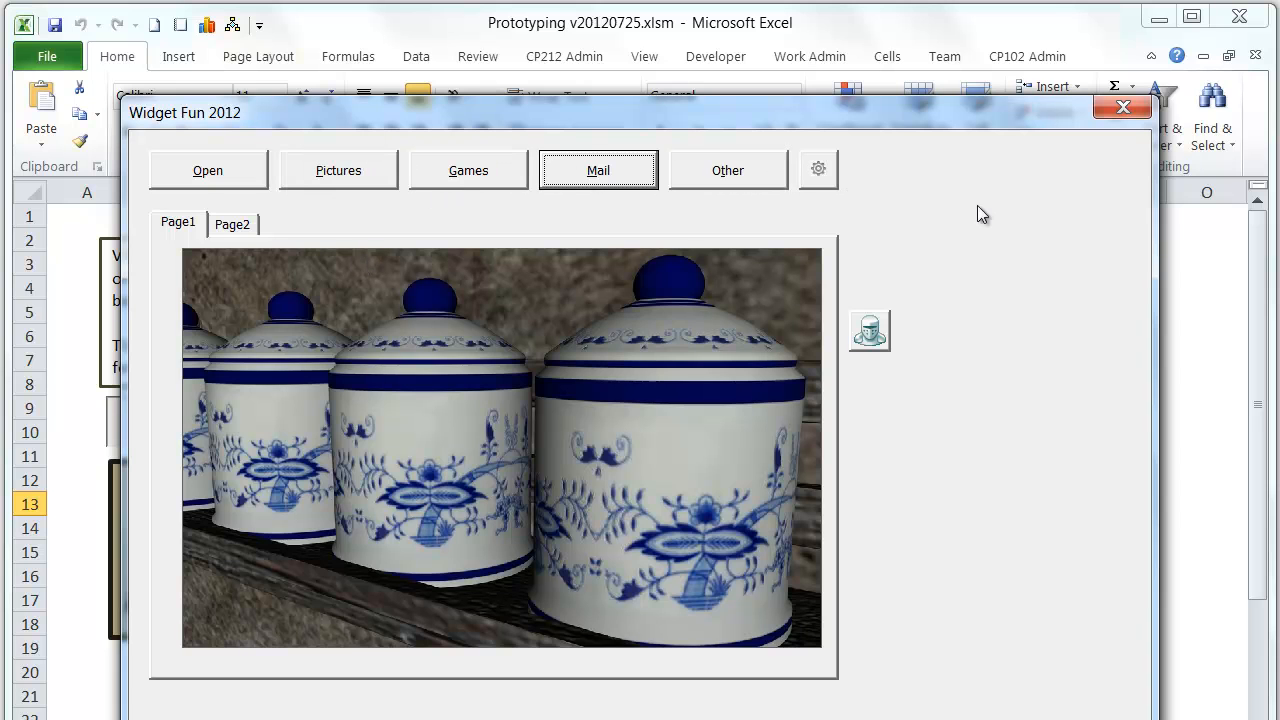
{"action": "mouse_move", "coordinate": [818, 168]}
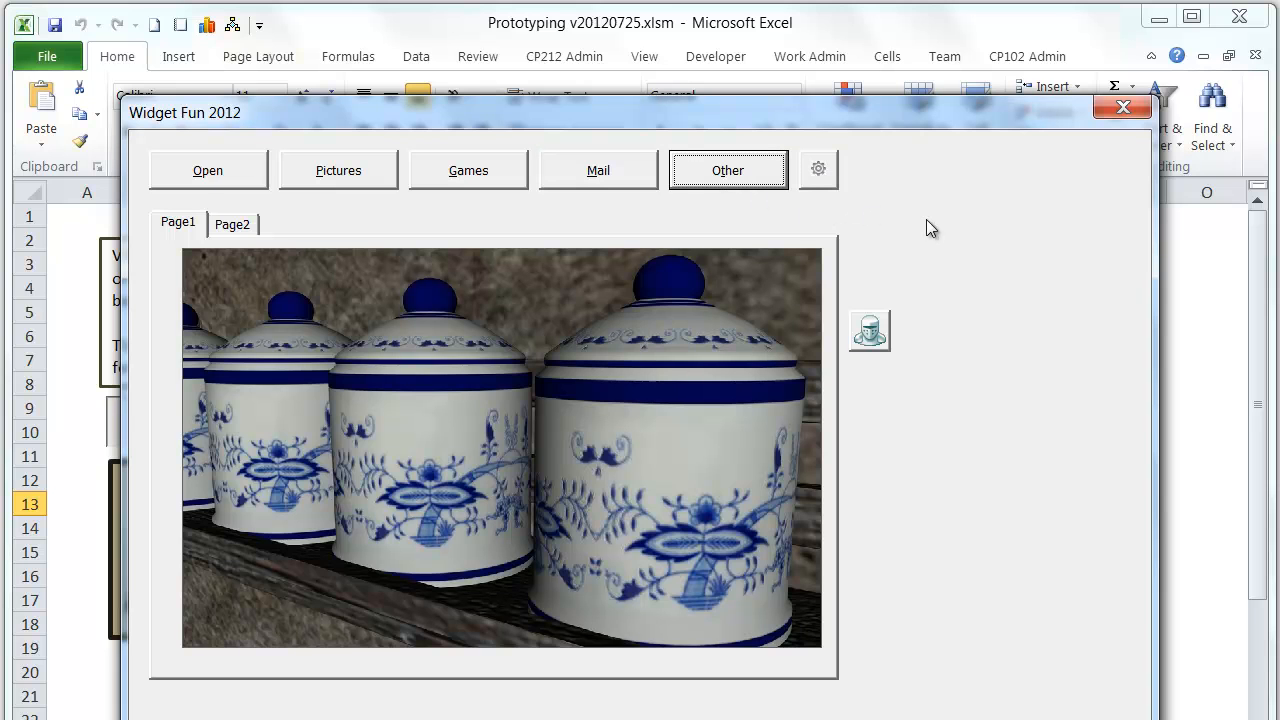
{"action": "mouse_move", "coordinate": [1053, 225]}
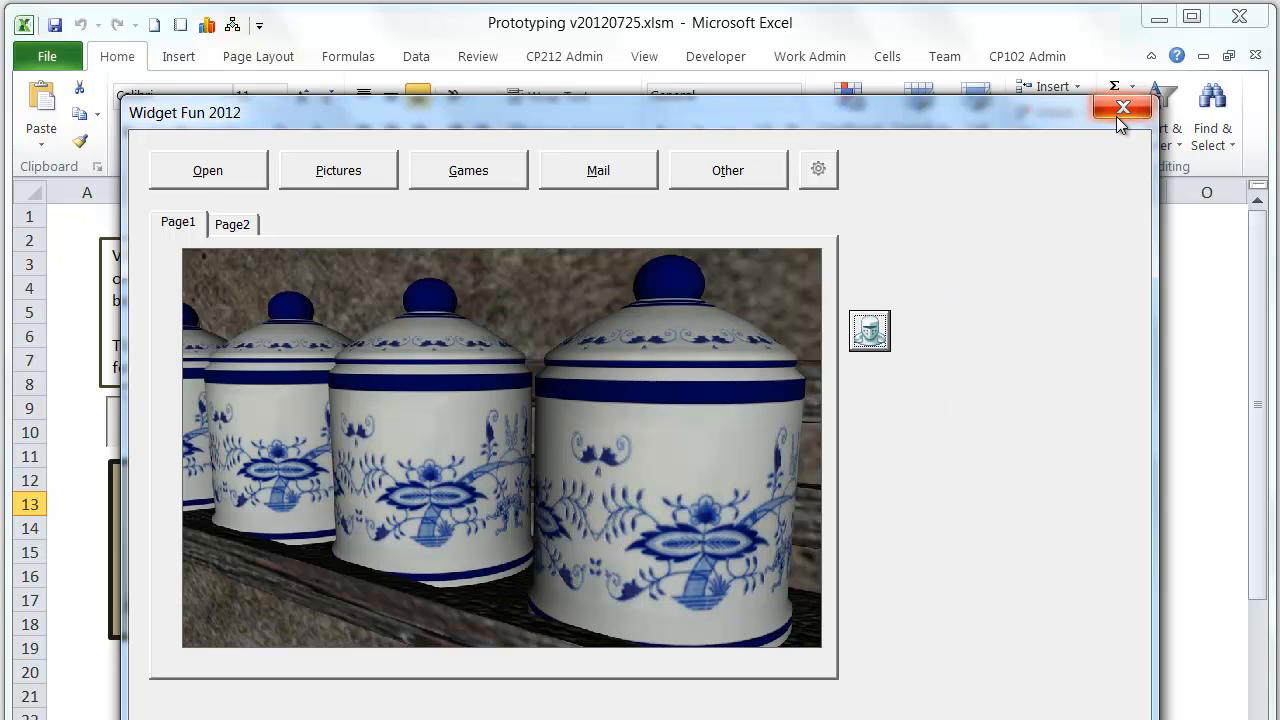
{"action": "left_click", "coordinate": [1123, 107]}
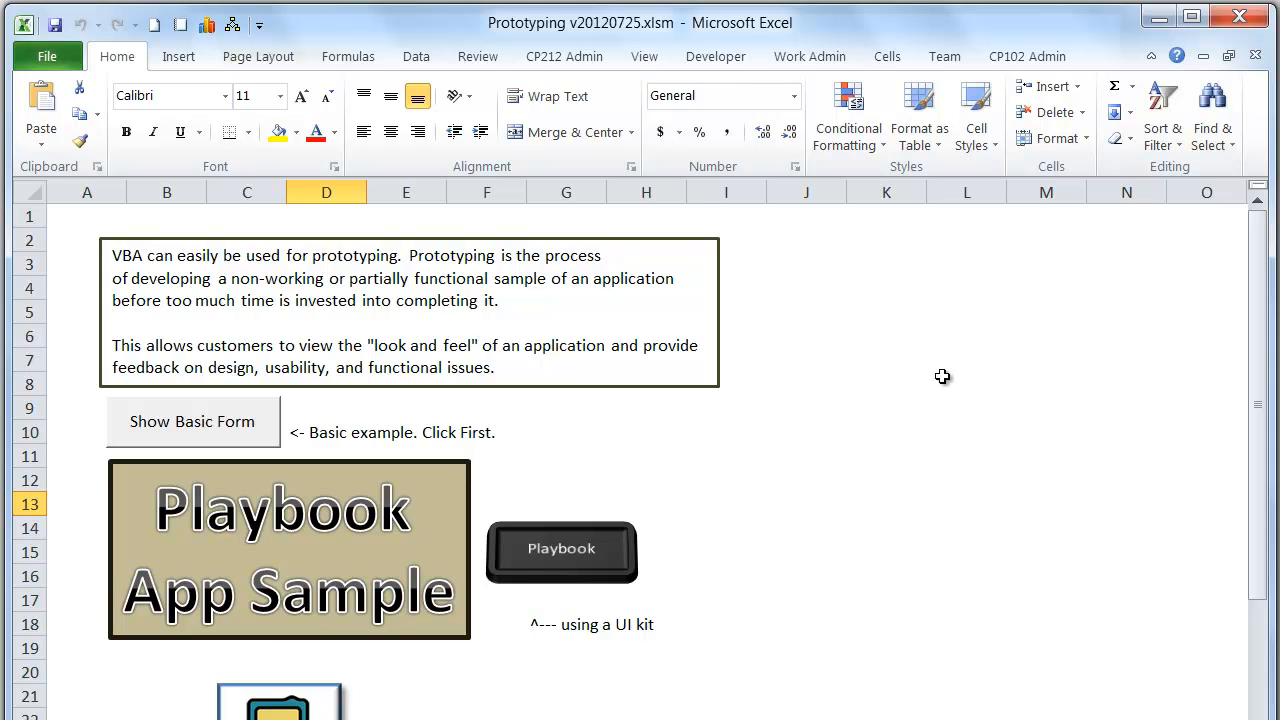
{"action": "mouse_move", "coordinate": [896, 410]}
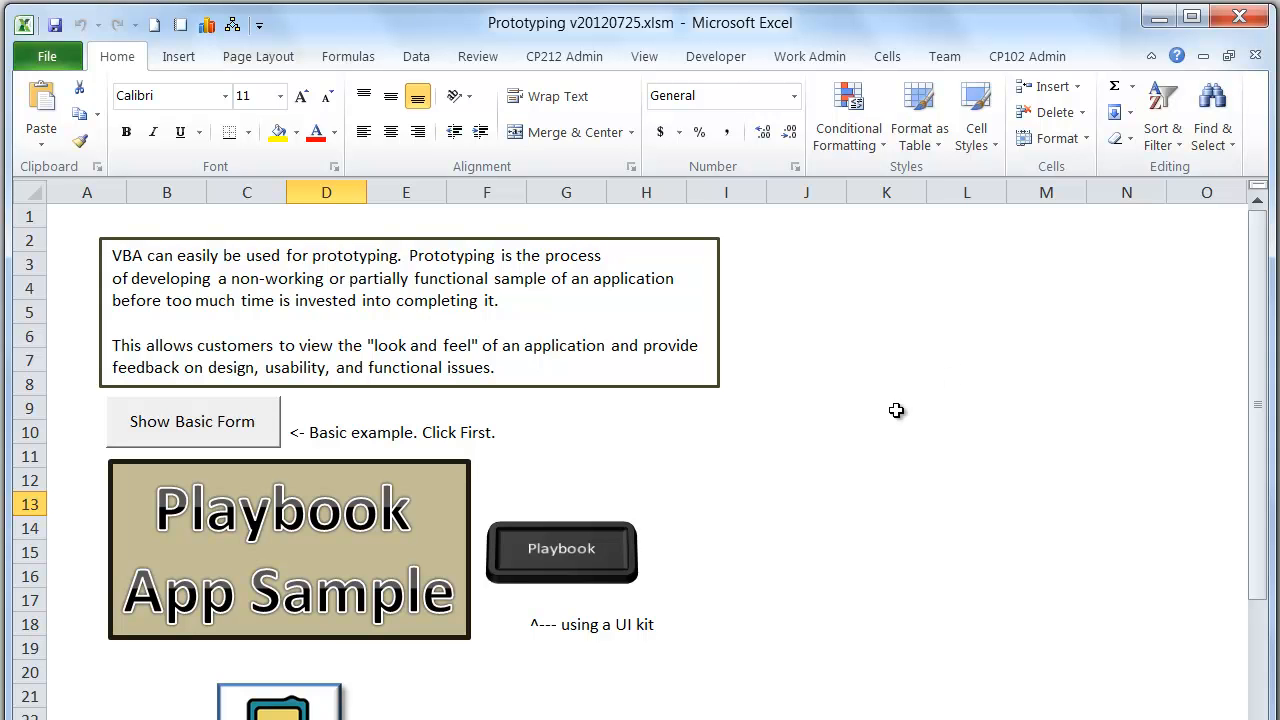
- Launch the Playbook Prototyping form and open its file browser on Documents
{"action": "left_click", "coordinate": [561, 548]}
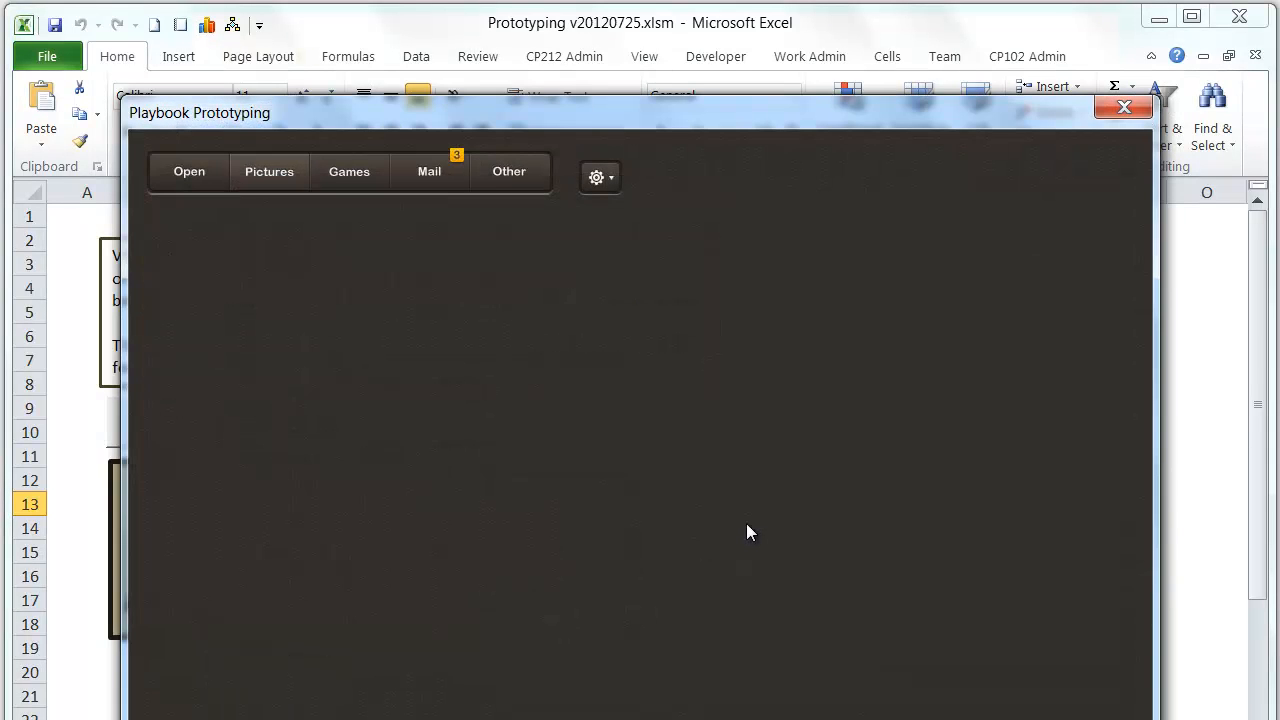
{"action": "mouse_move", "coordinate": [715, 538]}
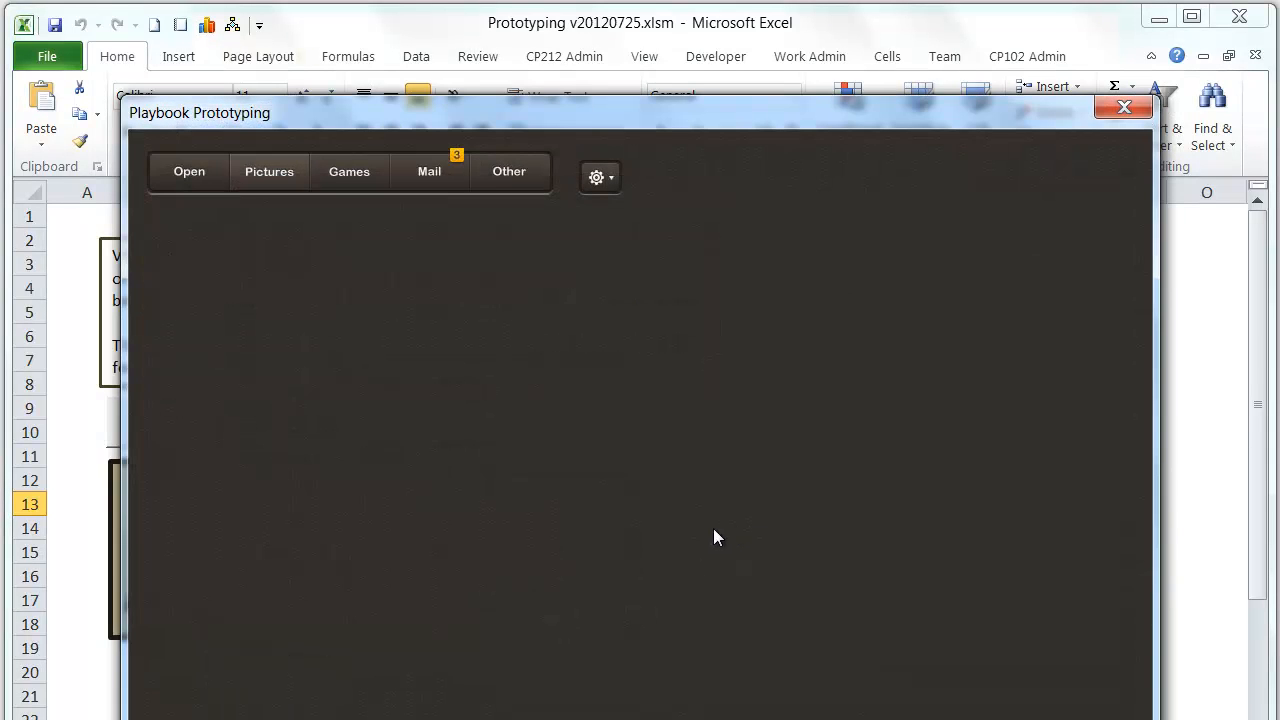
{"action": "mouse_move", "coordinate": [435, 408]}
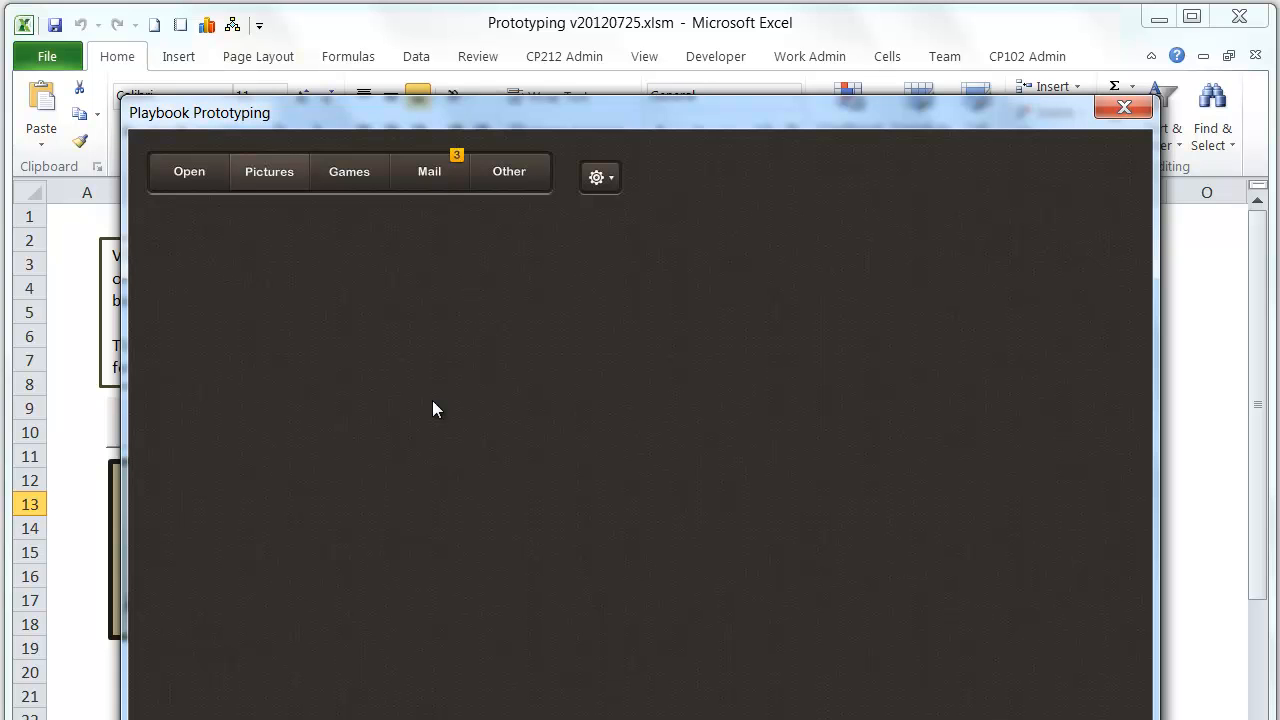
{"action": "mouse_move", "coordinate": [275, 220]}
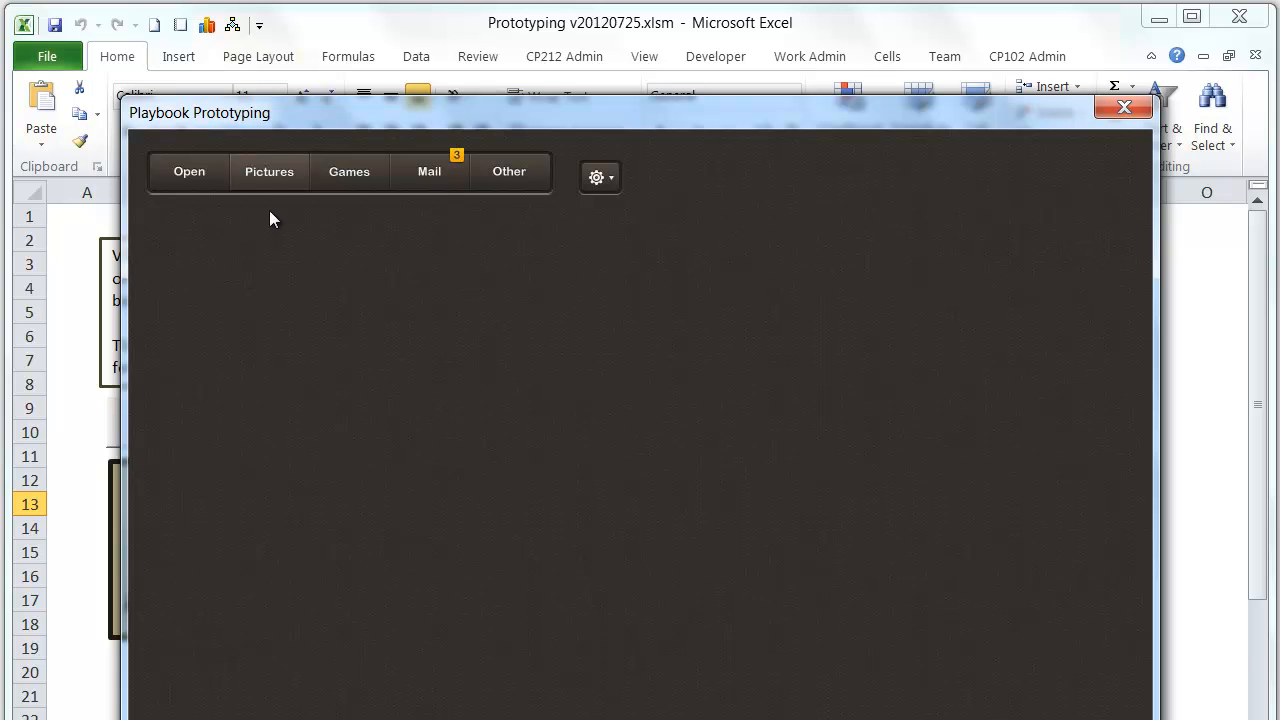
{"action": "mouse_move", "coordinate": [532, 345]}
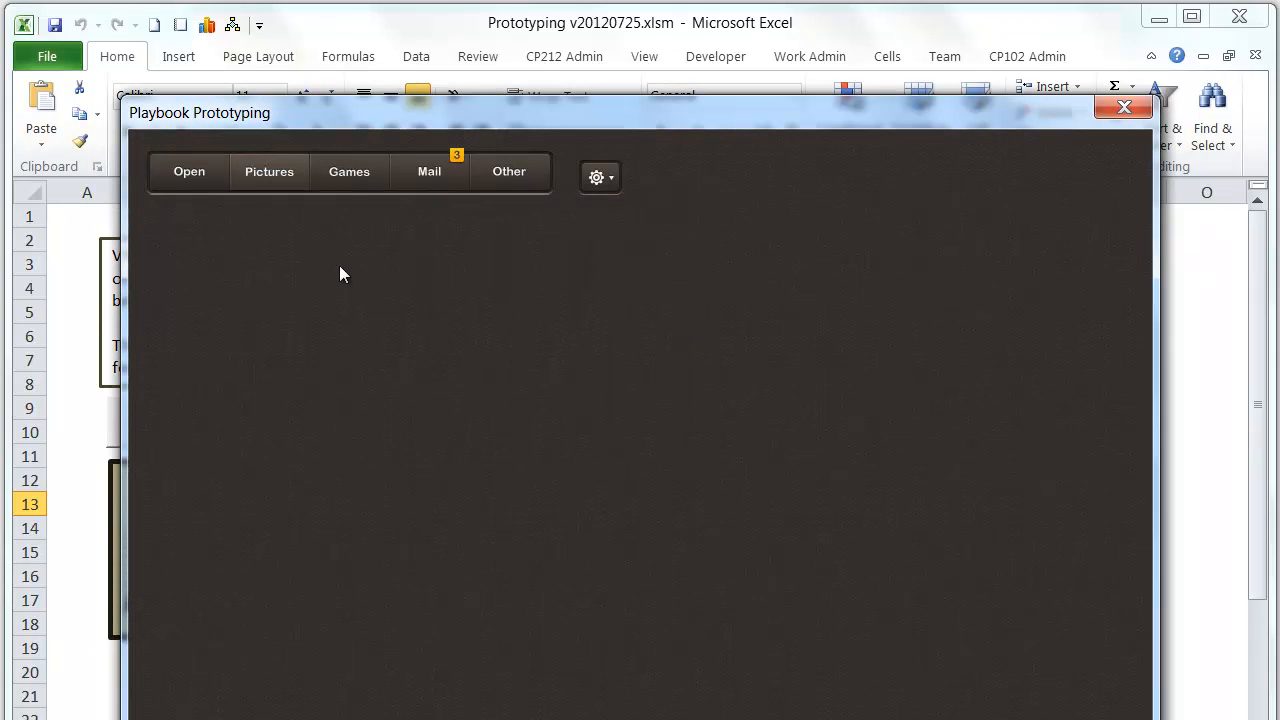
{"action": "left_click", "coordinate": [189, 171]}
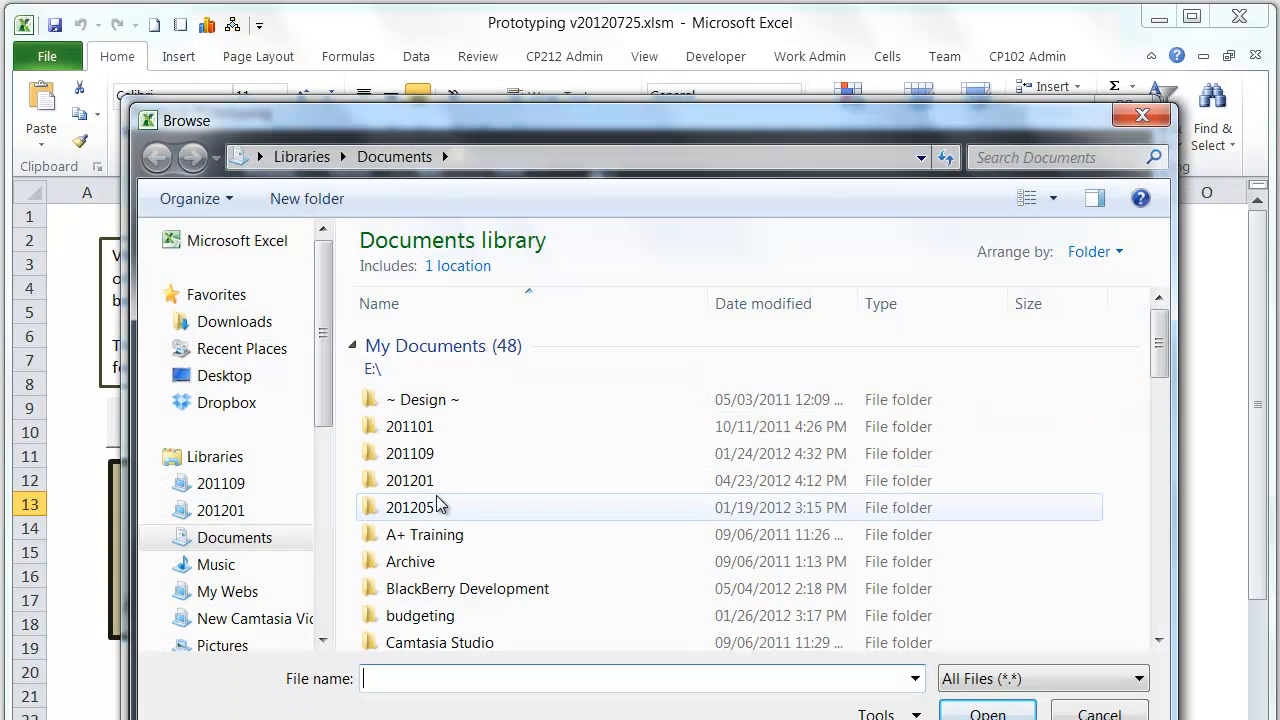
{"action": "double_click", "coordinate": [409, 507]}
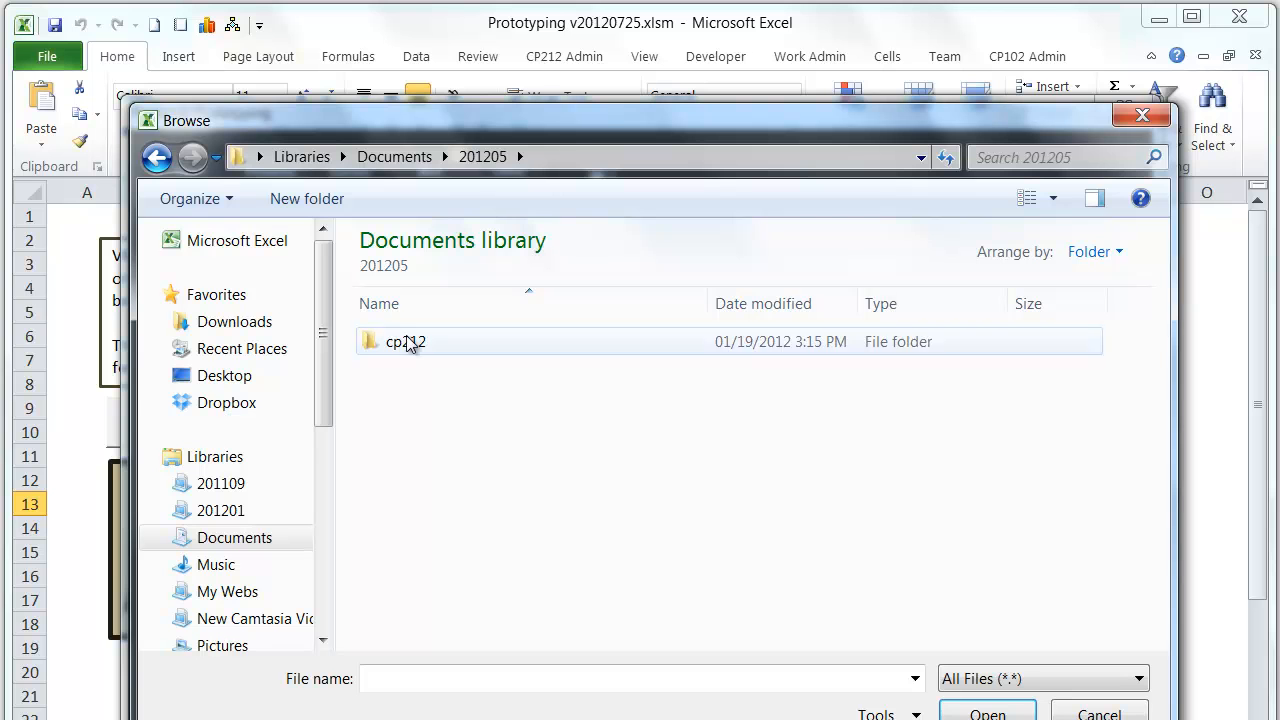
{"action": "double_click", "coordinate": [406, 341]}
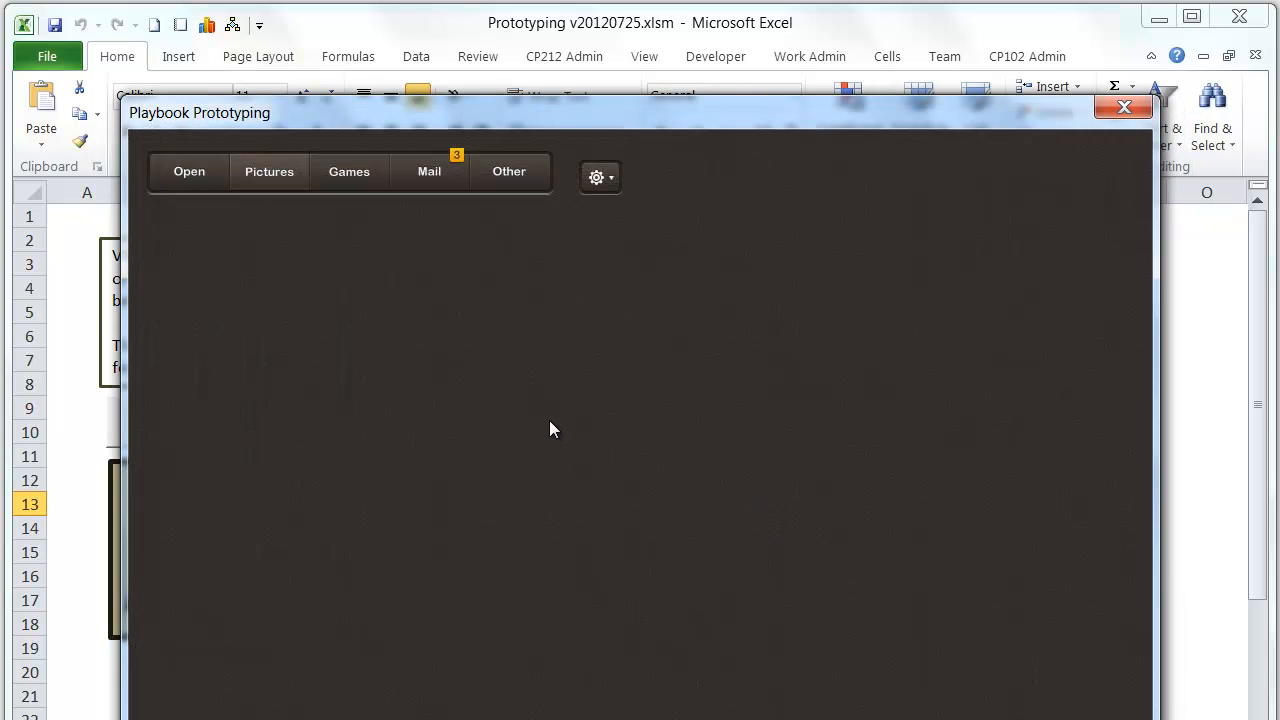
{"action": "mouse_move", "coordinate": [577, 188]}
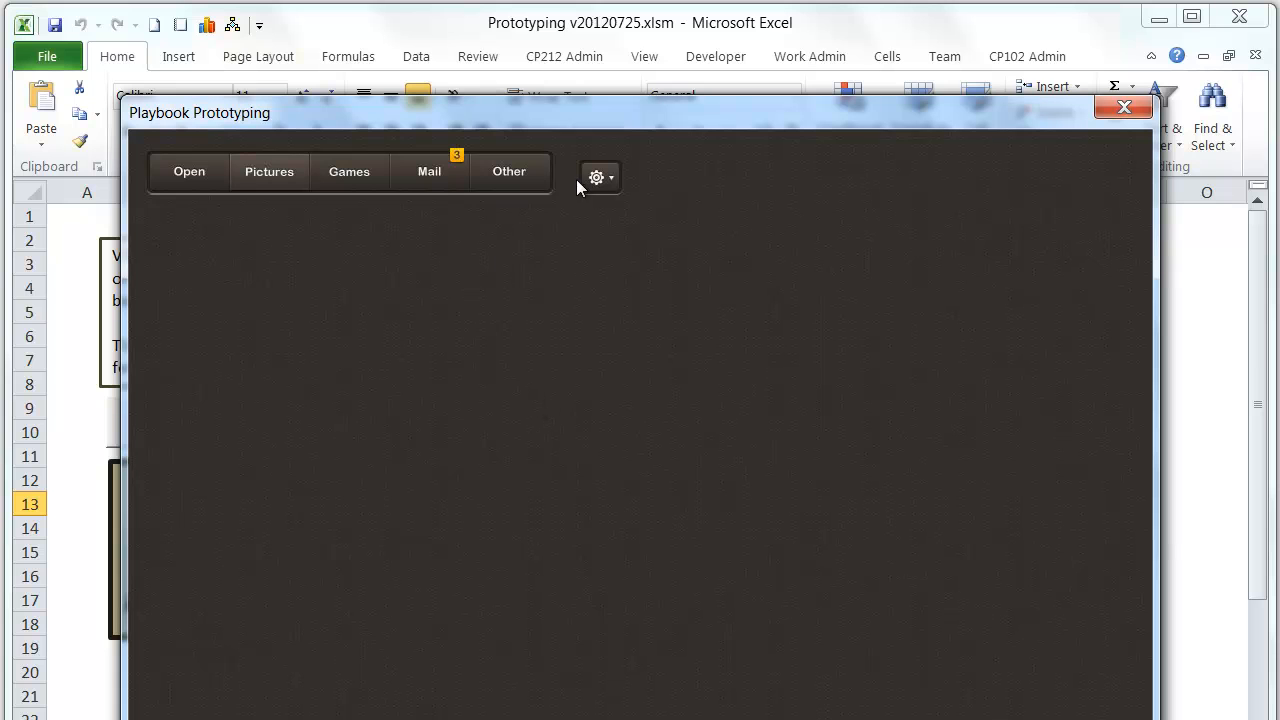
{"action": "left_click", "coordinate": [597, 177]}
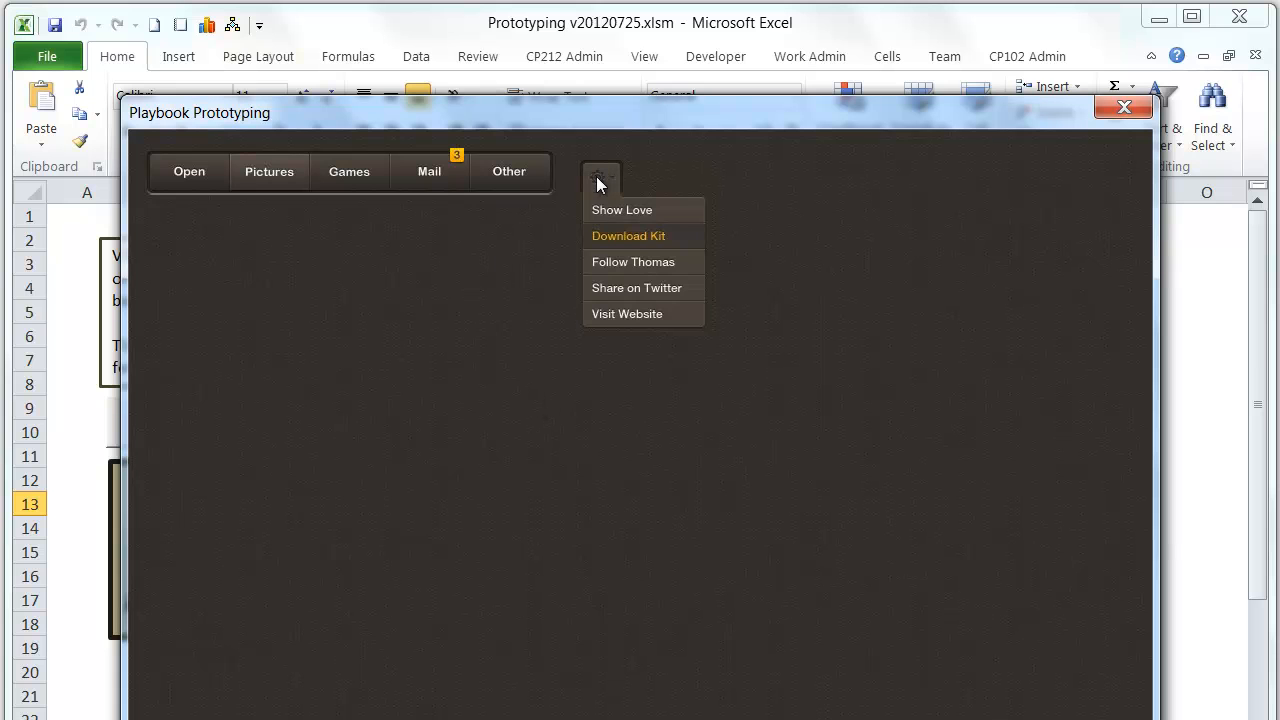
{"action": "mouse_move", "coordinate": [651, 308]}
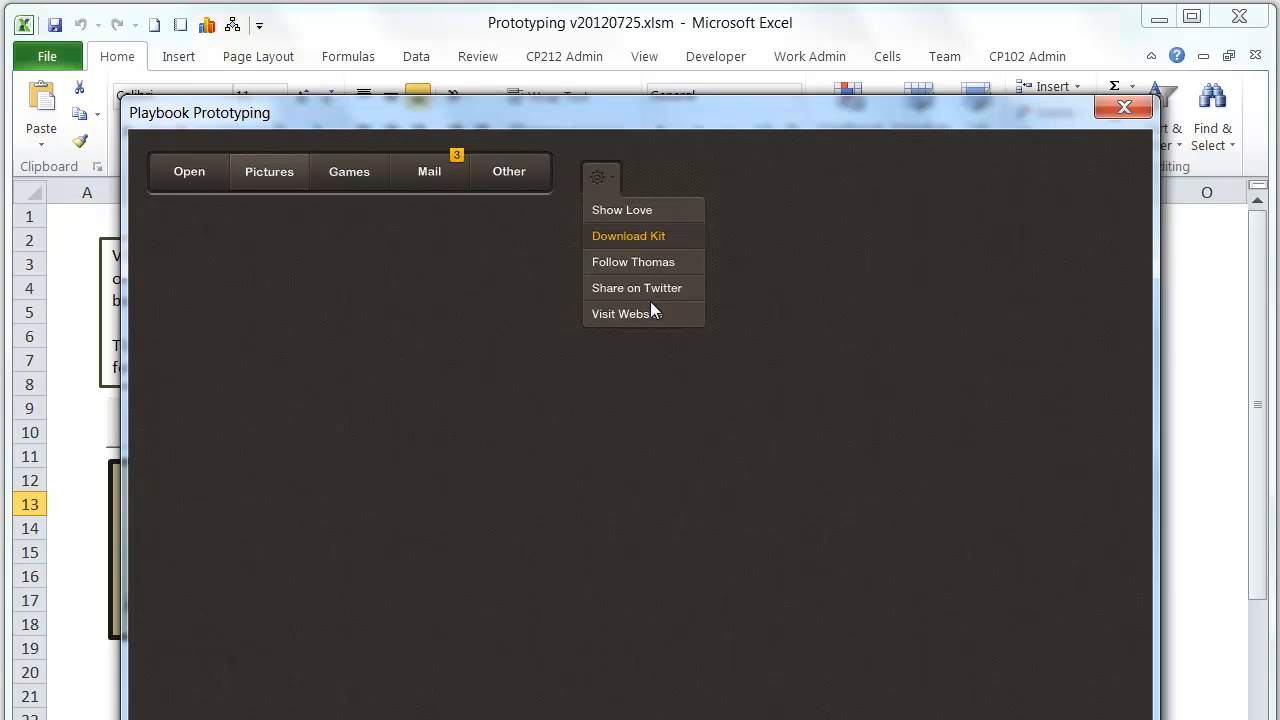
{"action": "left_click", "coordinate": [598, 177]}
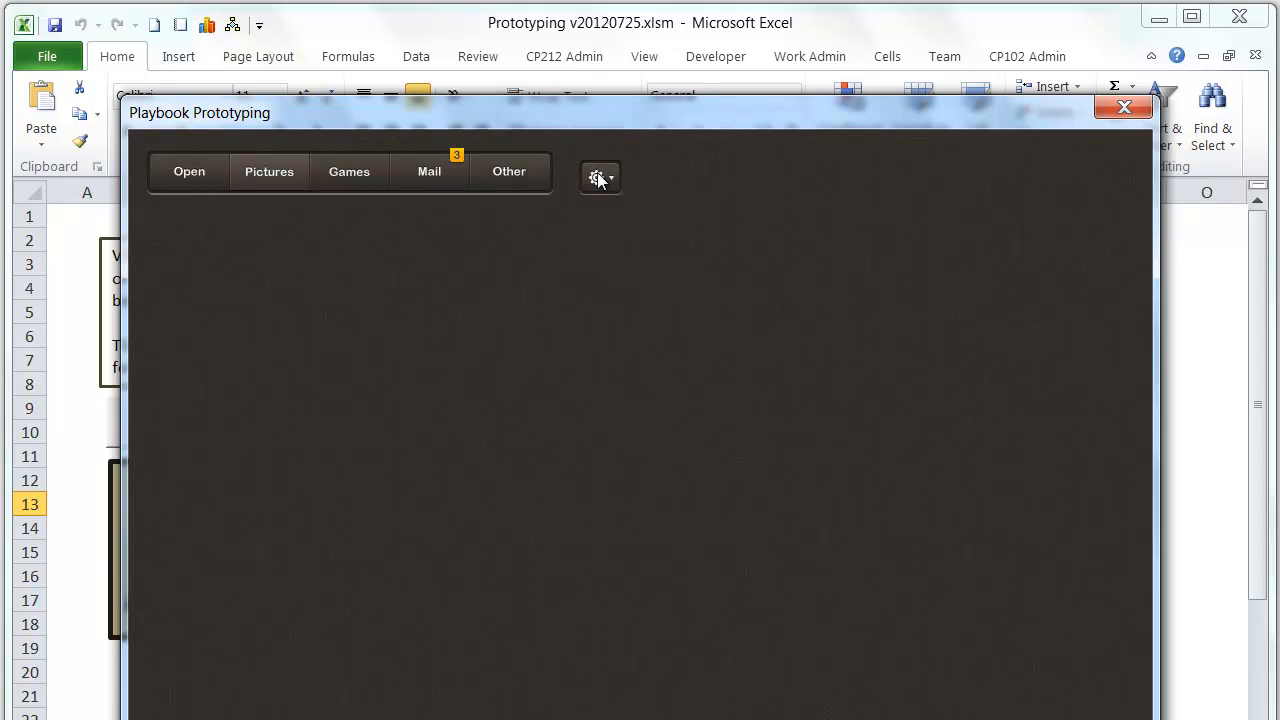
{"action": "mouse_move", "coordinate": [605, 190]}
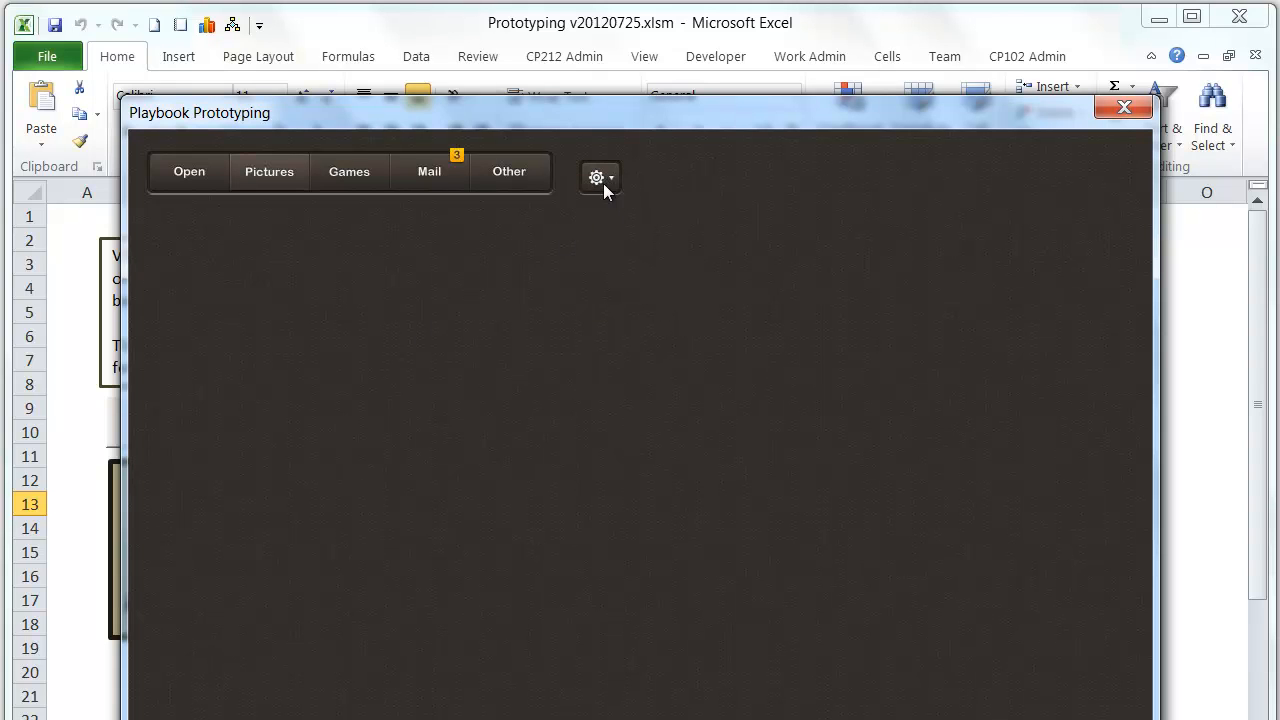